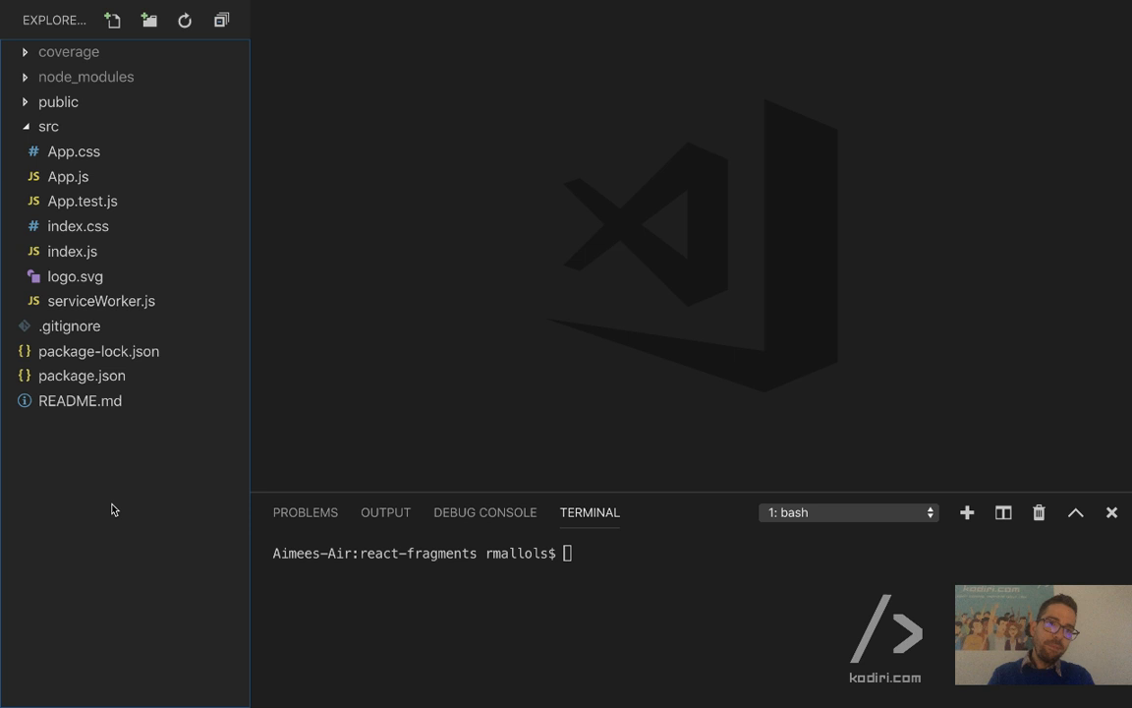
pyautogui.moveTo(156, 483)
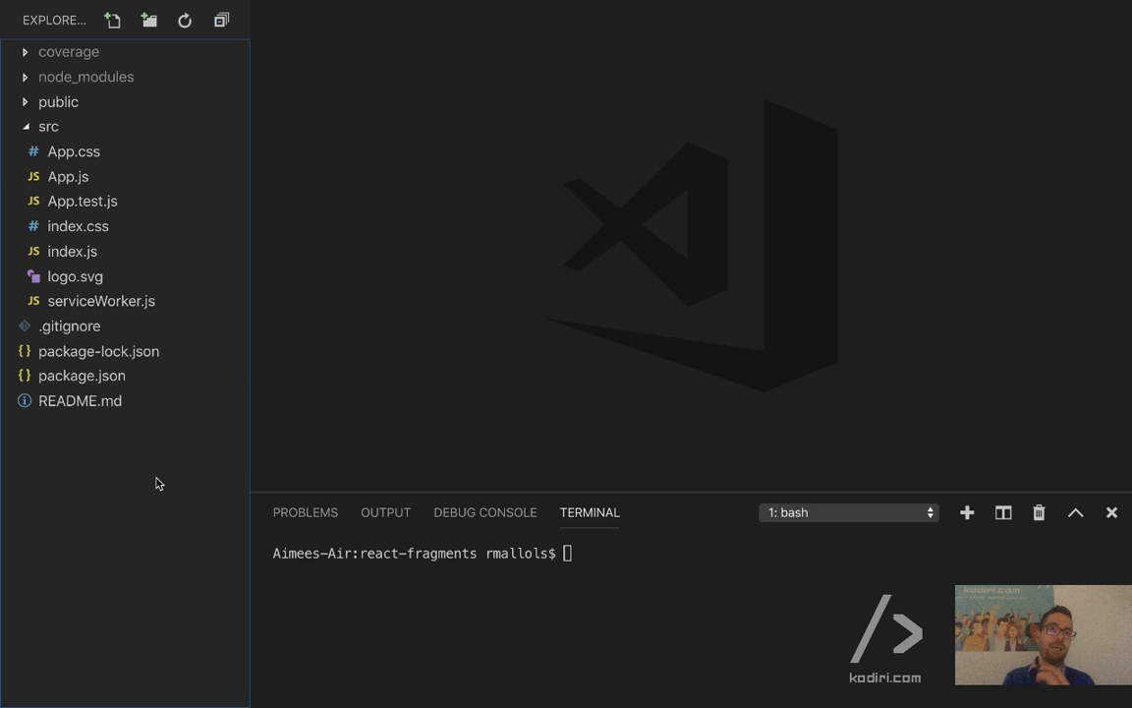
# - Add a new file named blue-tick-checker.js to the src folder
pyautogui.rightClick(48, 125)
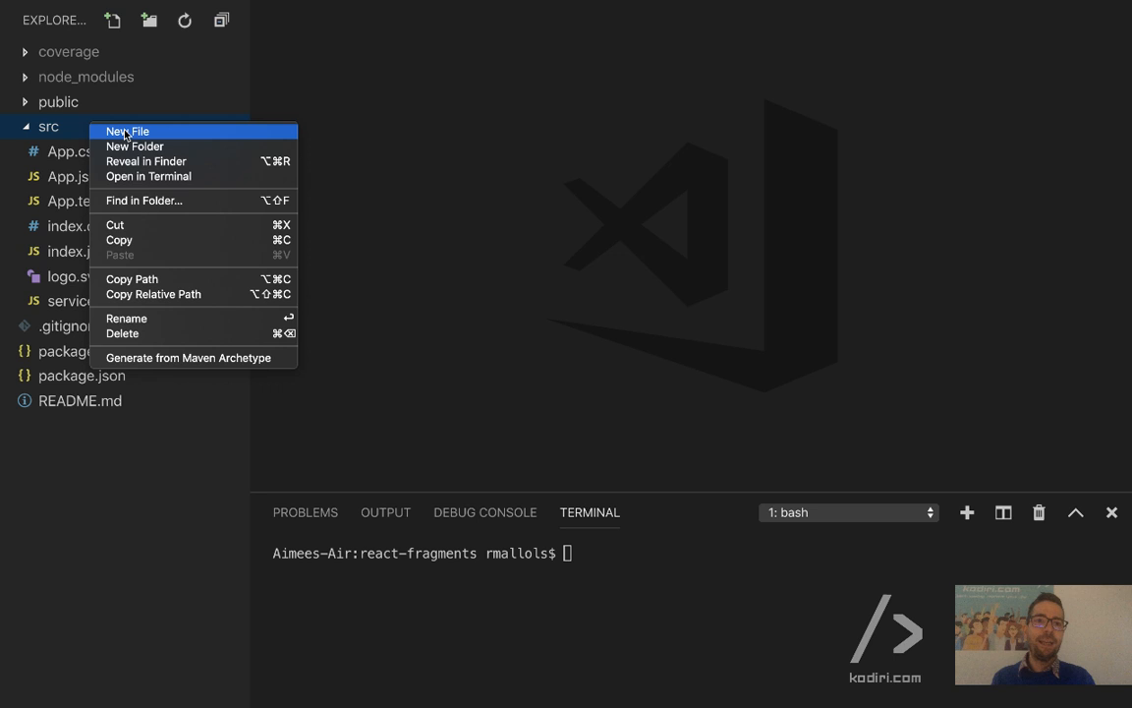
pyautogui.click(127, 131)
pyautogui.write('blue-tick-checker.js')
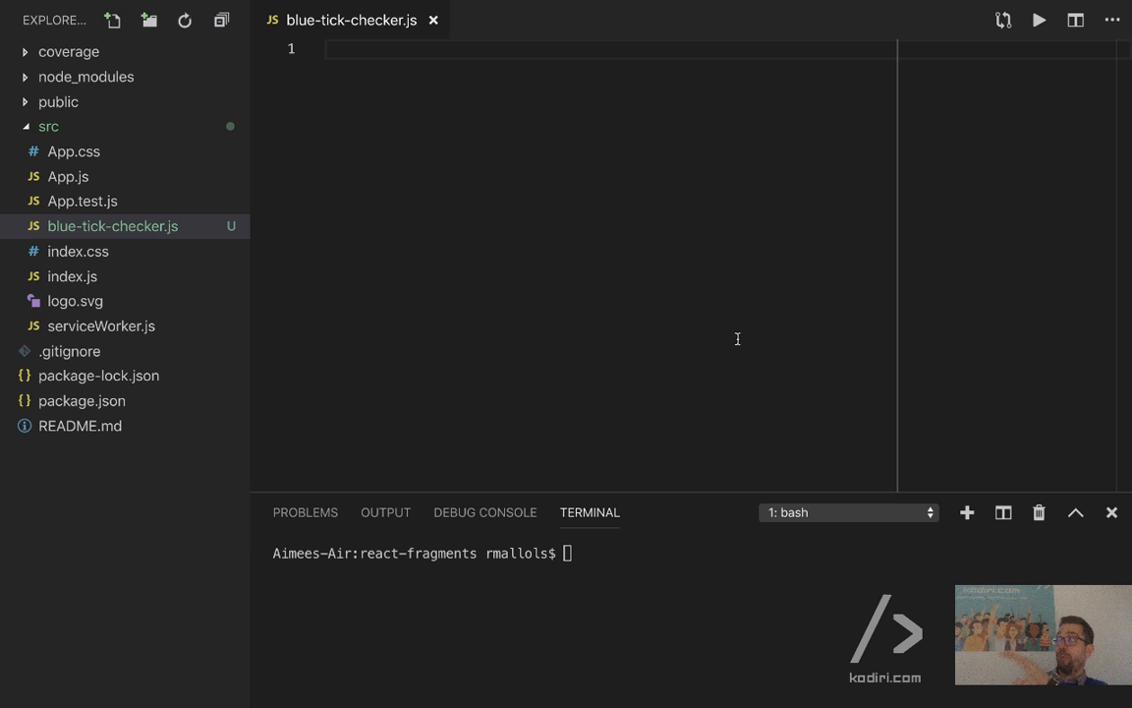
pyautogui.moveTo(622, 252)
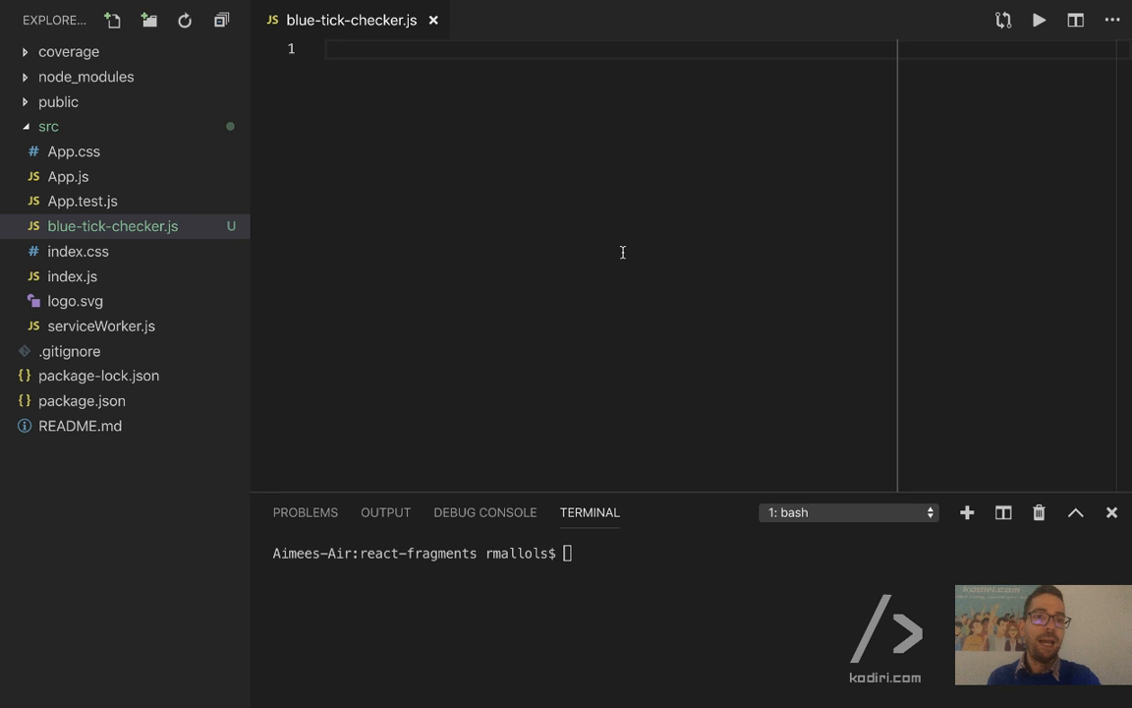
pyautogui.moveTo(107, 127)
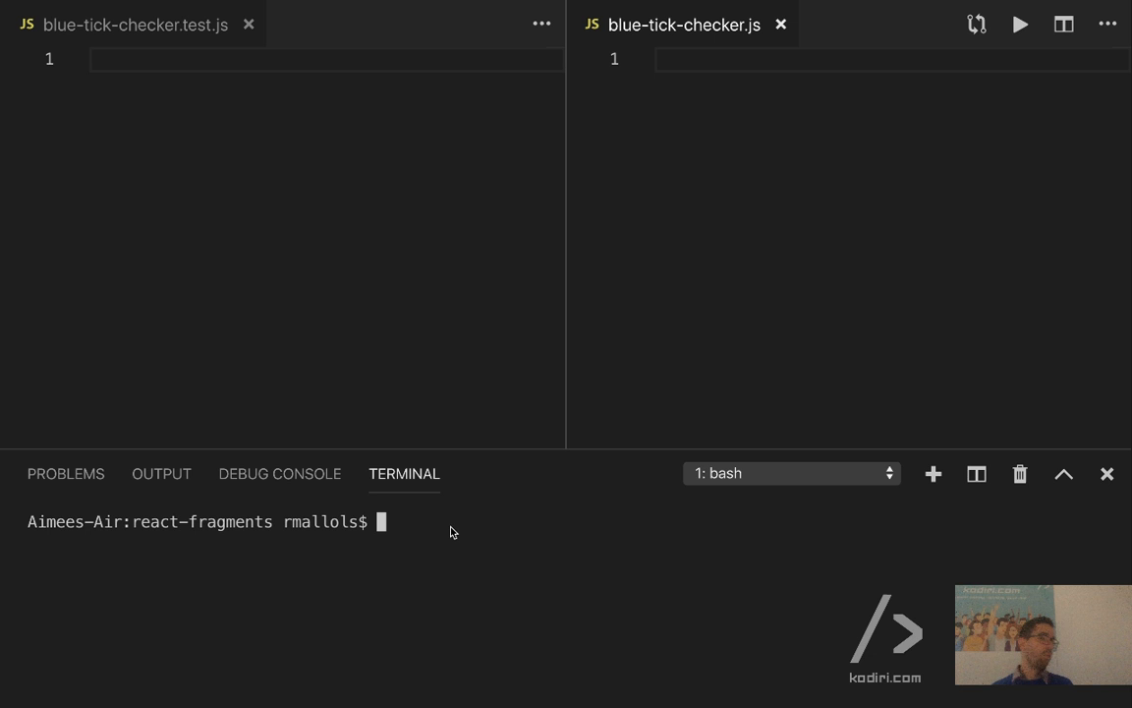
pyautogui.moveTo(451, 397)
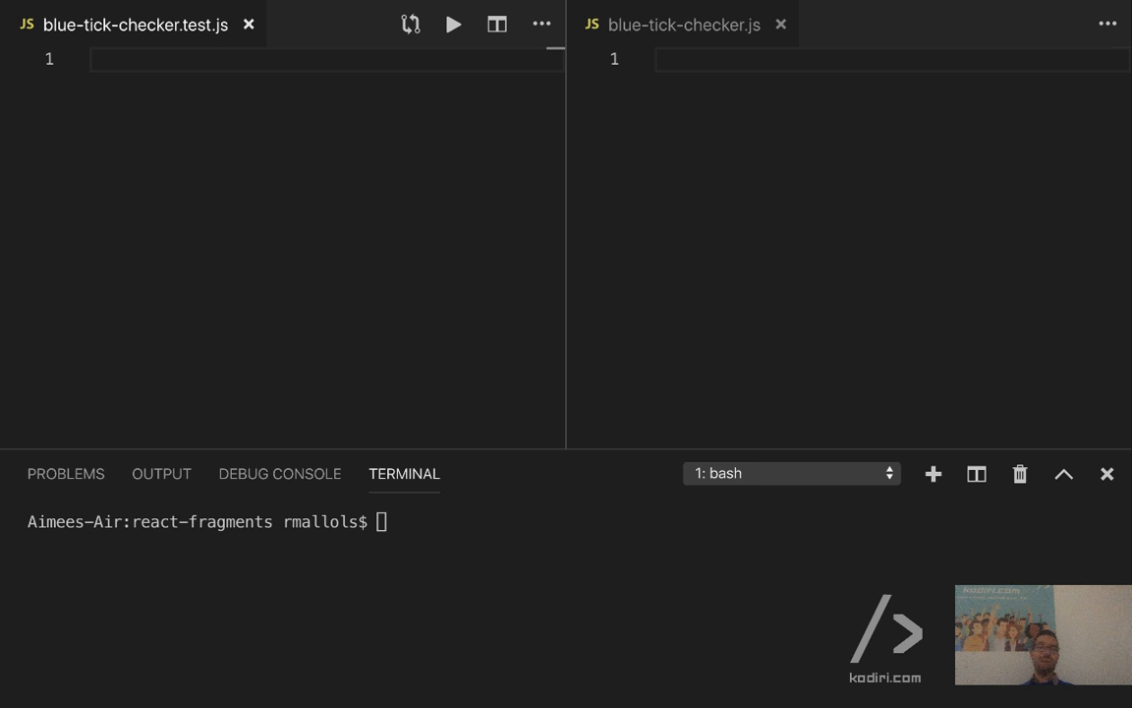
pyautogui.moveTo(178, 163)
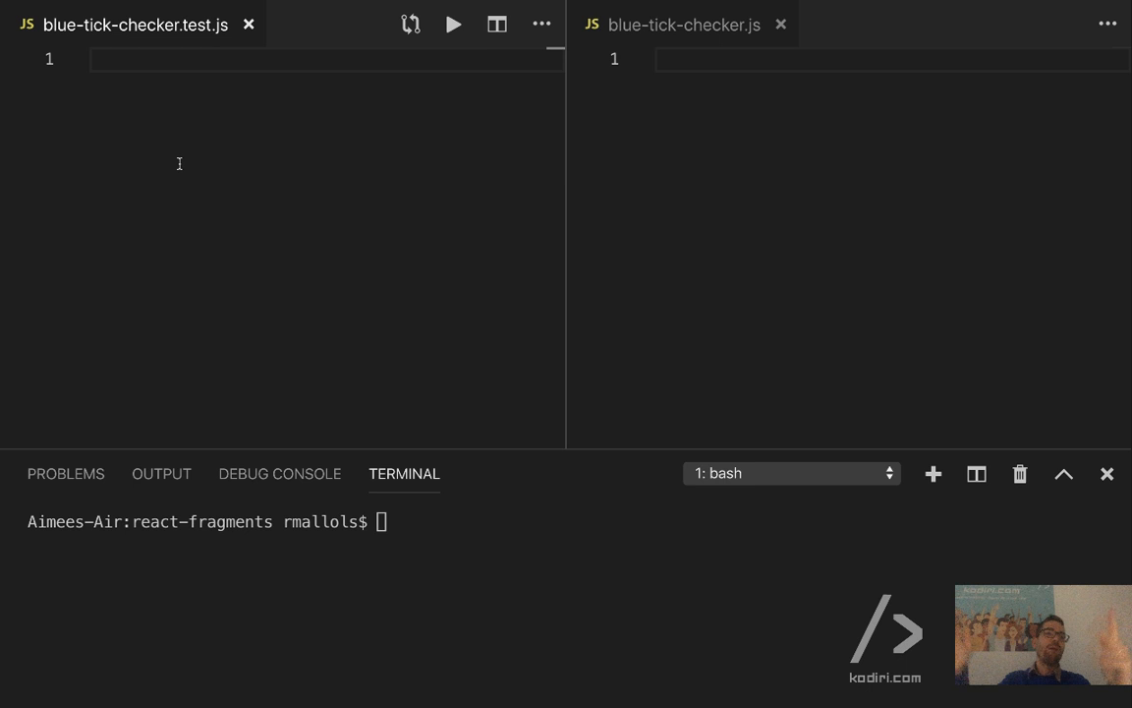
# - Type it('just testing', () => { expect(true).toBe(true); }) into the test file
pyautogui.write("it('')")
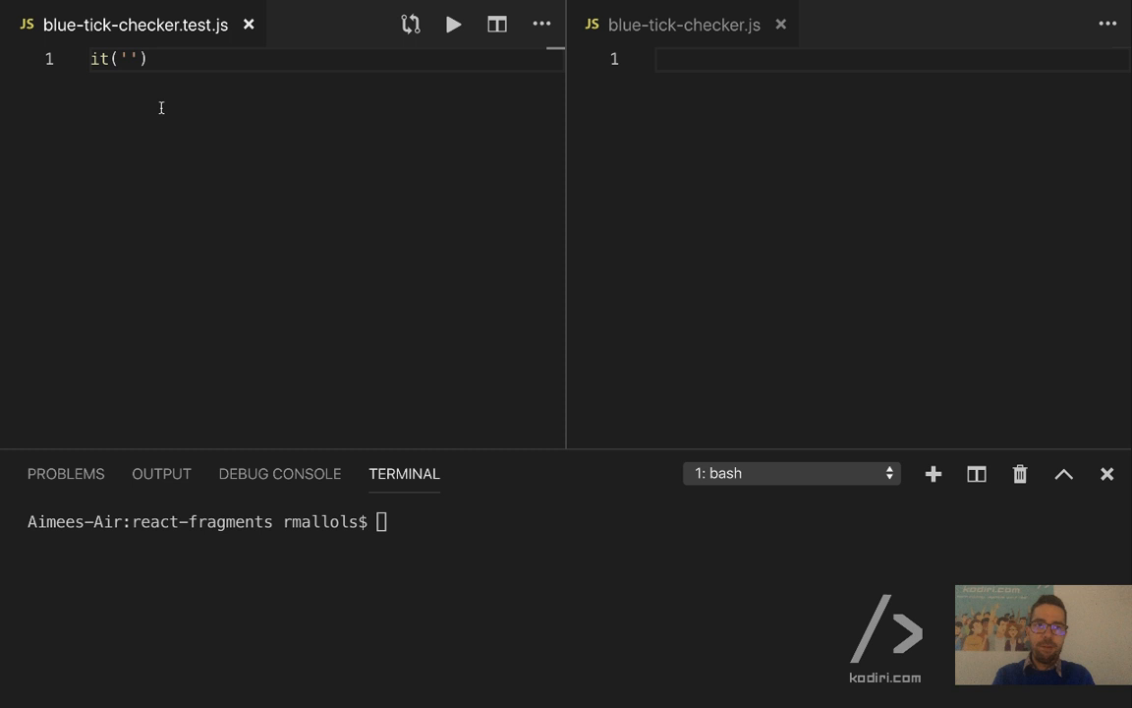
pyautogui.write("just testing', () => [")
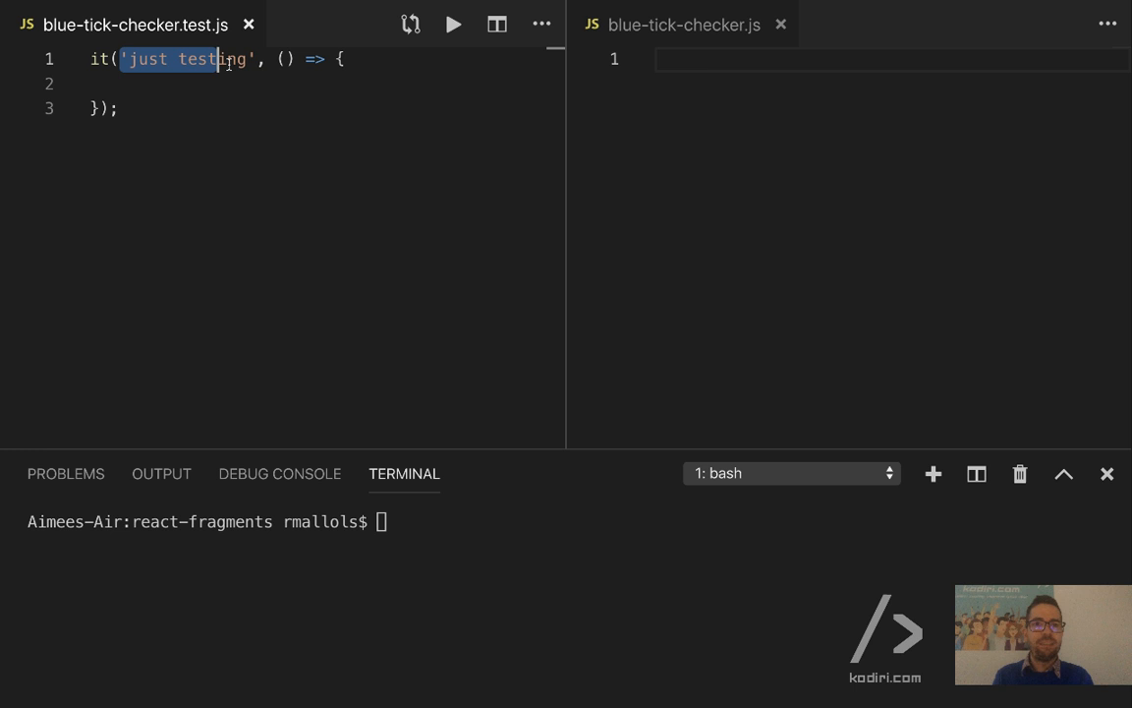
pyautogui.write('expect(')
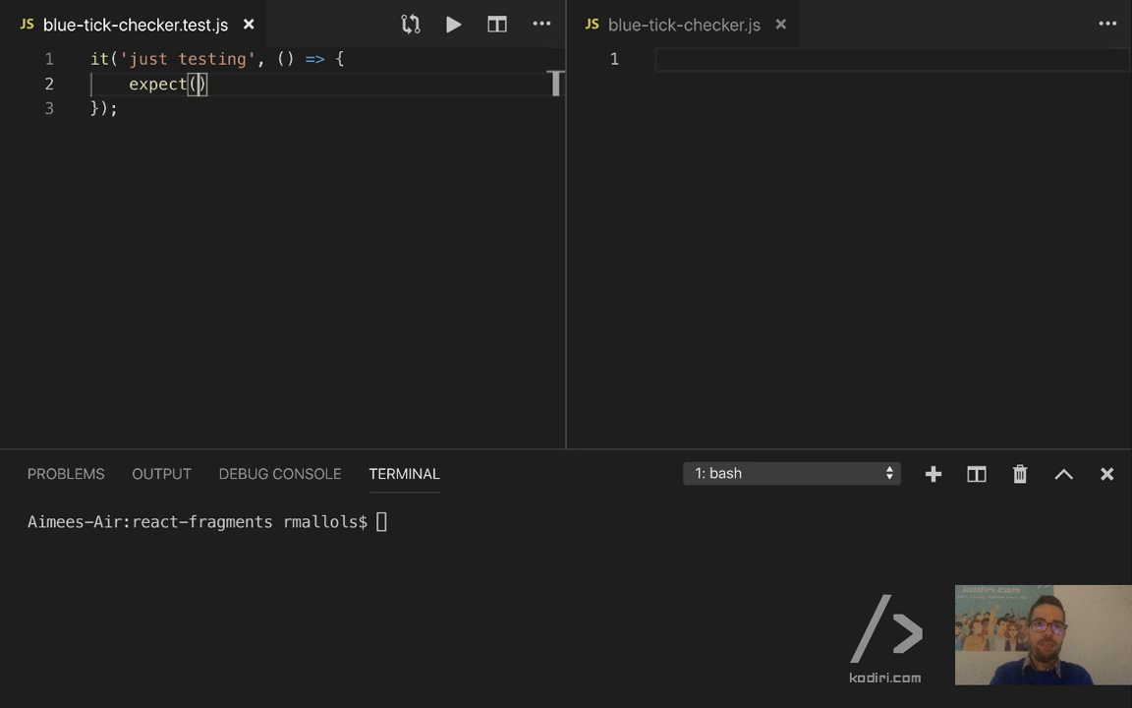
pyautogui.write('true).toBe(true);')
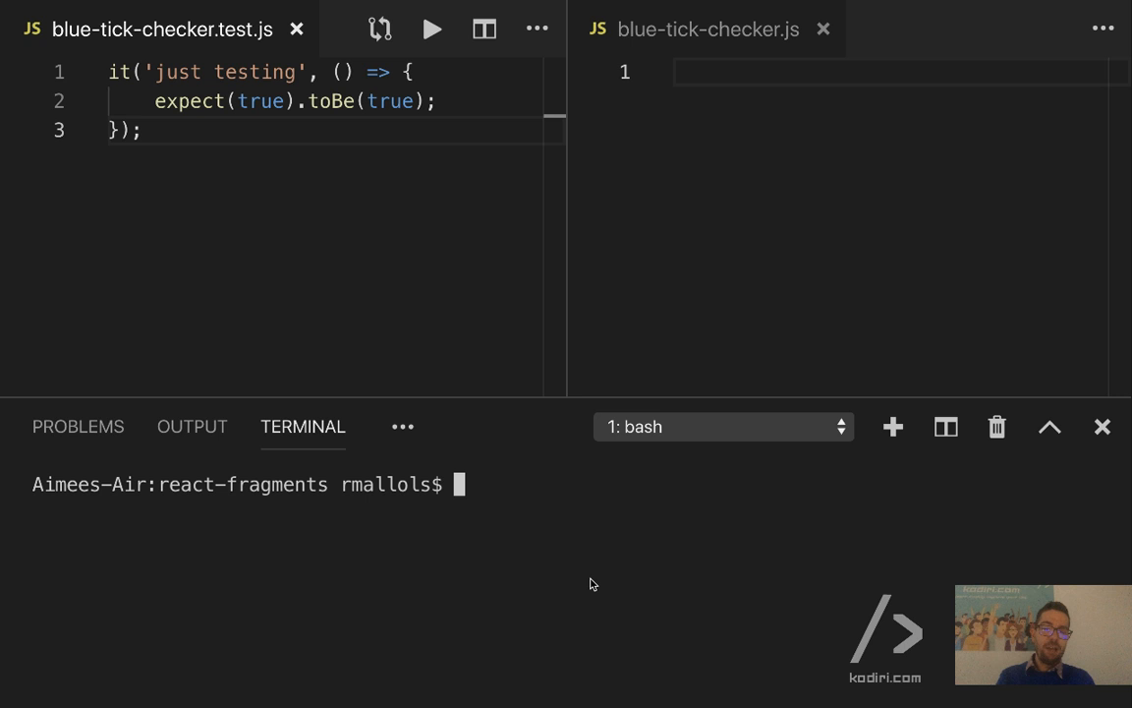
# - Run npm test in the terminal and confirm 1 suite and 1 test pass
pyautogui.write('npm test')
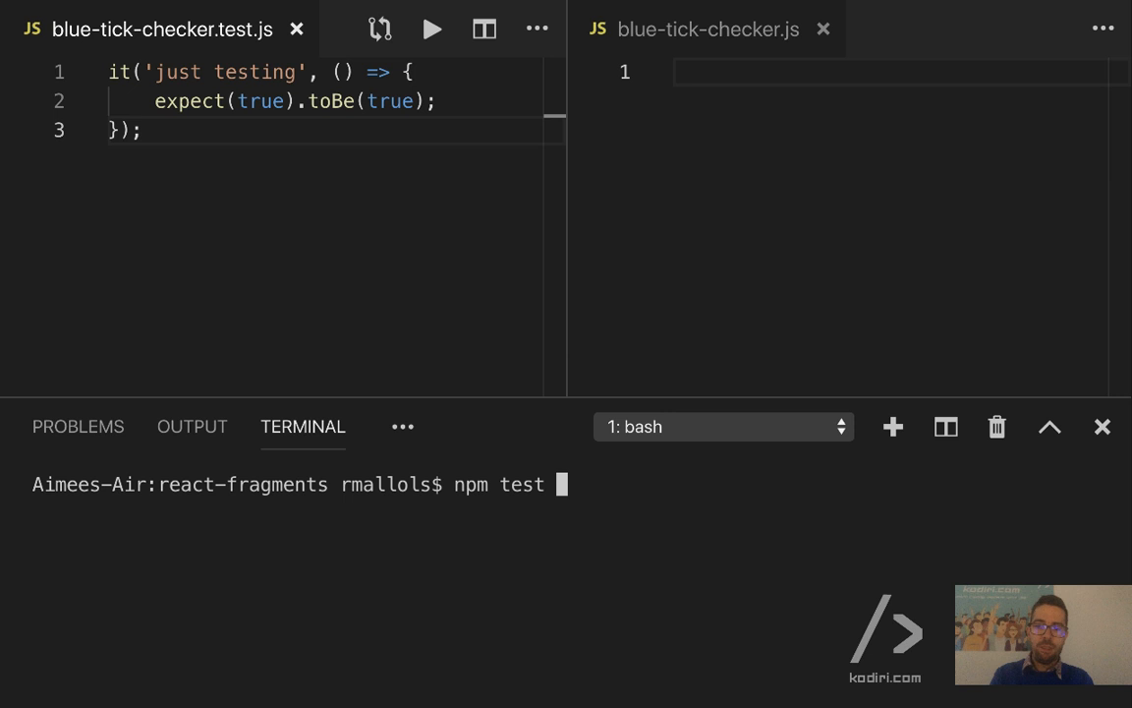
pyautogui.press('Enter')
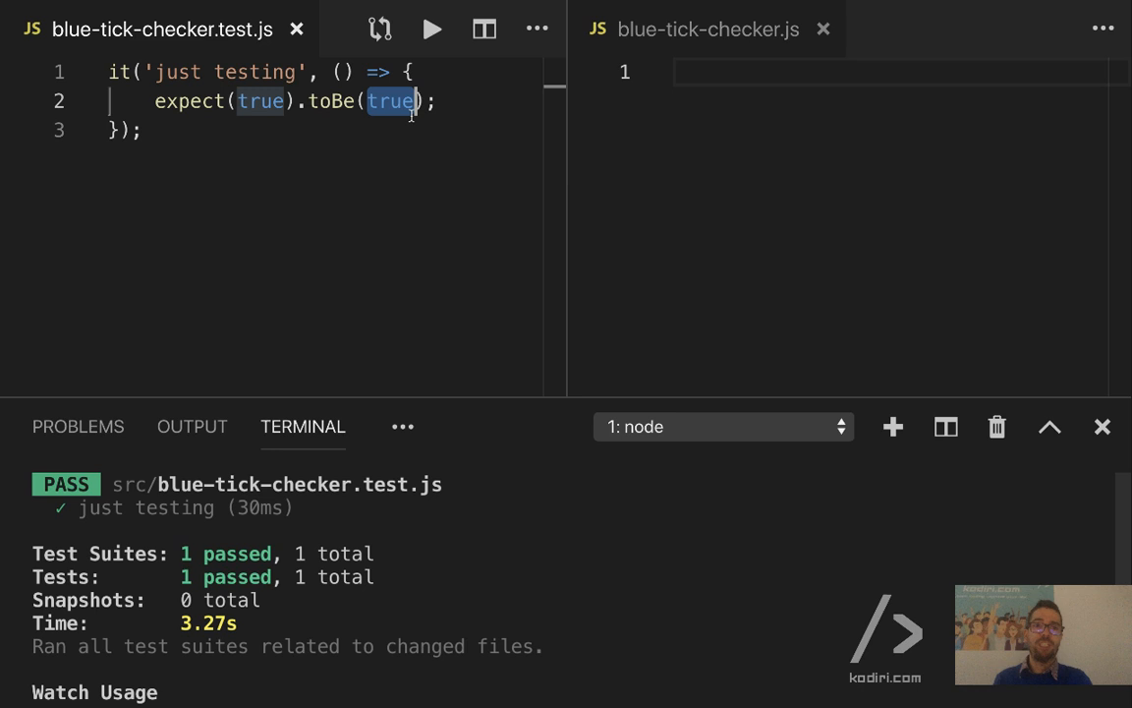
# - Change toBe(true) to toBe(false) so the test fails, receiving true
pyautogui.write('false')
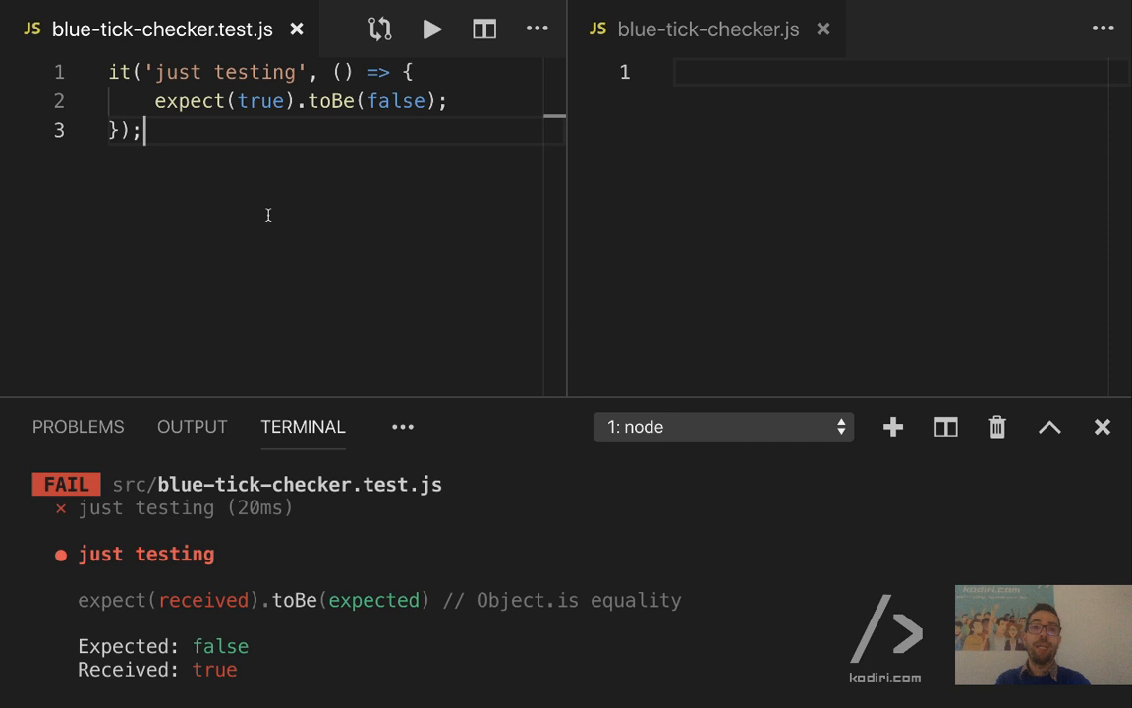
pyautogui.moveTo(822, 229)
pyautogui.write('import')
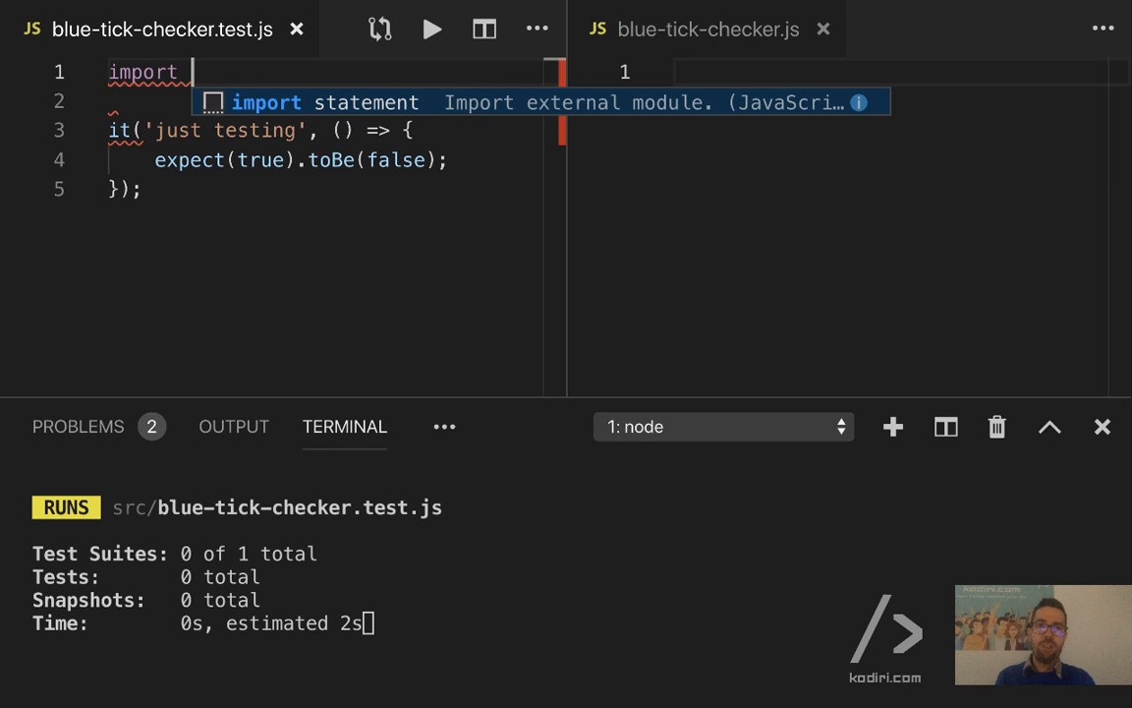
# - Import playerHasBlueTick, expect(playerHasBlueTick()), and rename the test 'returns false if no data is provided'
pyautogui.write("playerHasBlueTick from './blue-t")
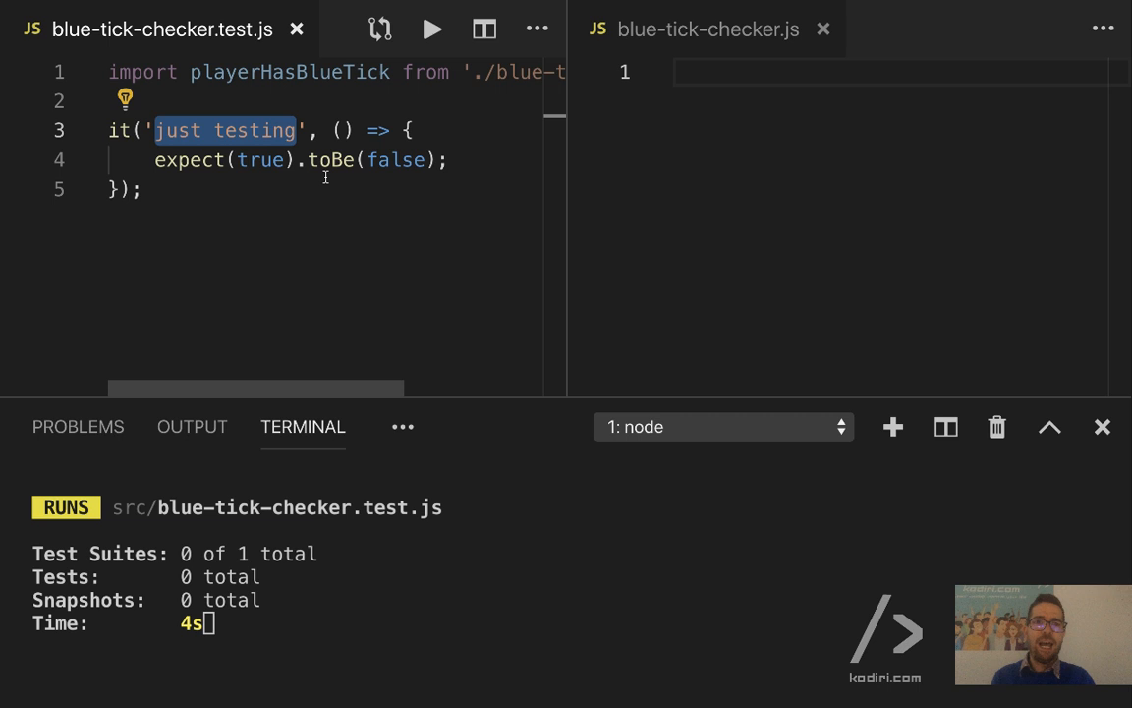
pyautogui.write('returns false if no data')
pyautogui.click(325, 160)
pyautogui.write('playerHasBlueTick()')
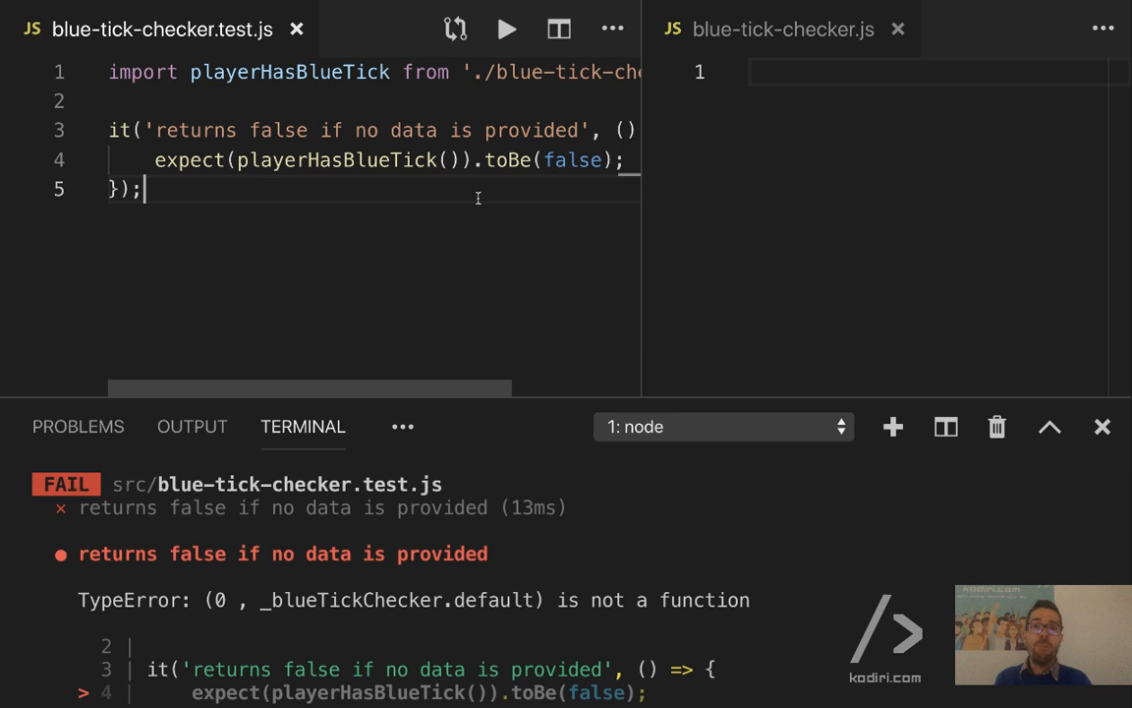
# - Add an exported empty playerHasBlueTick function to blue-tick-checker.js and save
pyautogui.scroll(-3)
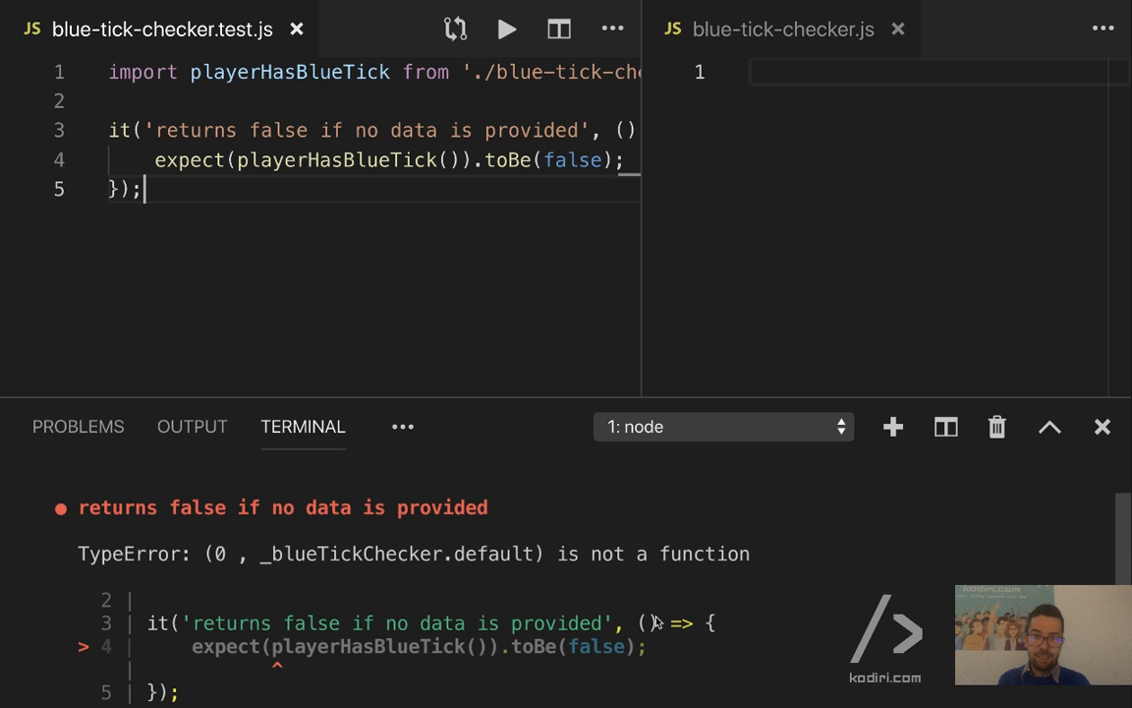
pyautogui.moveTo(547, 553); pyautogui.dragTo(757, 553)
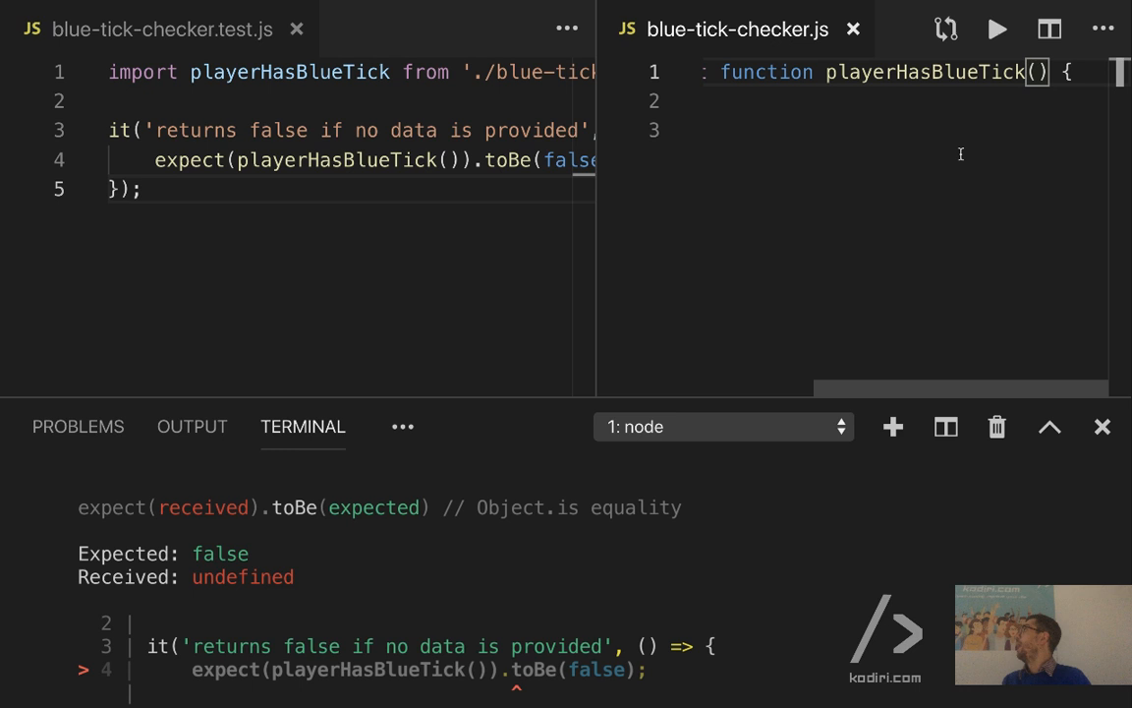
# - Give playerHasBlueTick a userData parameter and return false when userData is missing
pyautogui.write('userData) {')
pyautogui.click(904, 129)
pyautogui.write('return')
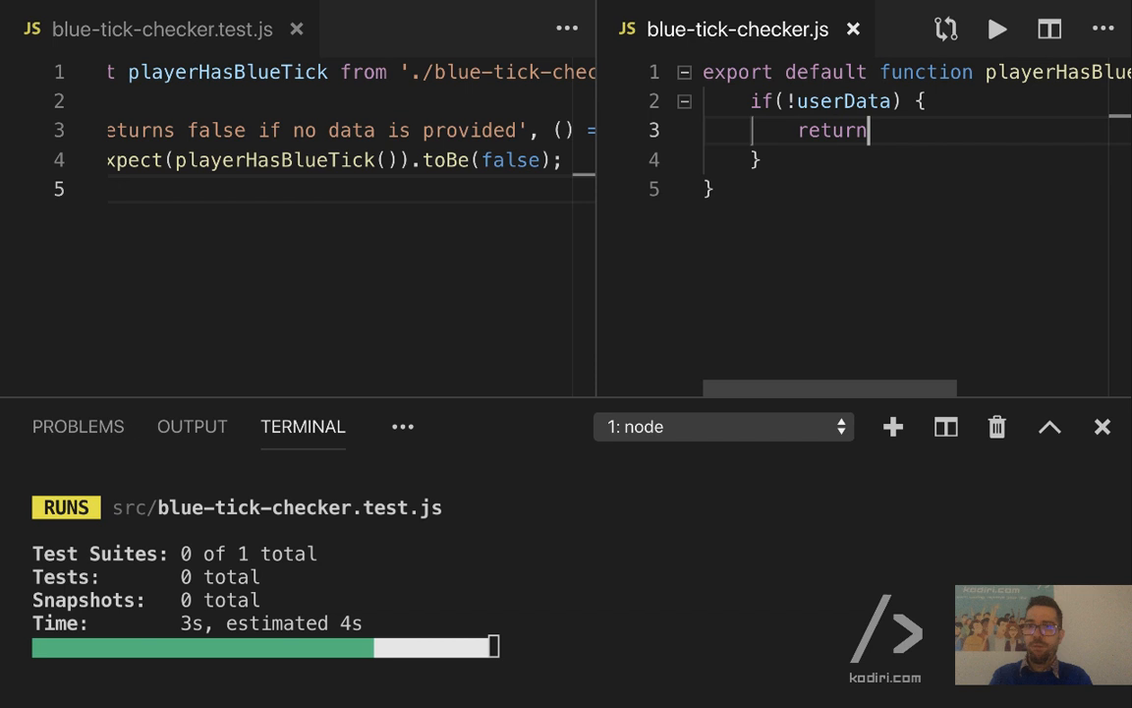
pyautogui.write('false;')
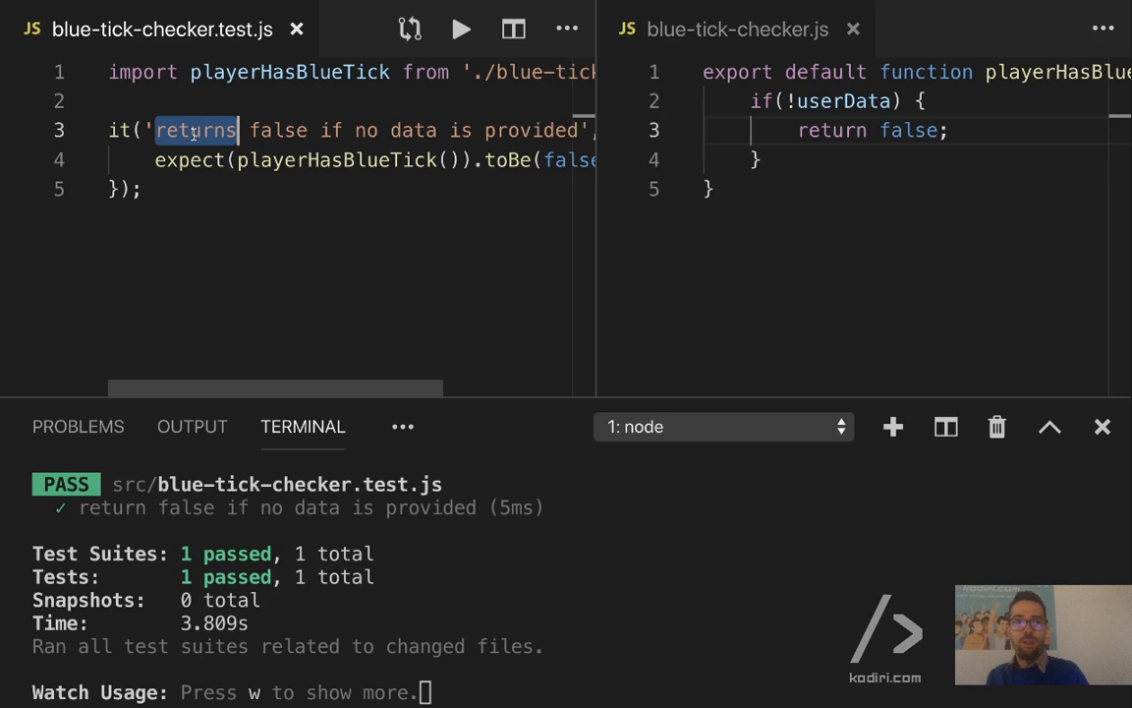
# - Write the test 'returns false if current task is < 24' with userData currentTask 23
pyautogui.write("it('')")
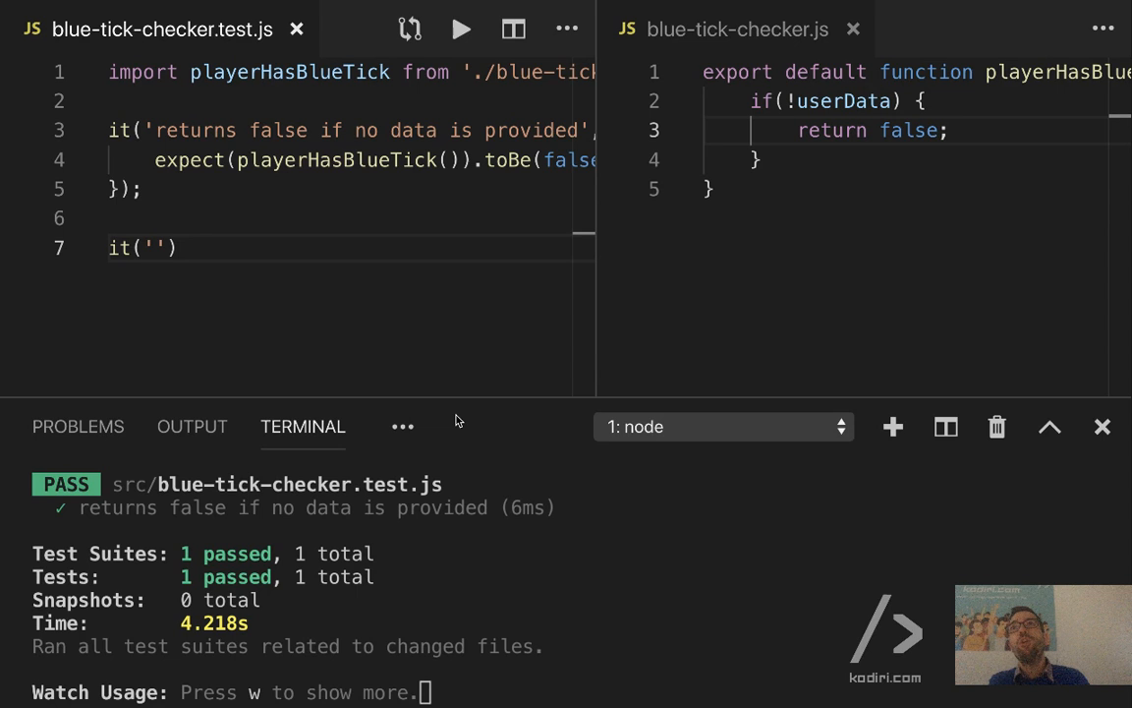
pyautogui.write('returns false if')
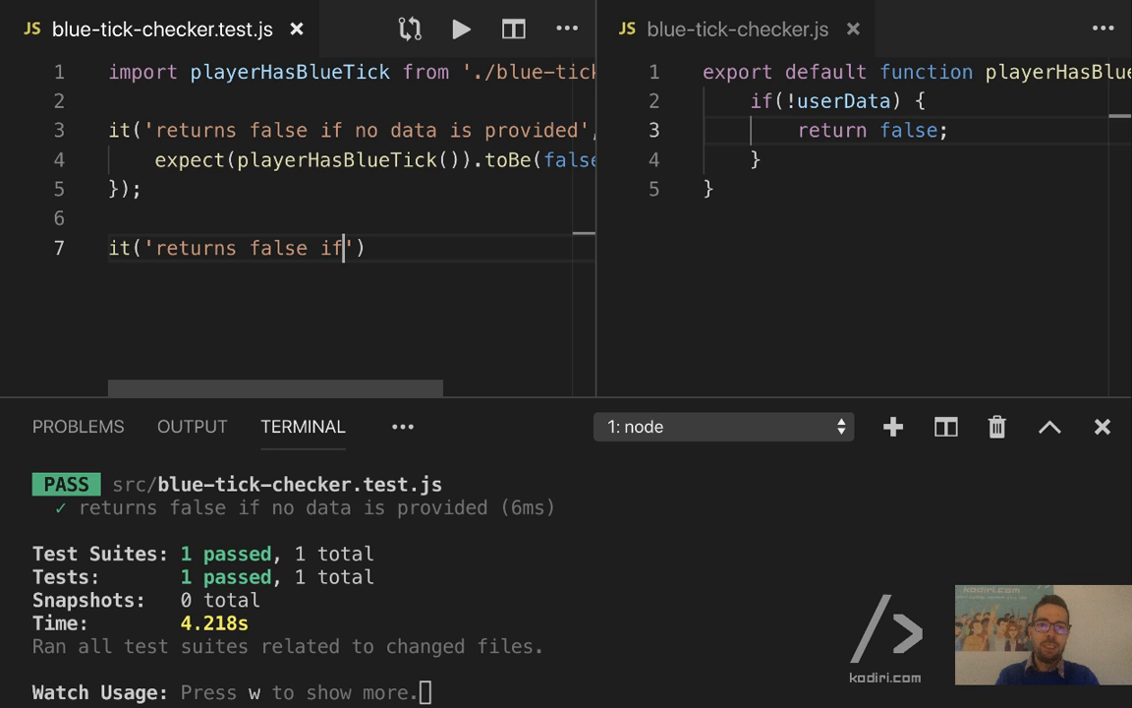
pyautogui.write('current task i')
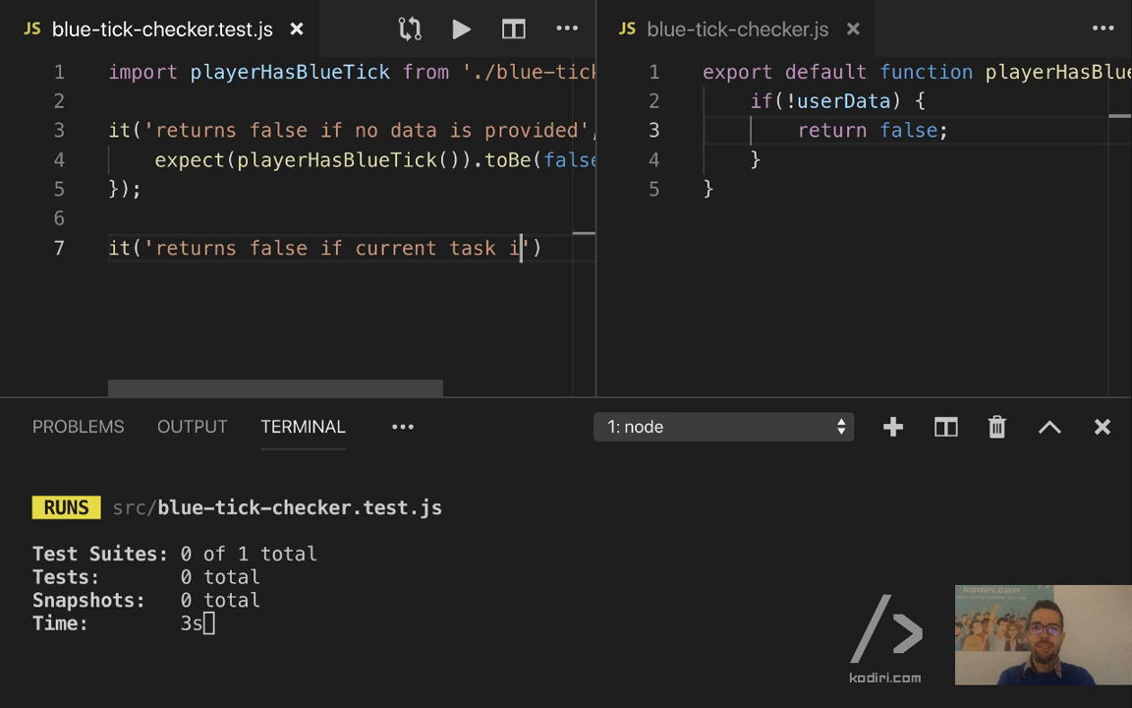
pyautogui.write("< 24', () =>")
pyautogui.write('current')
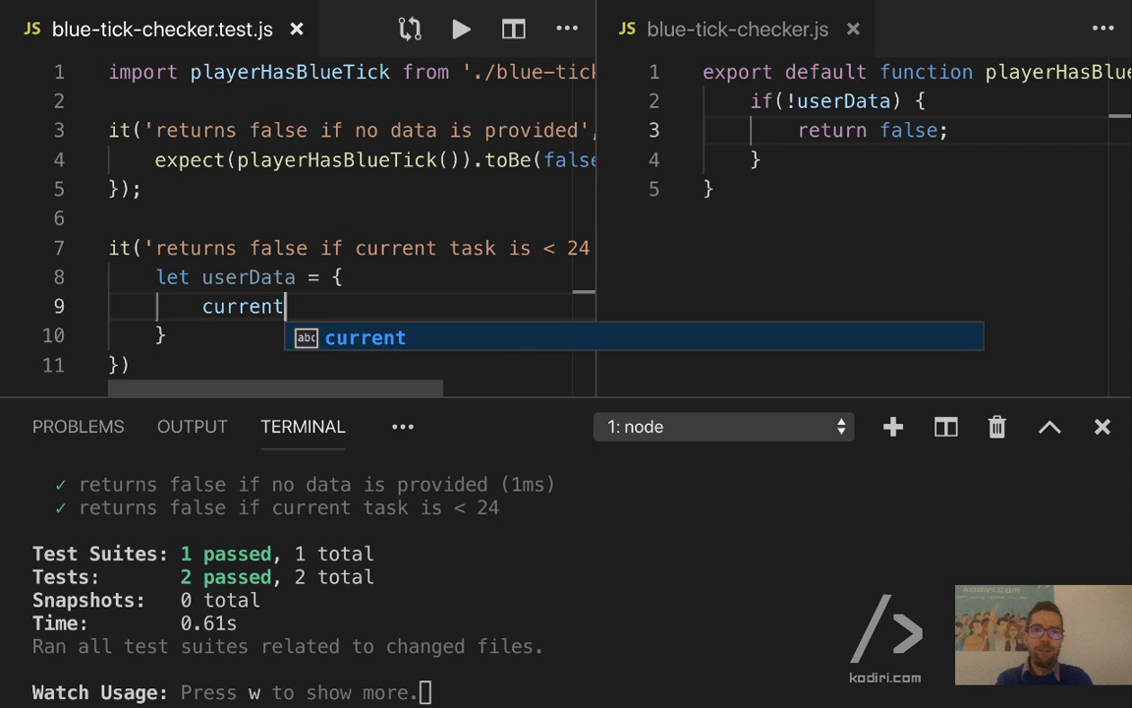
pyautogui.write('Task: 23')
pyautogui.write('expect(playerHasBlueTick()).toBe(false);')
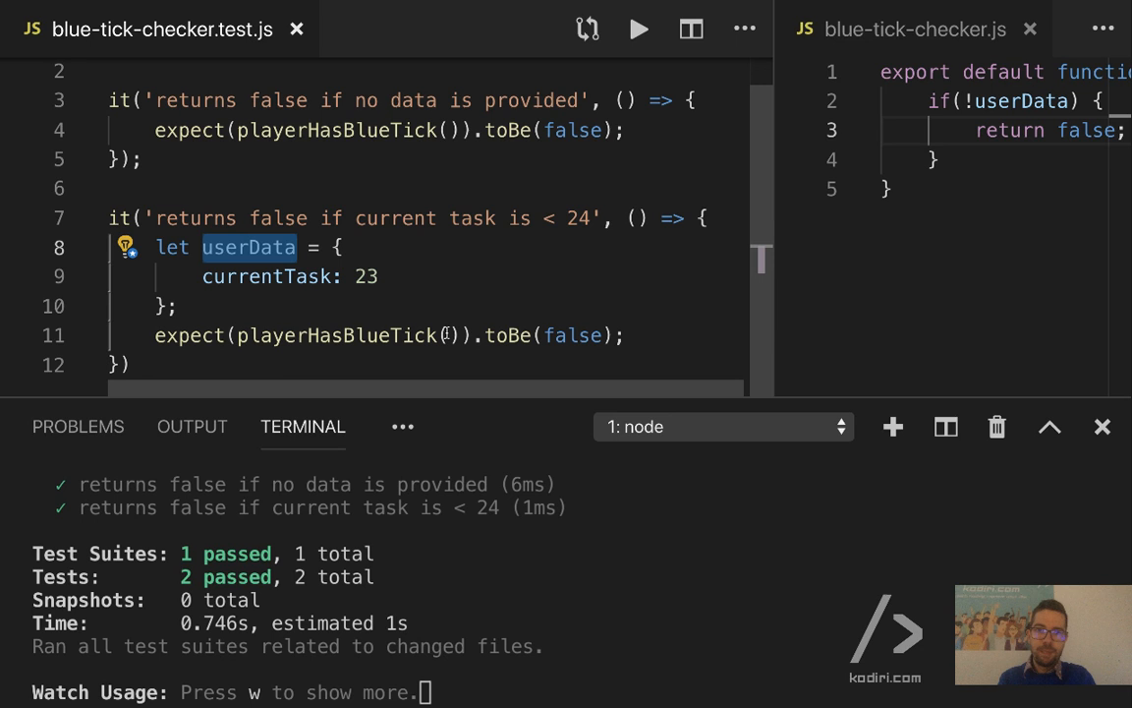
# - Call playerHasBlueTick(userData) and add an else-if on userData.currentTask returning false
pyautogui.write('userData')
pyautogui.click(1004, 160)
pyautogui.write(' else if(')
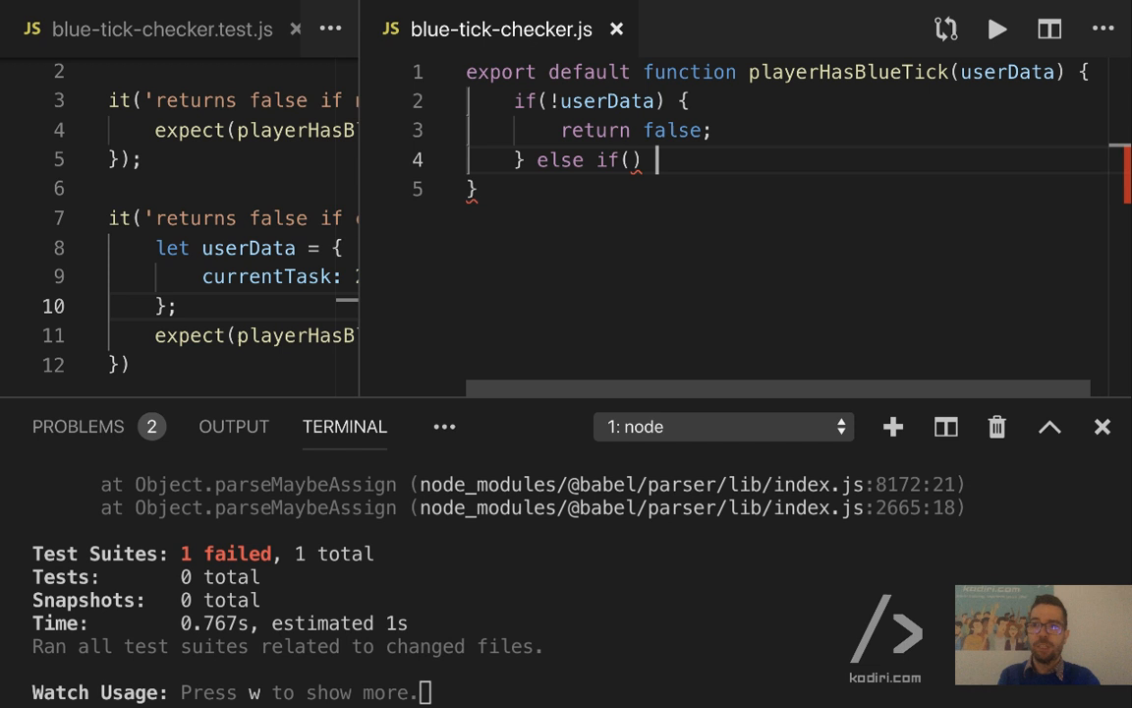
pyautogui.write('{')
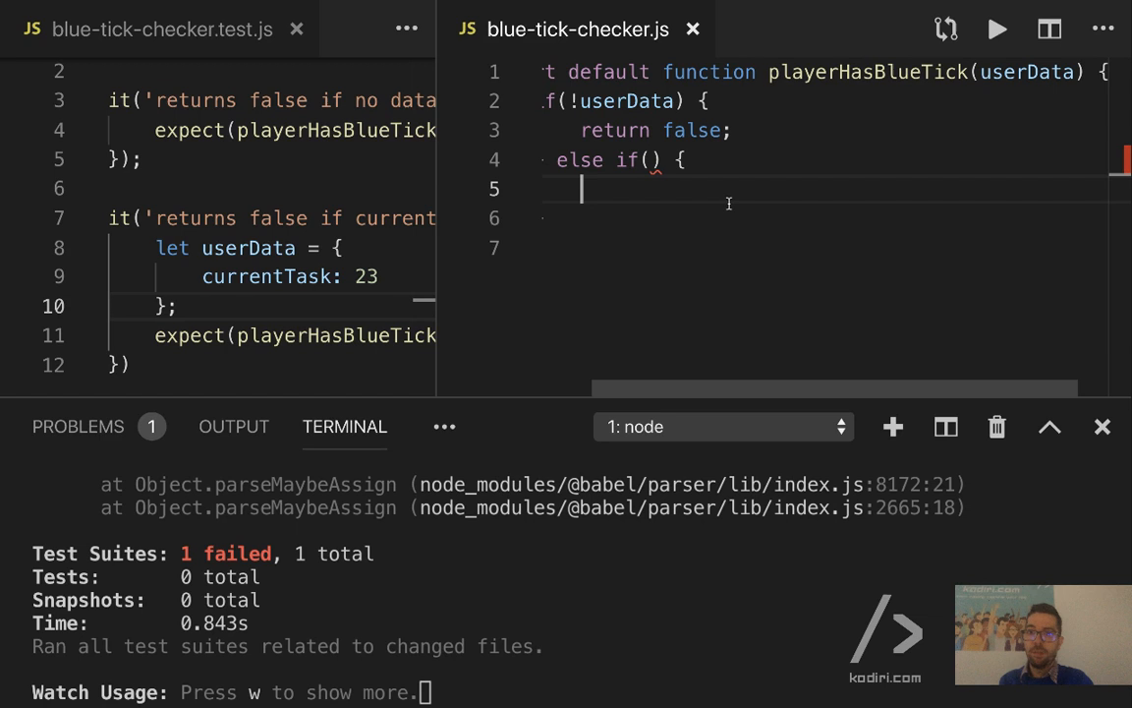
pyautogui.write('userData.currentTask')
pyautogui.write('return false;')
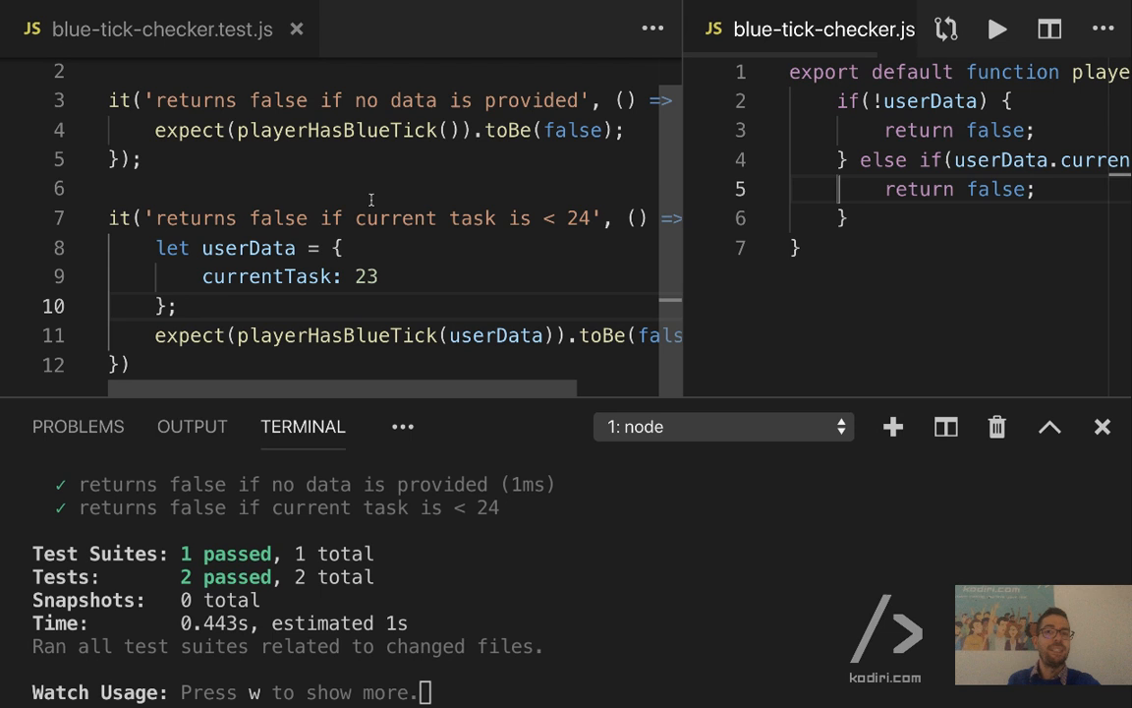
pyautogui.write("it('returns false '")
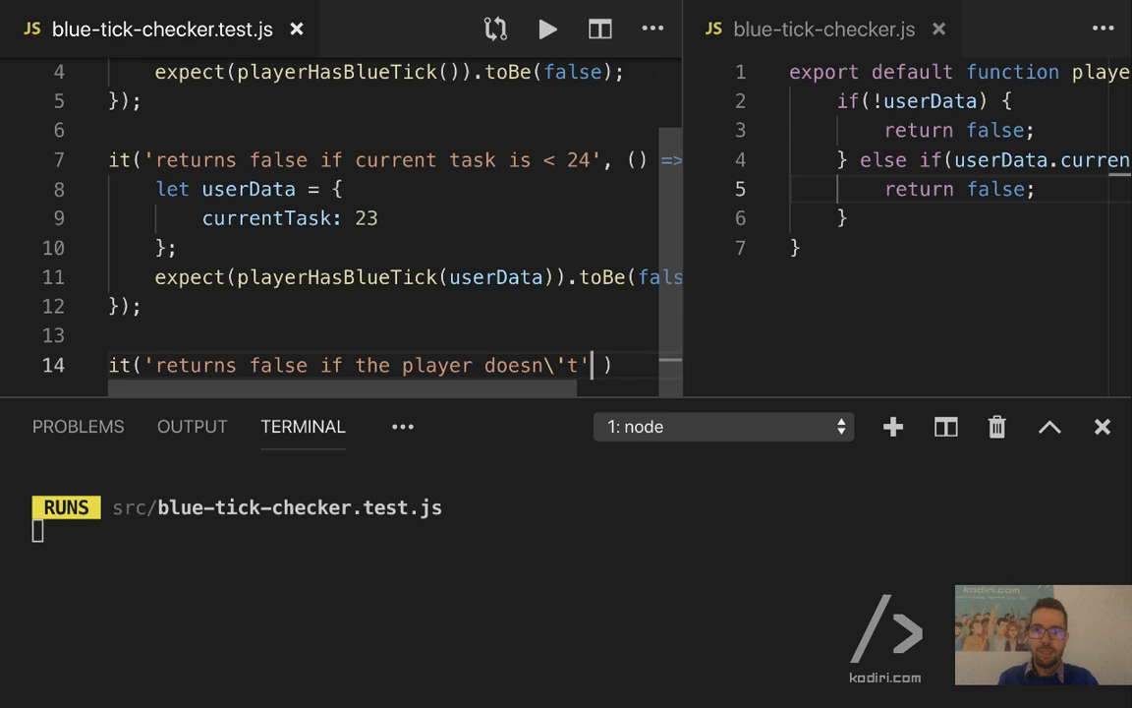
# - Write the test 'returns false if the player doesn't have any avatar' with hasAvatar false
pyautogui.write("have any avatar',")
pyautogui.write('});')
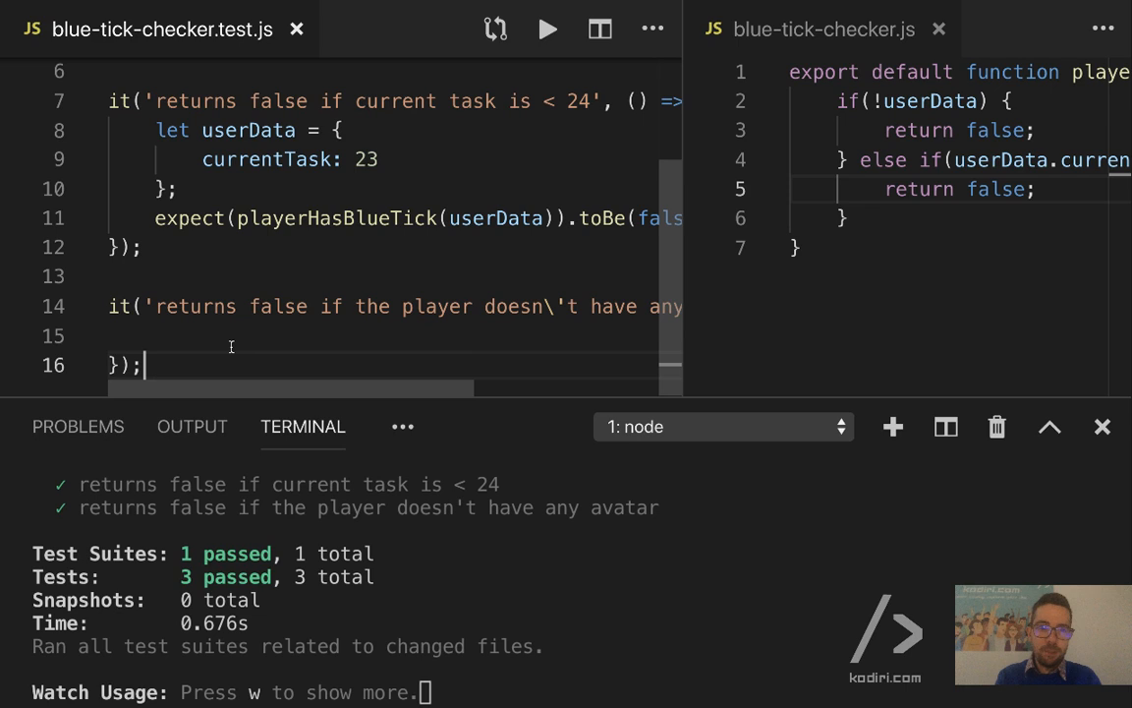
pyautogui.write('let userData = {')
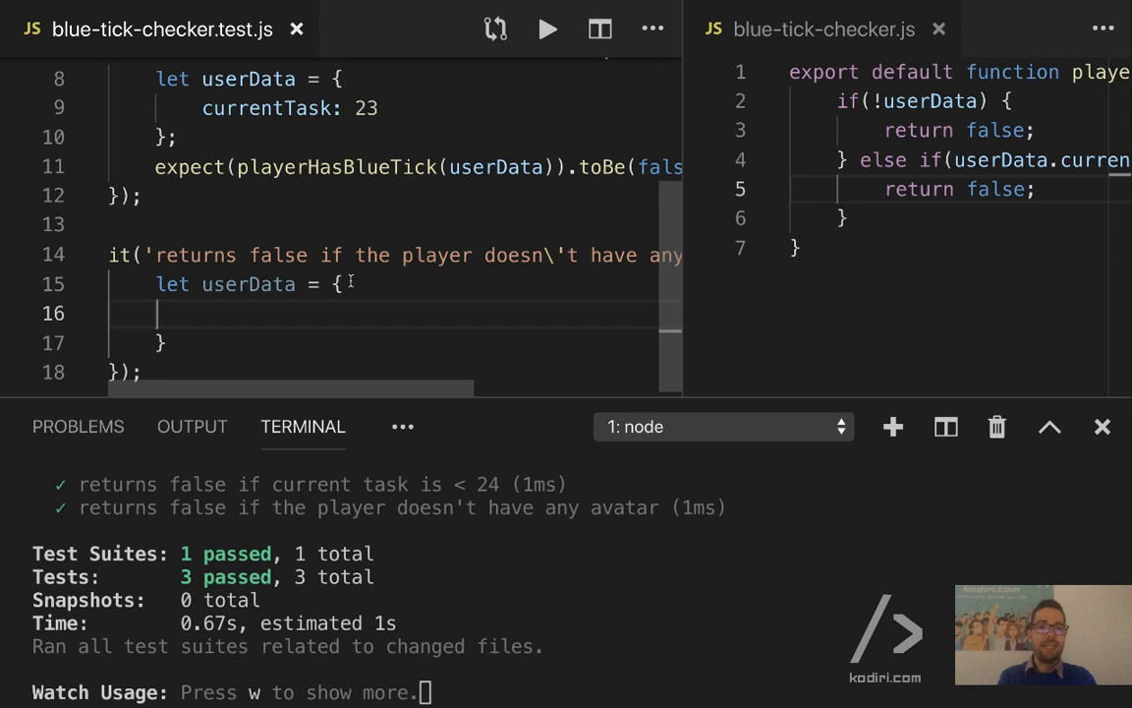
pyautogui.write('hasAvatar')
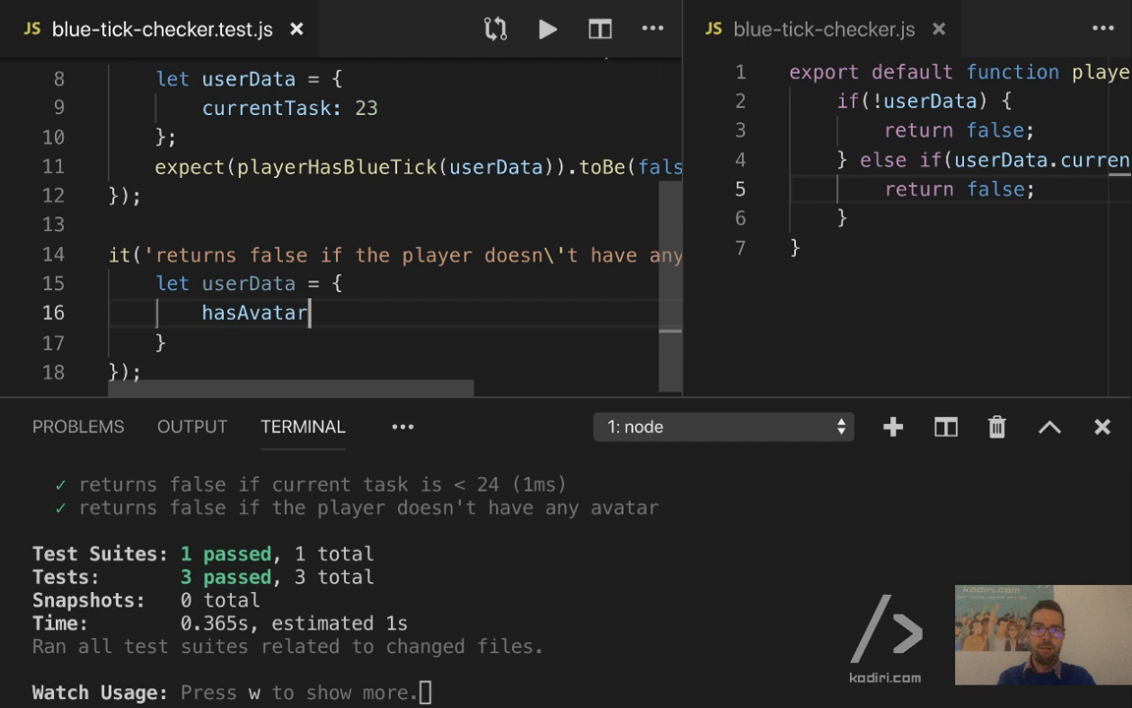
pyautogui.write(': false;')
pyautogui.click(959, 218)
pyautogui.write(' else if(')
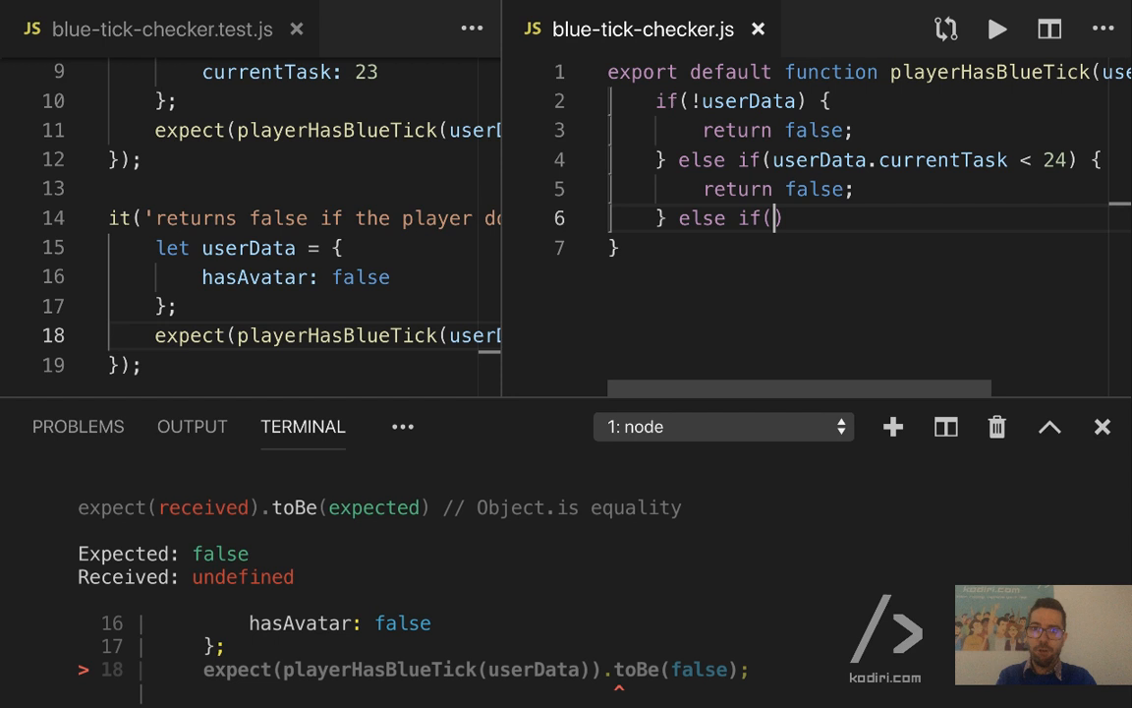
# - Add a branch in playerHasBlueTick returning false when userData.hasAvatar is false
pyautogui.write('userData.')
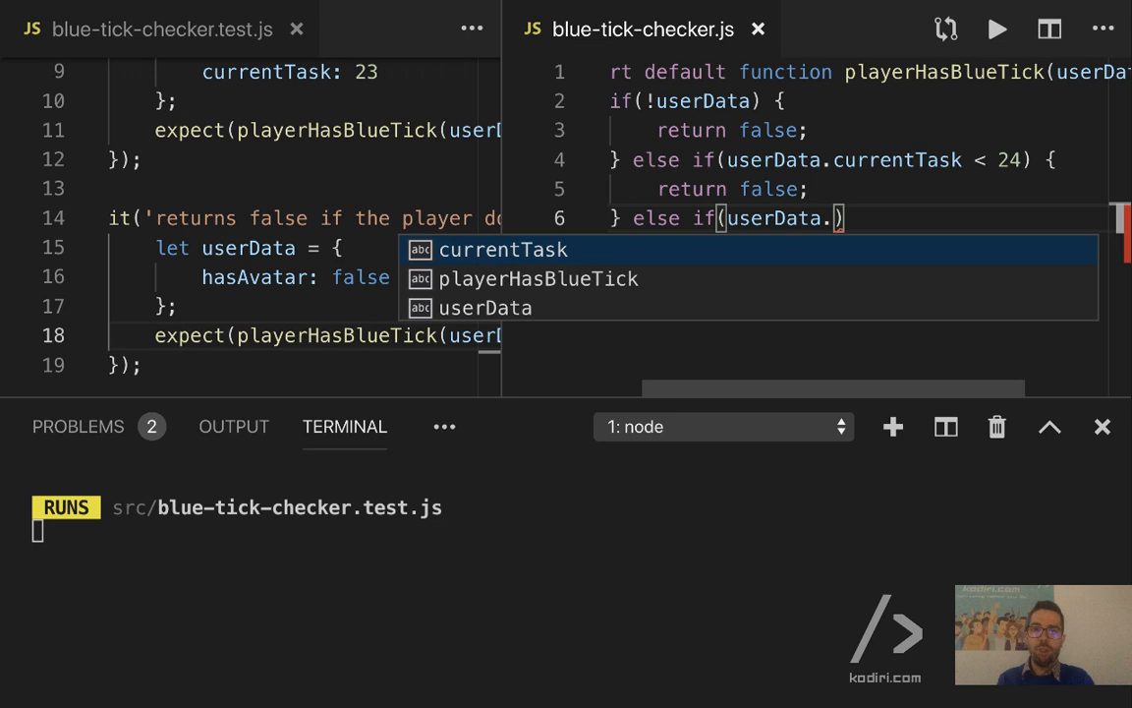
pyautogui.write('hasAvatar =')
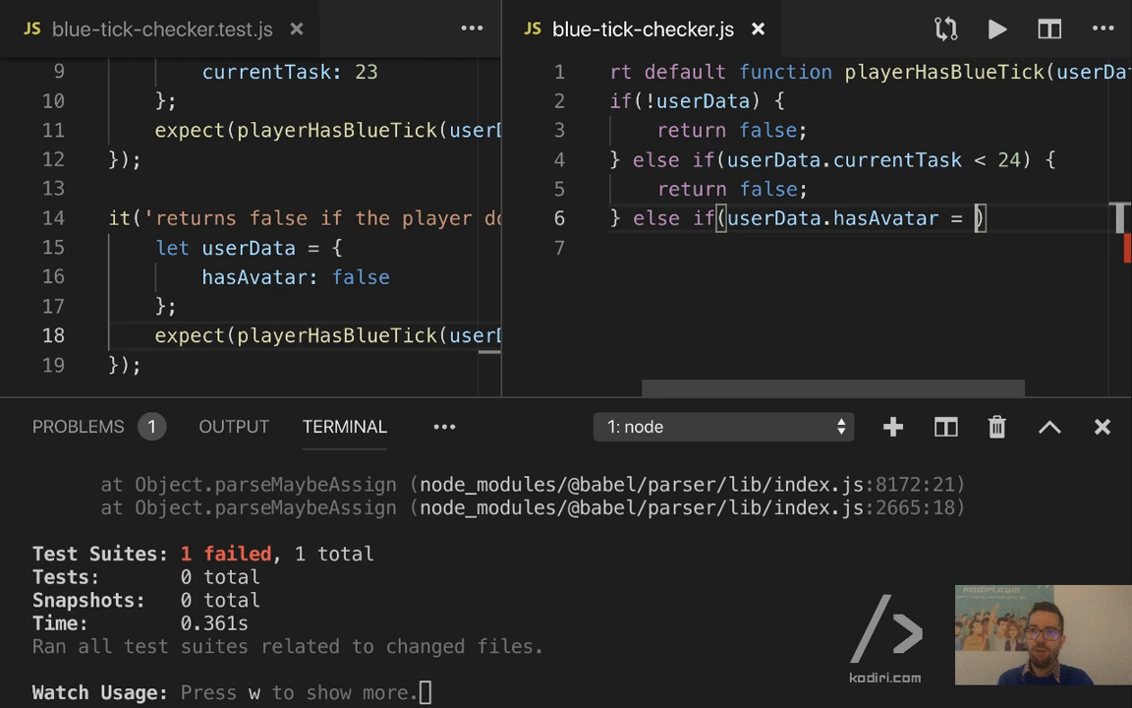
pyautogui.write('false) {')
pyautogui.click(855, 247)
pyautogui.write('return false;')
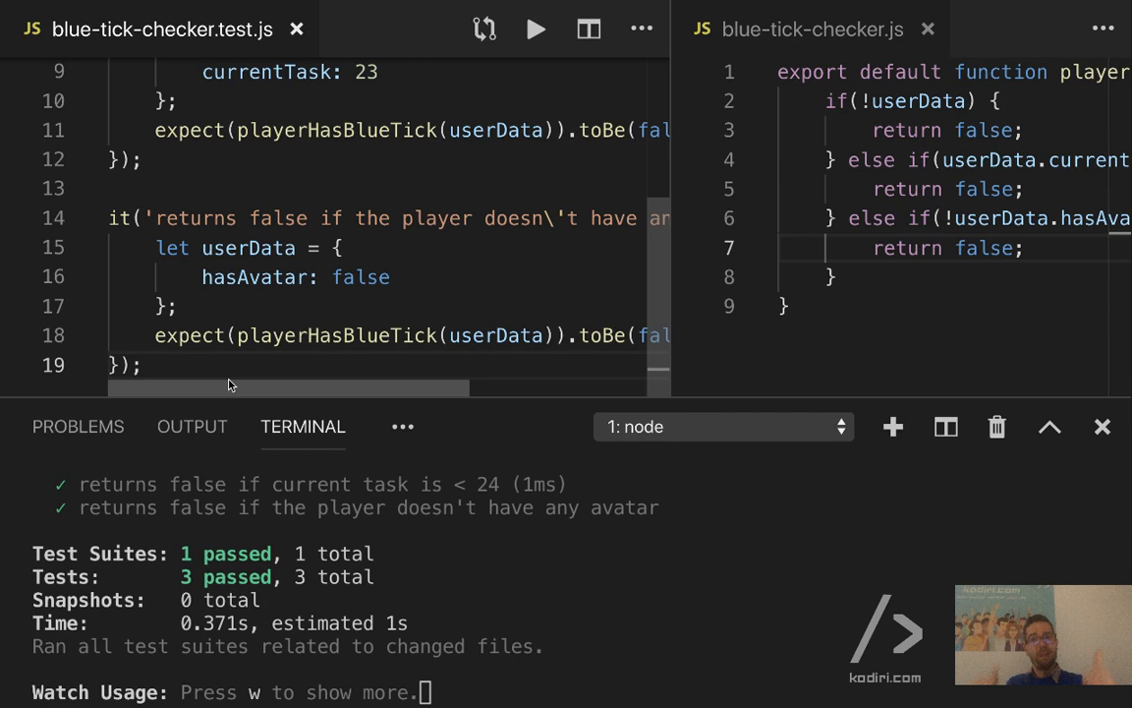
# - Add test 'returns true if the player has completed task 24 and has avatar' with currentTask: 24
pyautogui.write("it('returns tr')")
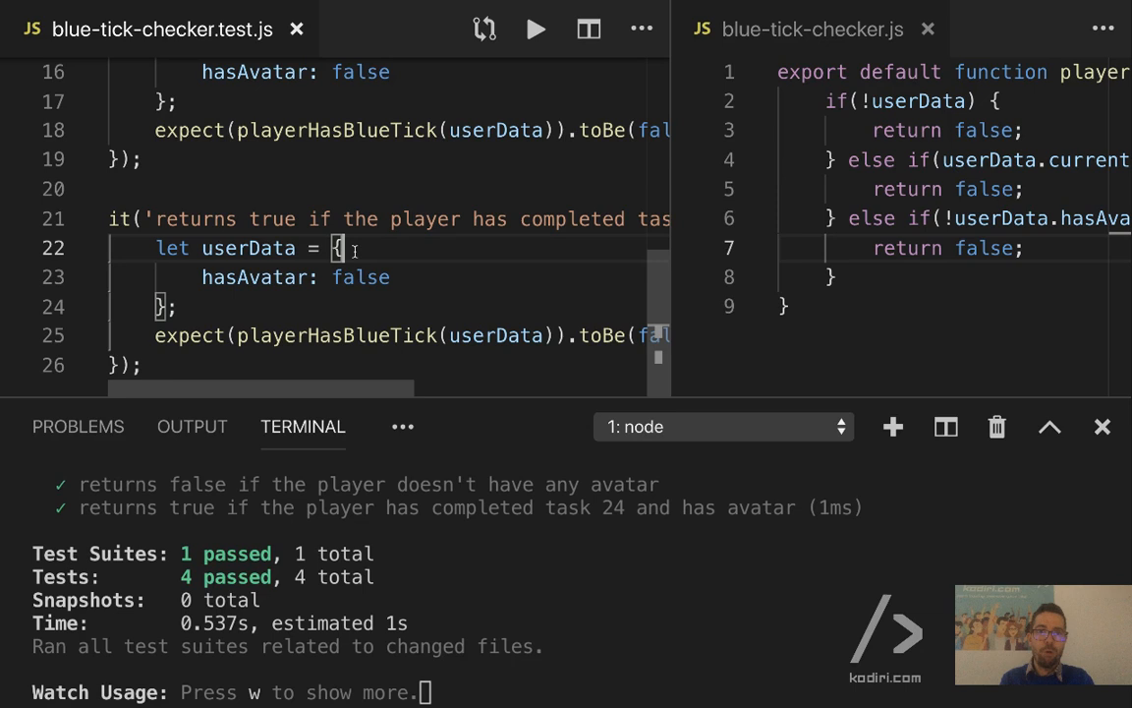
pyautogui.write('currentTask: 24,')
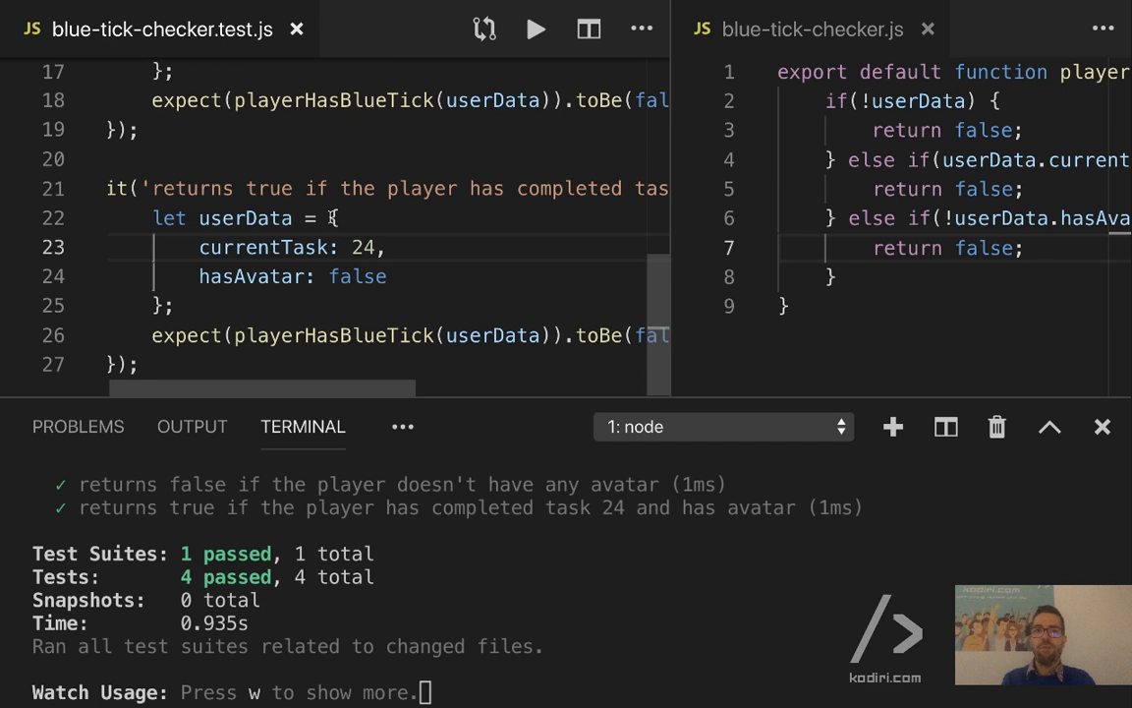
pyautogui.write('true')
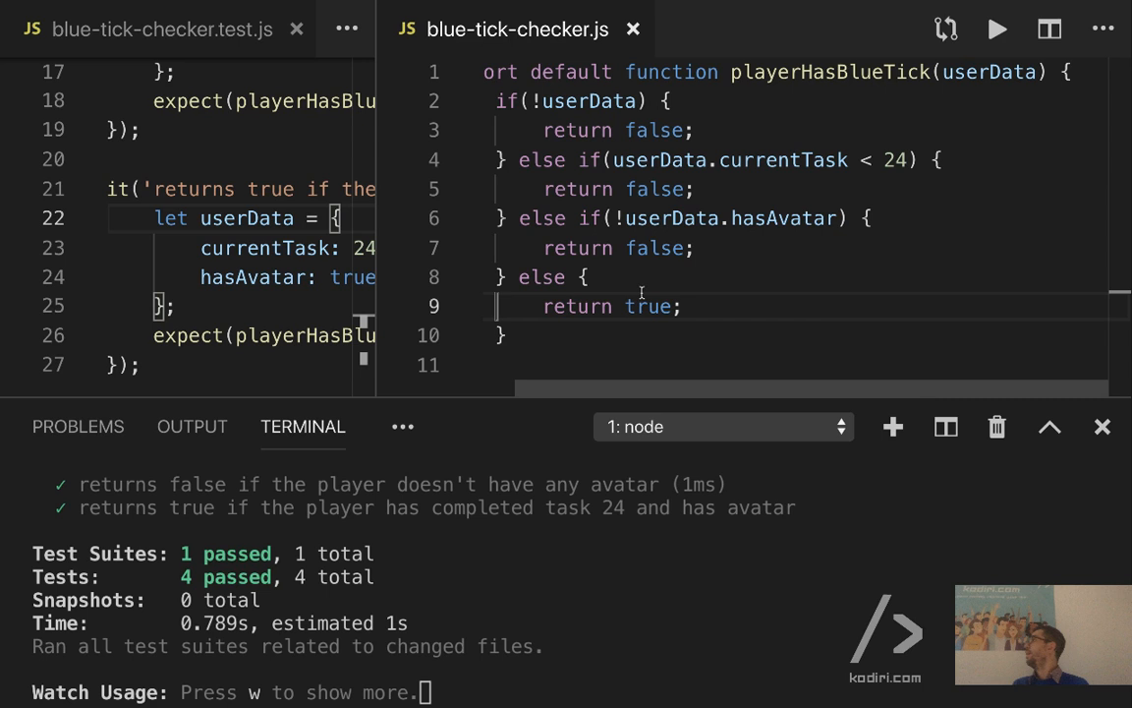
# - Select code in the new test to set hasAvatar true and add the final else returning true
pyautogui.moveTo(535, 100); pyautogui.dragTo(565, 130)
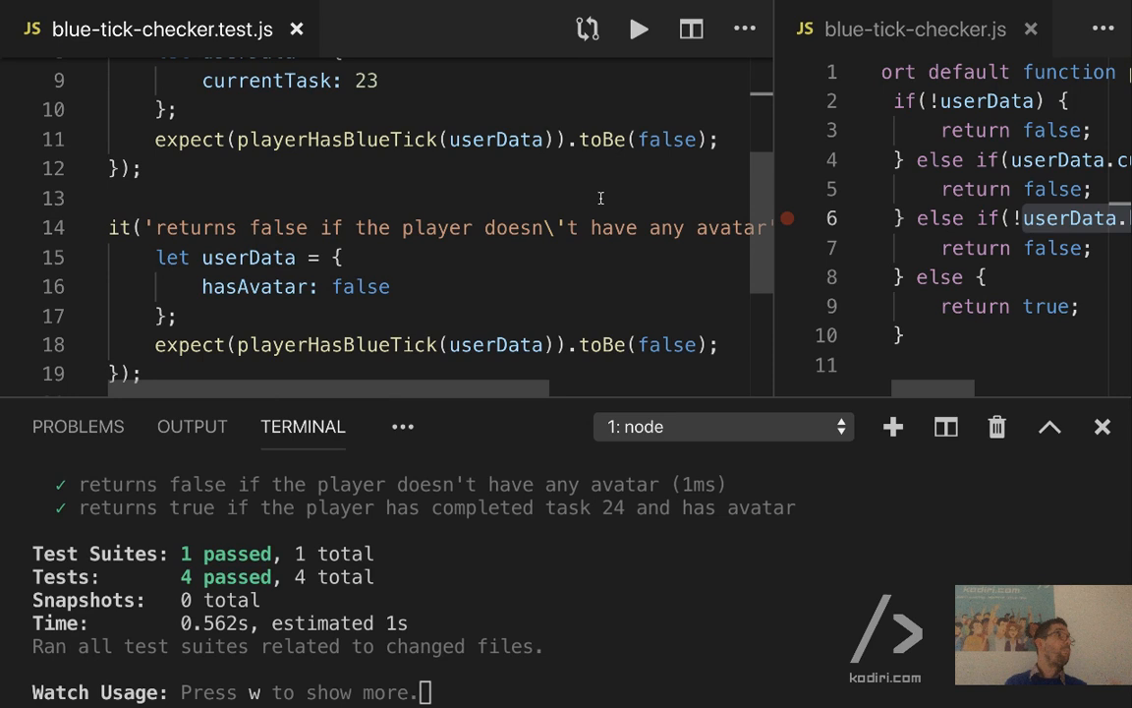
# - Change the task-24-with-avatar test's expectation to toBe(true)
pyautogui.write('true')
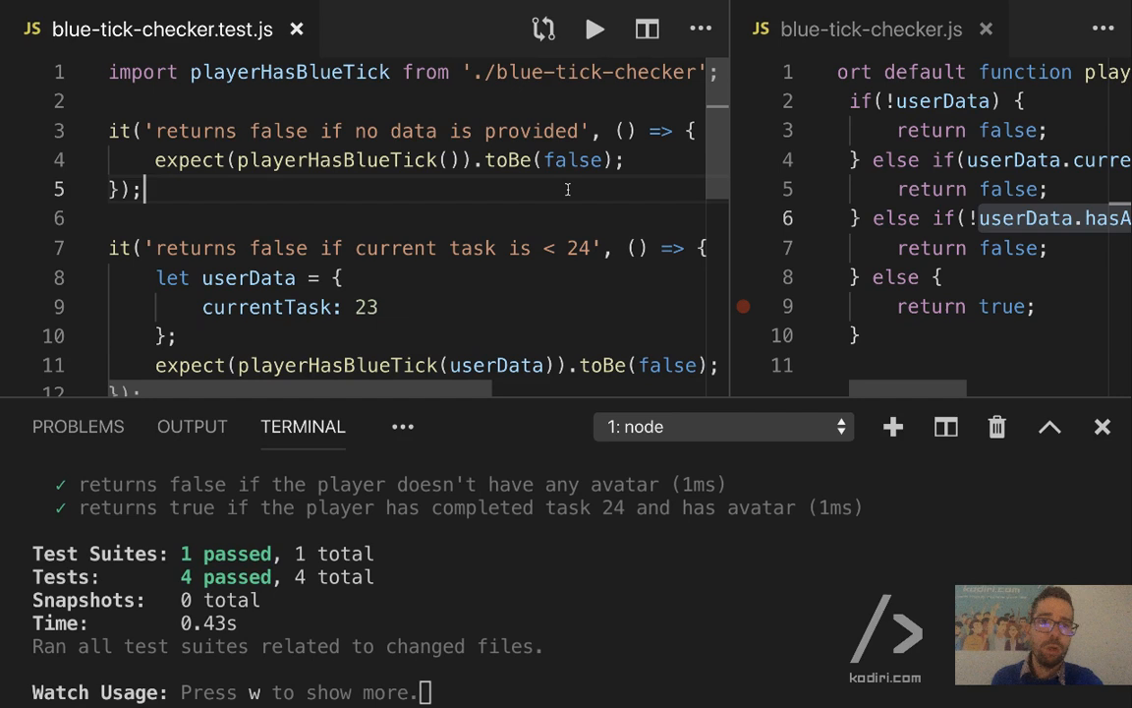
# - Scroll through blue-tick-checker.test.js while starting the [{ it: }] array below the import
pyautogui.scroll(-3)
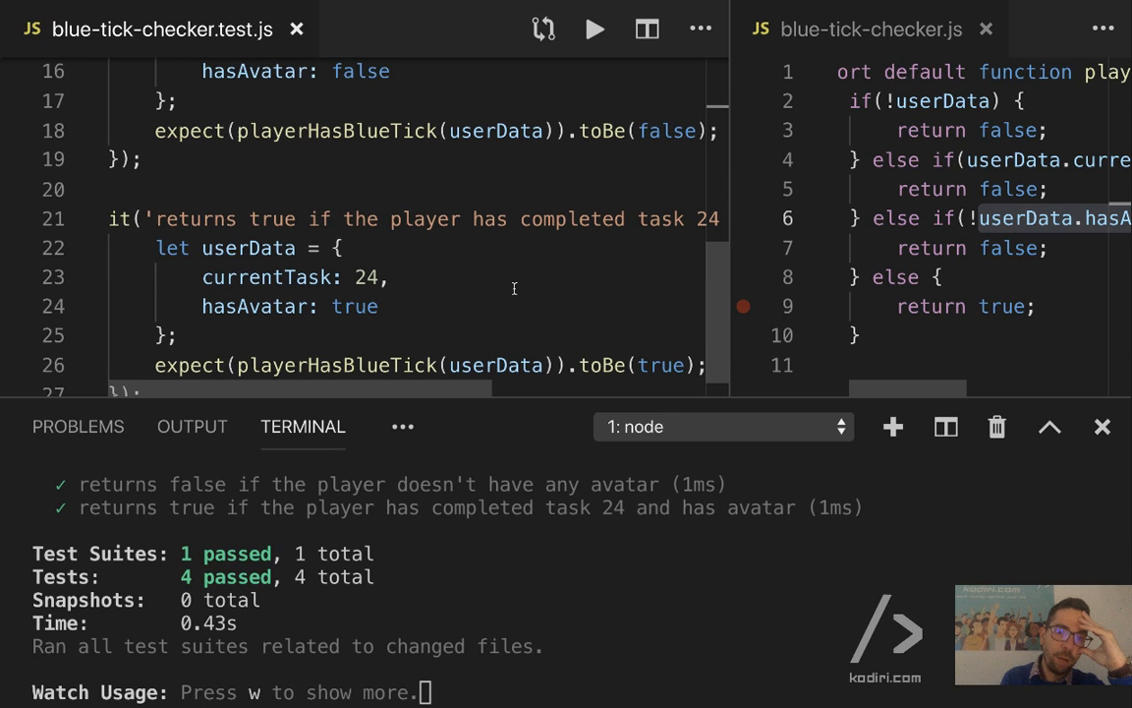
pyautogui.scroll(-3)
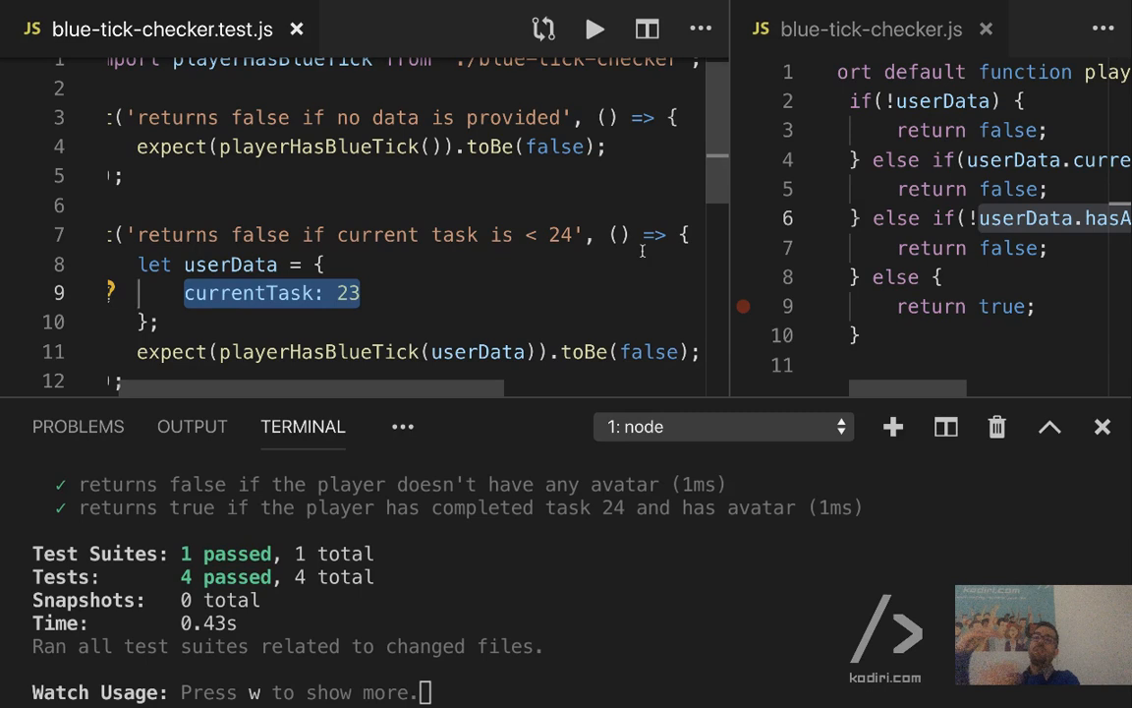
pyautogui.scroll(-3)
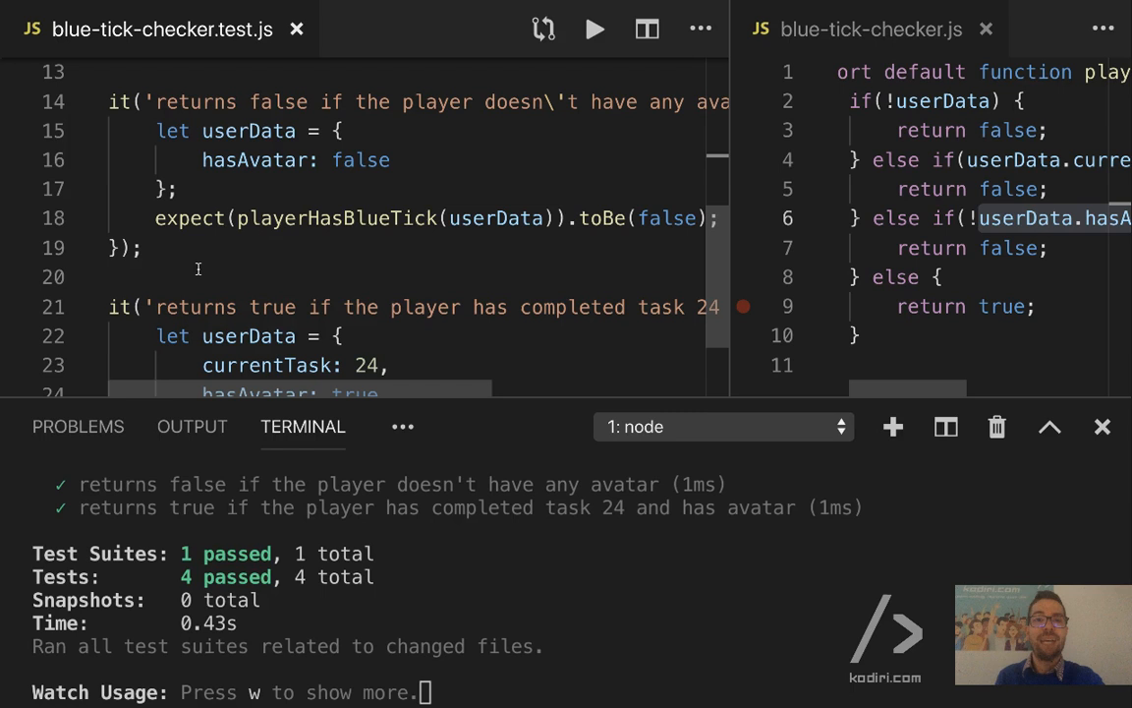
pyautogui.scroll(-3)
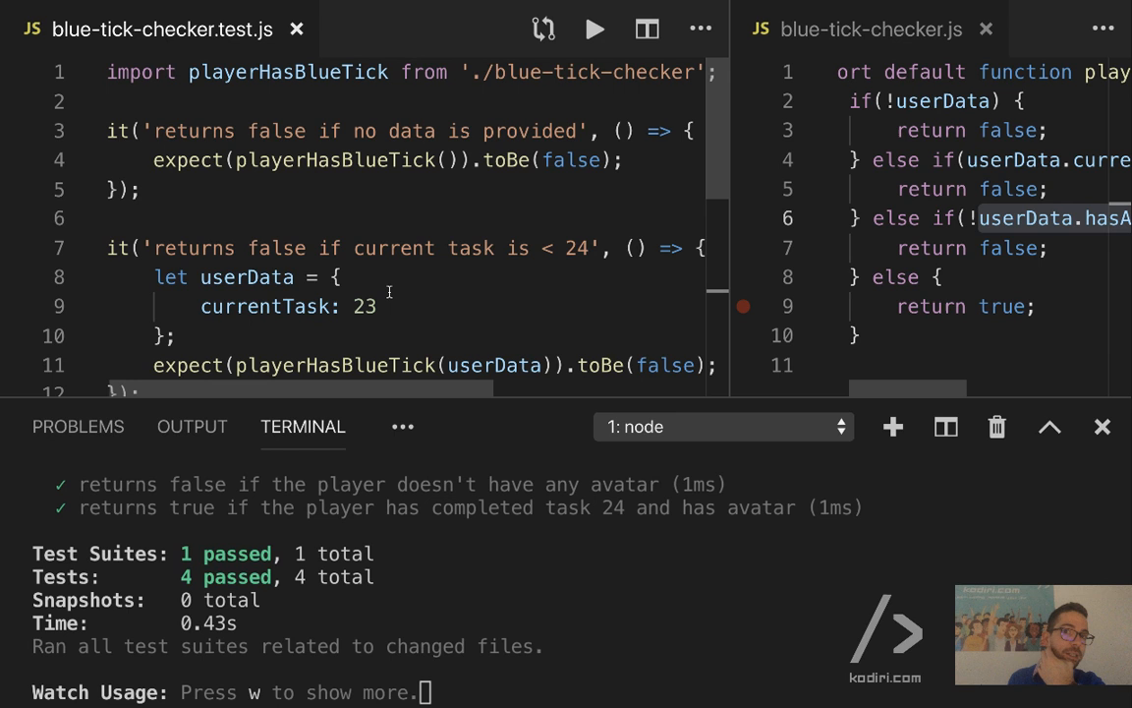
pyautogui.scroll(-3)
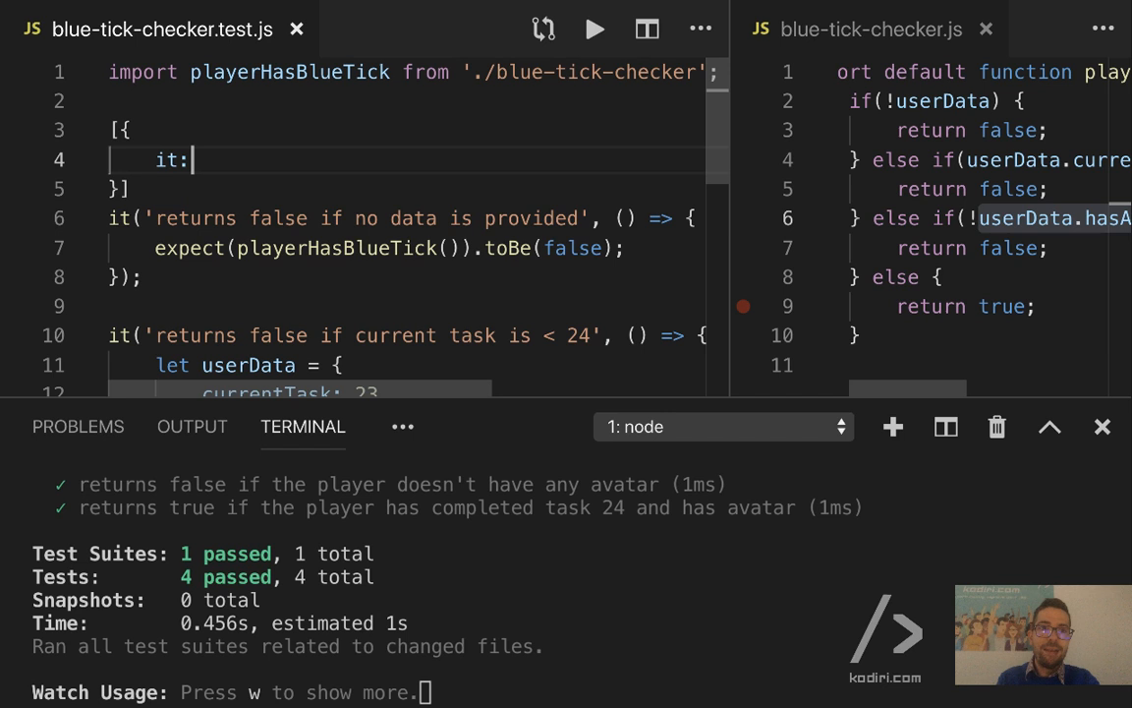
# - Give the first case title 'returns false if no data is provided', userData and forEach loop
pyautogui.write('!')
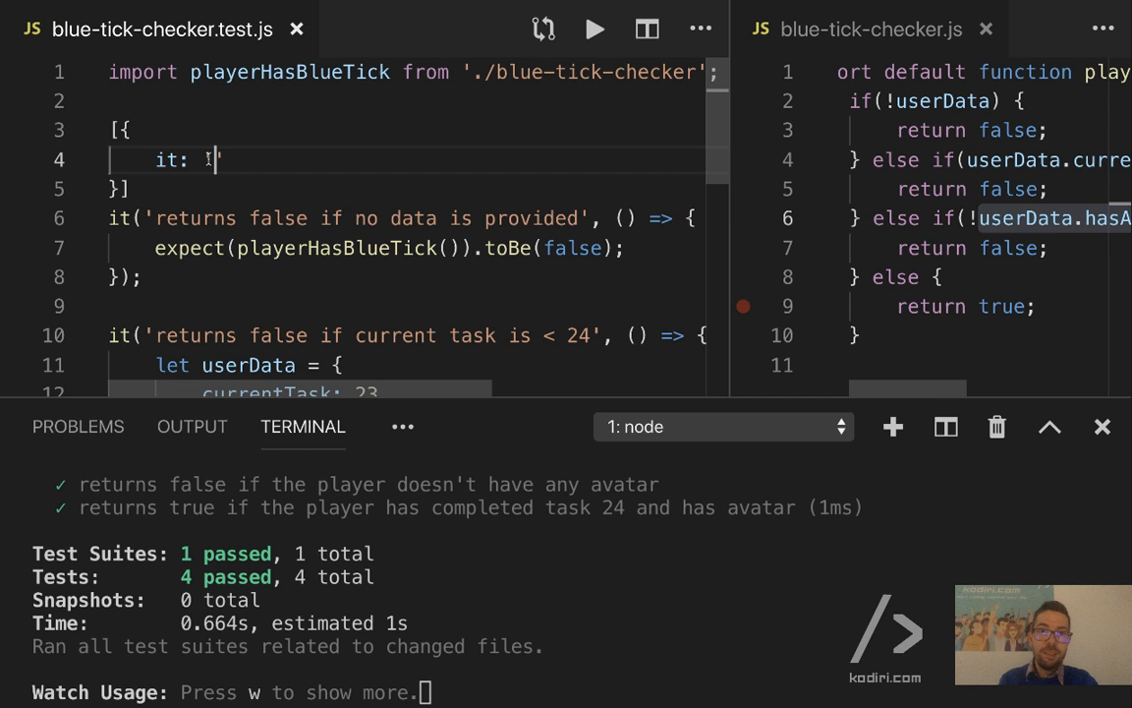
pyautogui.write("'returns false if no data is provided',")
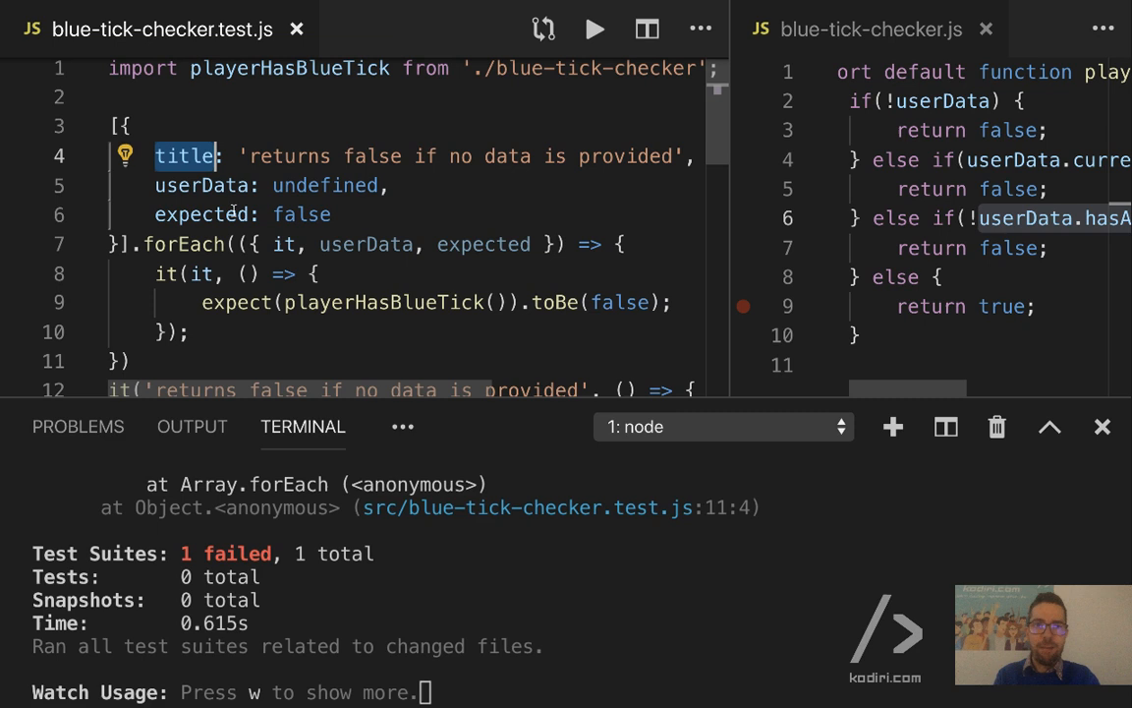
pyautogui.write('userData')
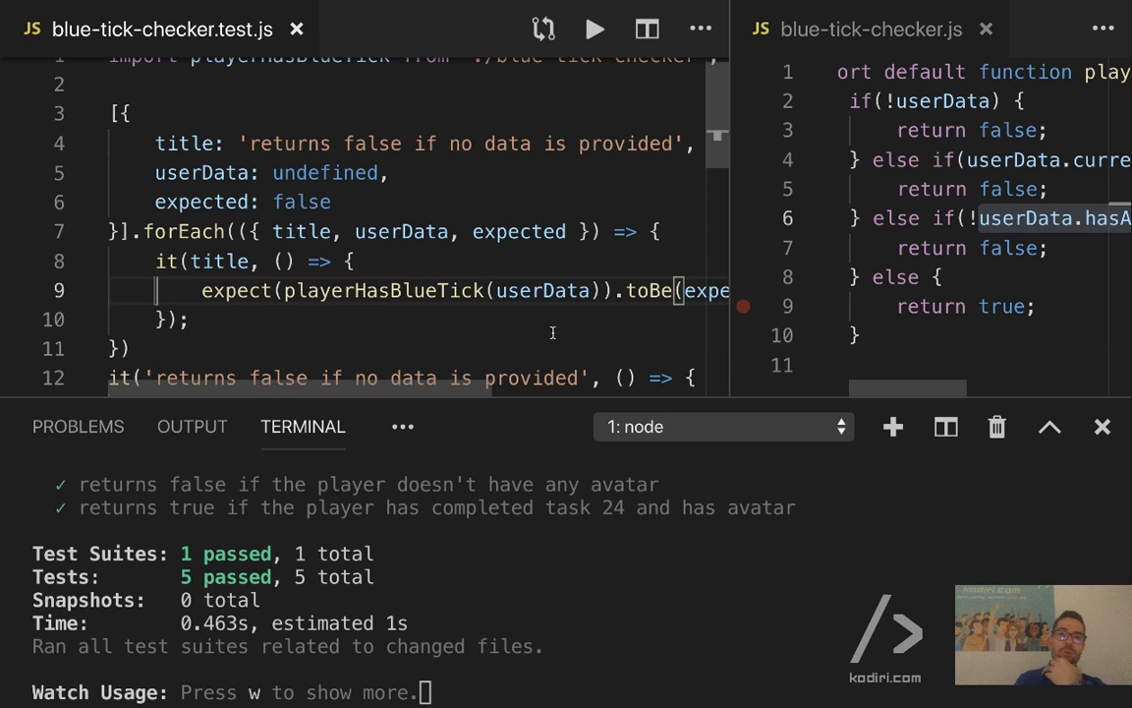
# - Add case entries with userData { currentTask: 23 }, then { currentTask: 24, hasAvatar: true }
pyautogui.scroll(-3)
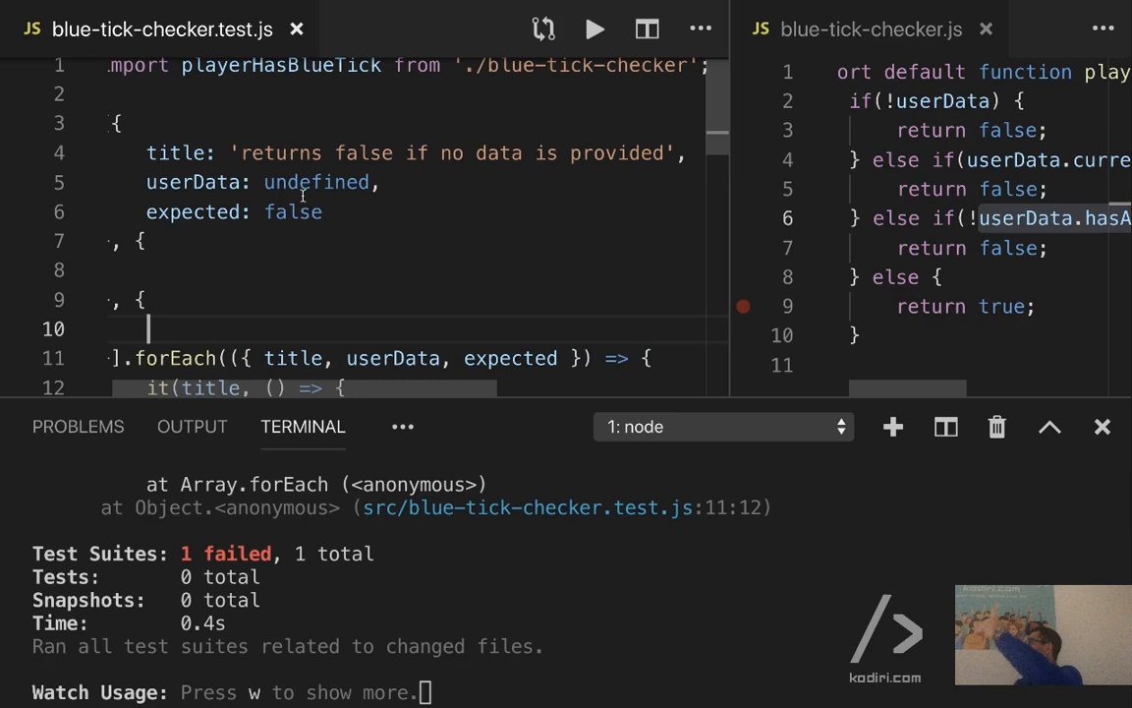
pyautogui.scroll(-3)
pyautogui.write('userData')
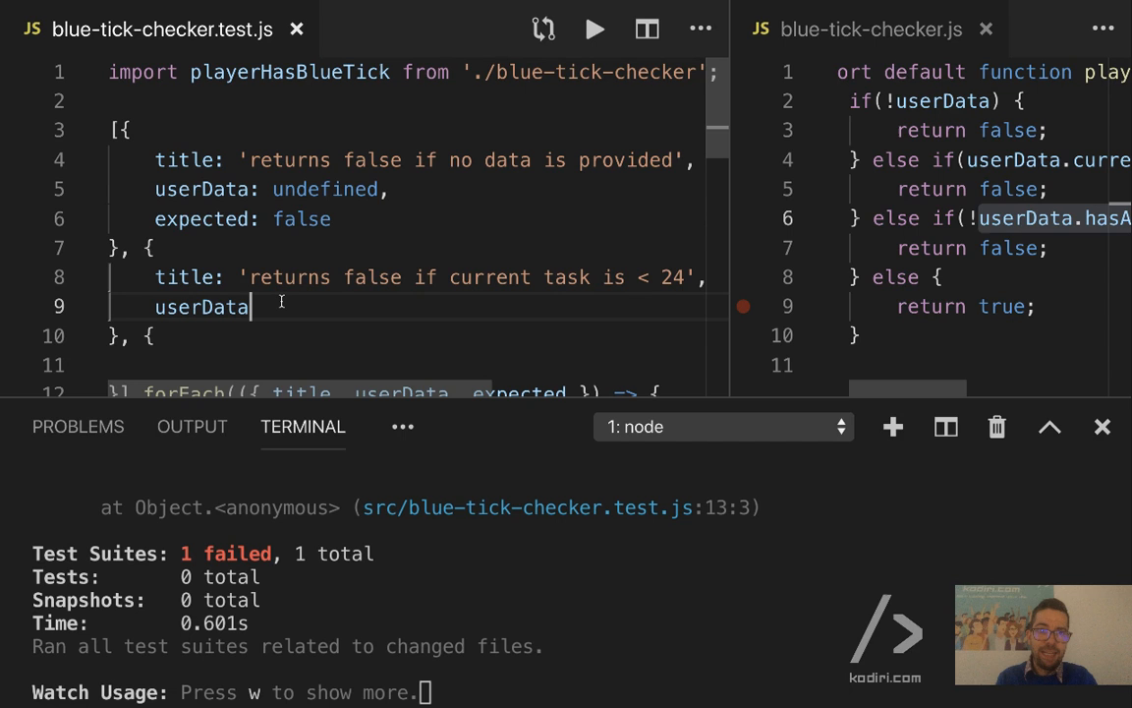
pyautogui.write(': { currentTask: 23 },')
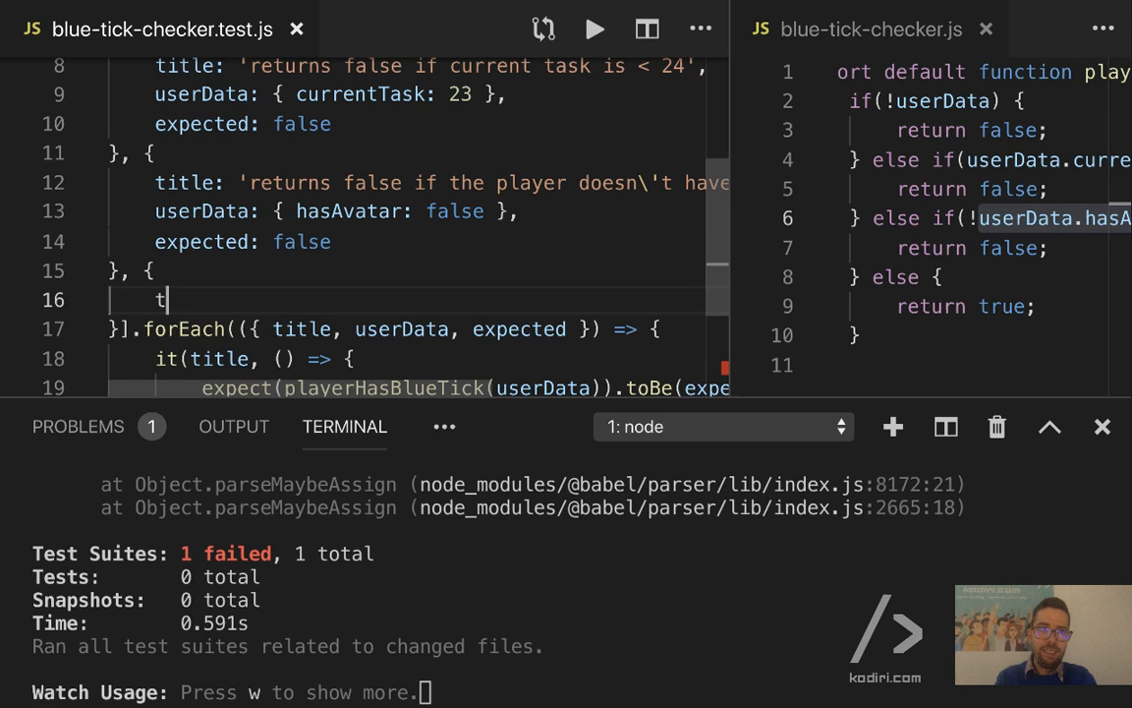
pyautogui.write("itle: '',\\n    userData: {}")
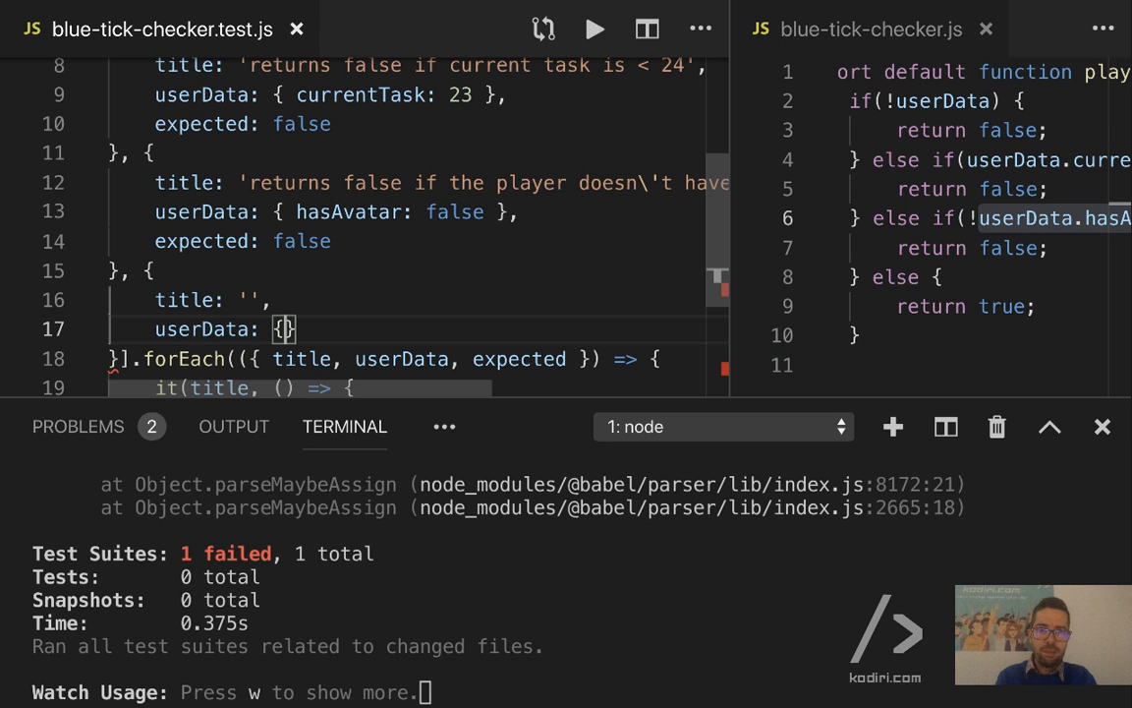
pyautogui.write('currentTask: 24,hasAvatar: true')
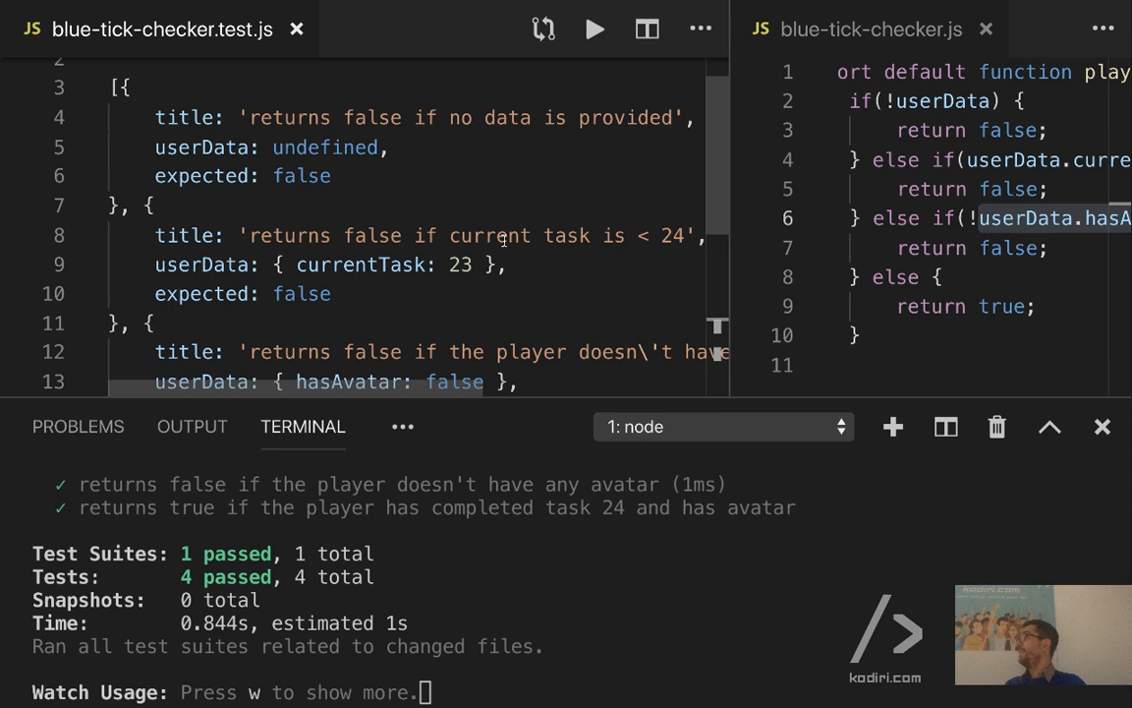
pyautogui.scroll(-3)
pyautogui.write('userData: { currentTask: 24, hasAvatar: false },')
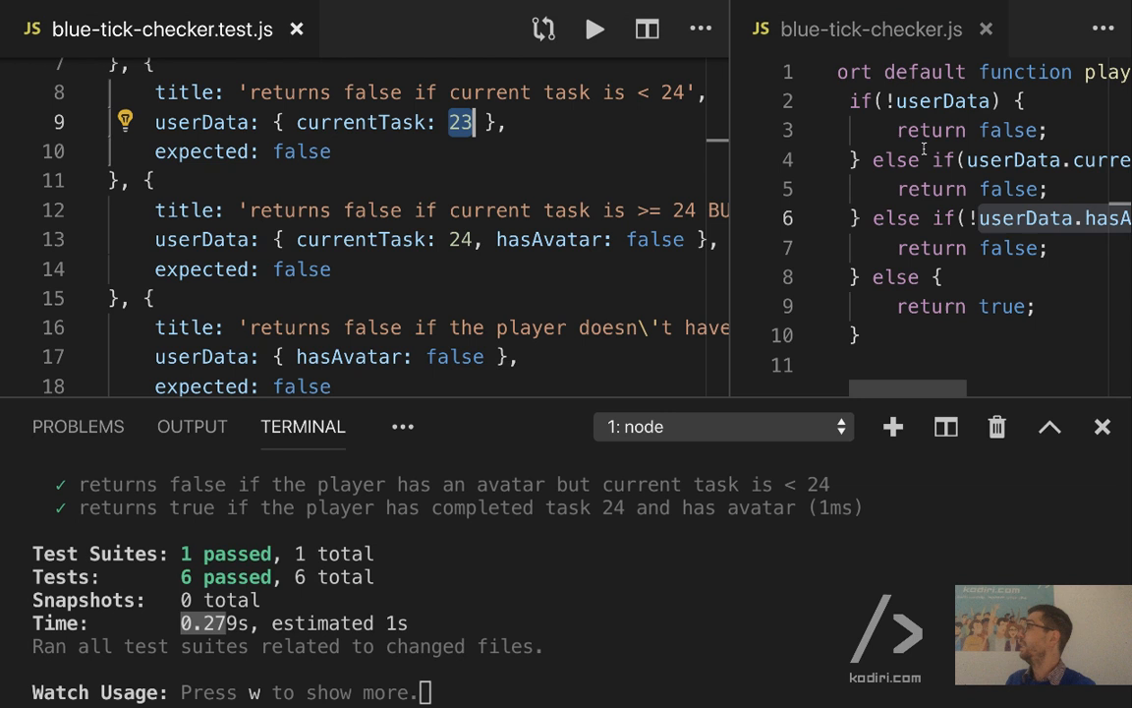
pyautogui.scroll(-3)
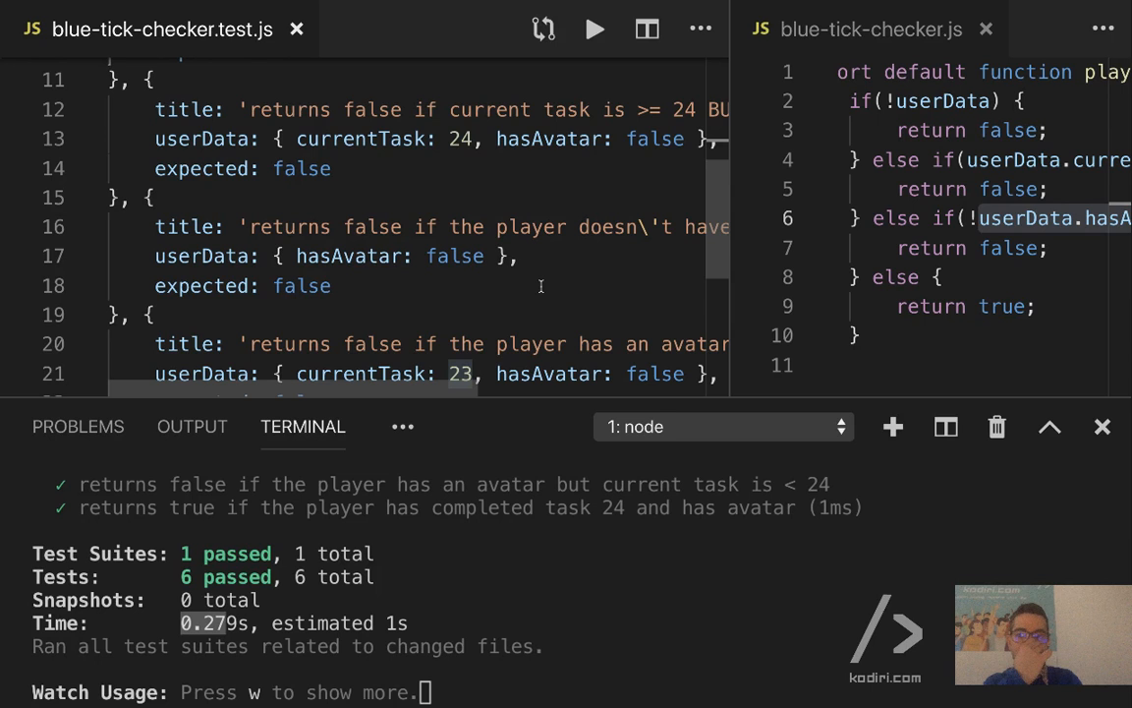
# - Scroll through the case table to edit the avatar test data
pyautogui.scroll(-3)
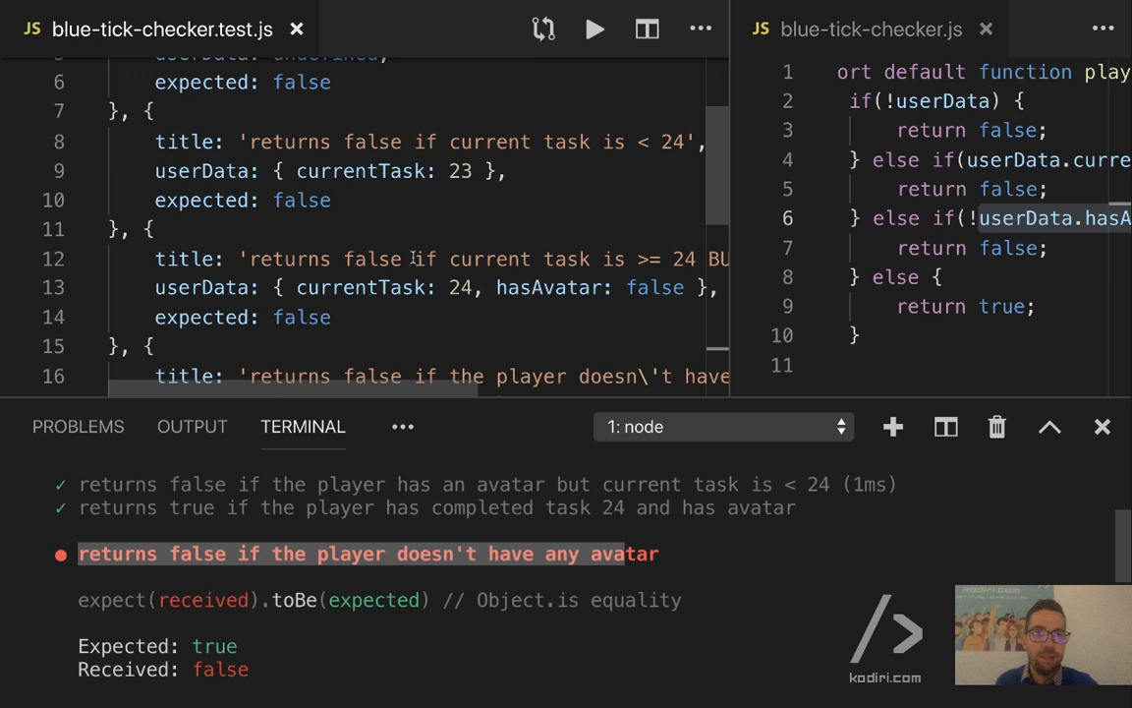
pyautogui.scroll(-3)
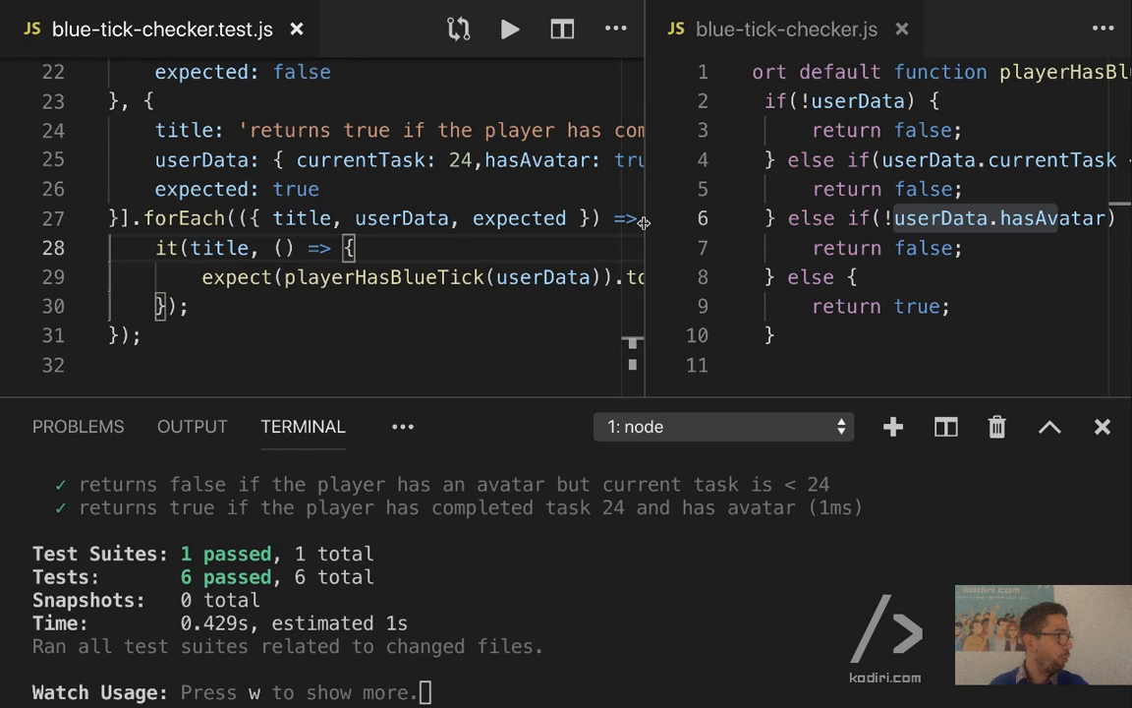
pyautogui.moveTo(537, 159)
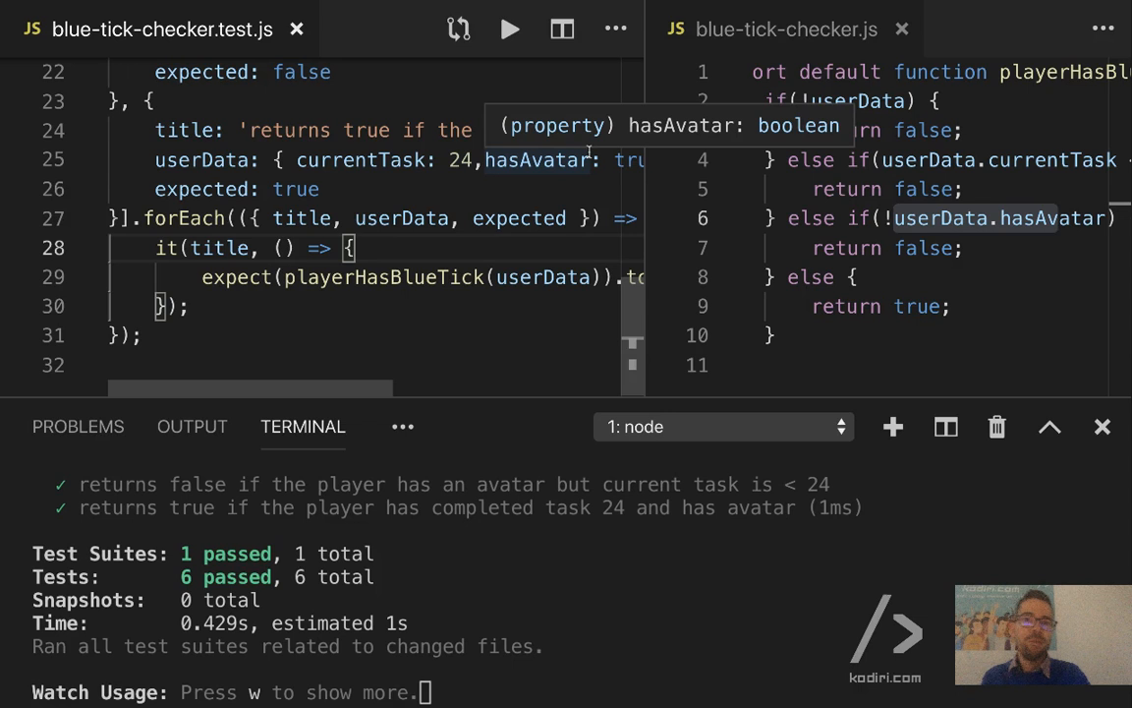
# - Add given/when/then comments, remove //given, and begin let hasBlueTick under //when
pyautogui.write('//given')
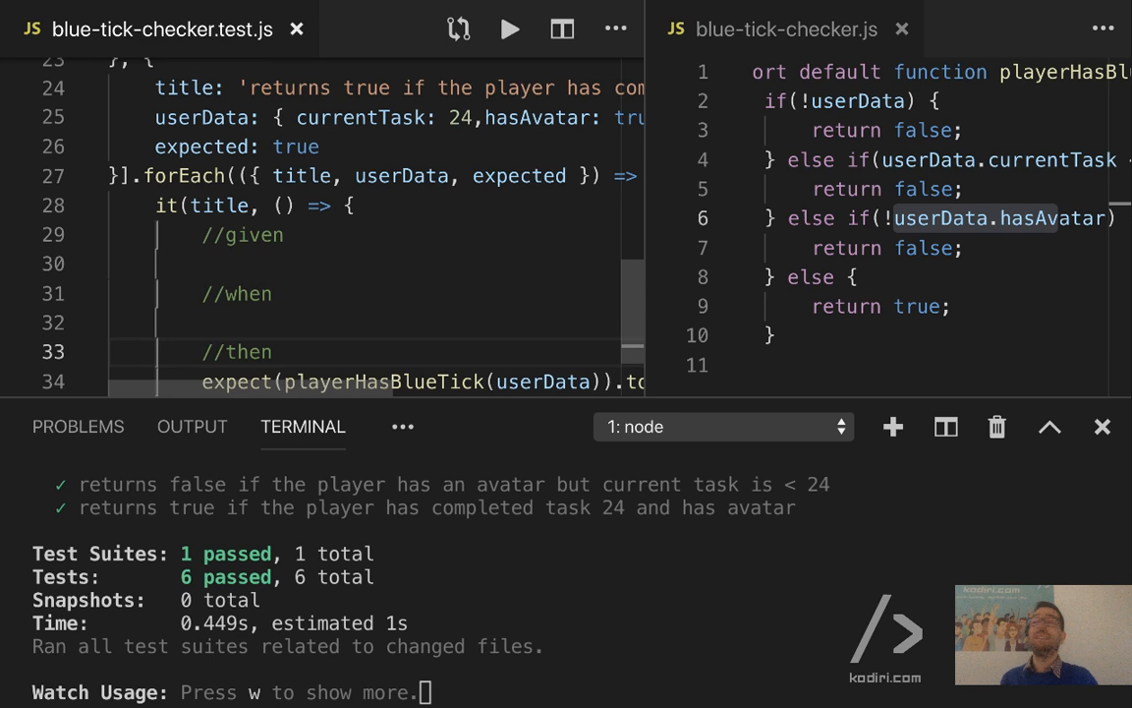
pyautogui.doubleClick(254, 234)
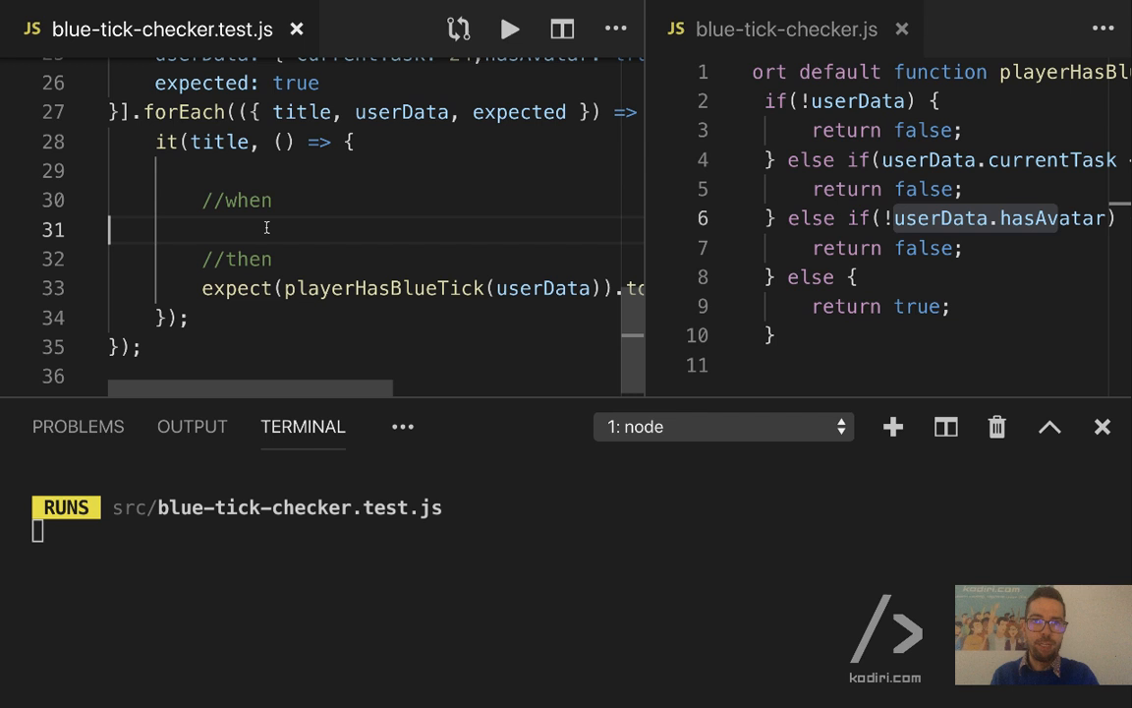
pyautogui.write('let hasBlueTic')
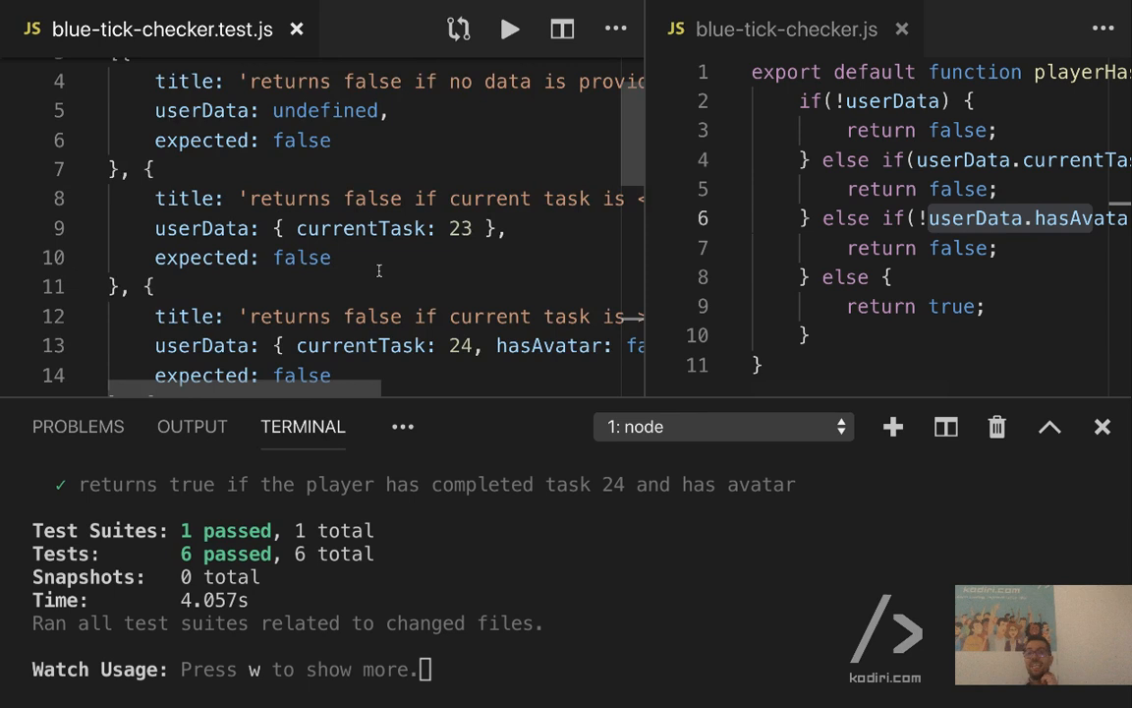
pyautogui.scroll(-3)
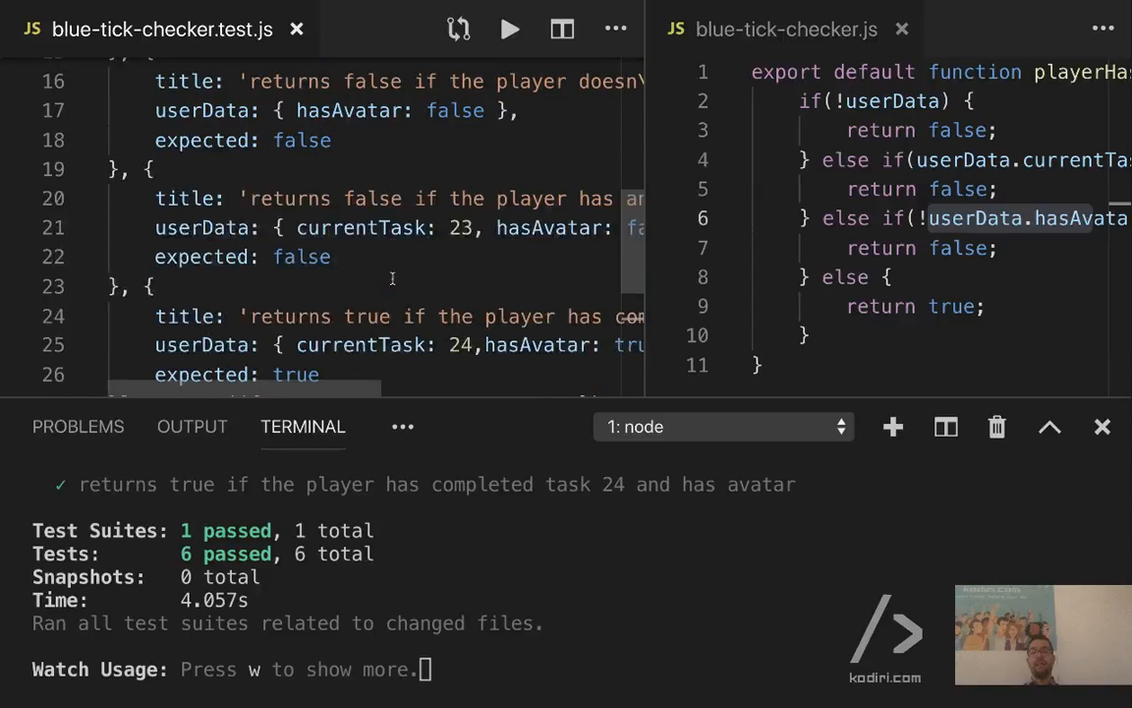
pyautogui.scroll(-3)
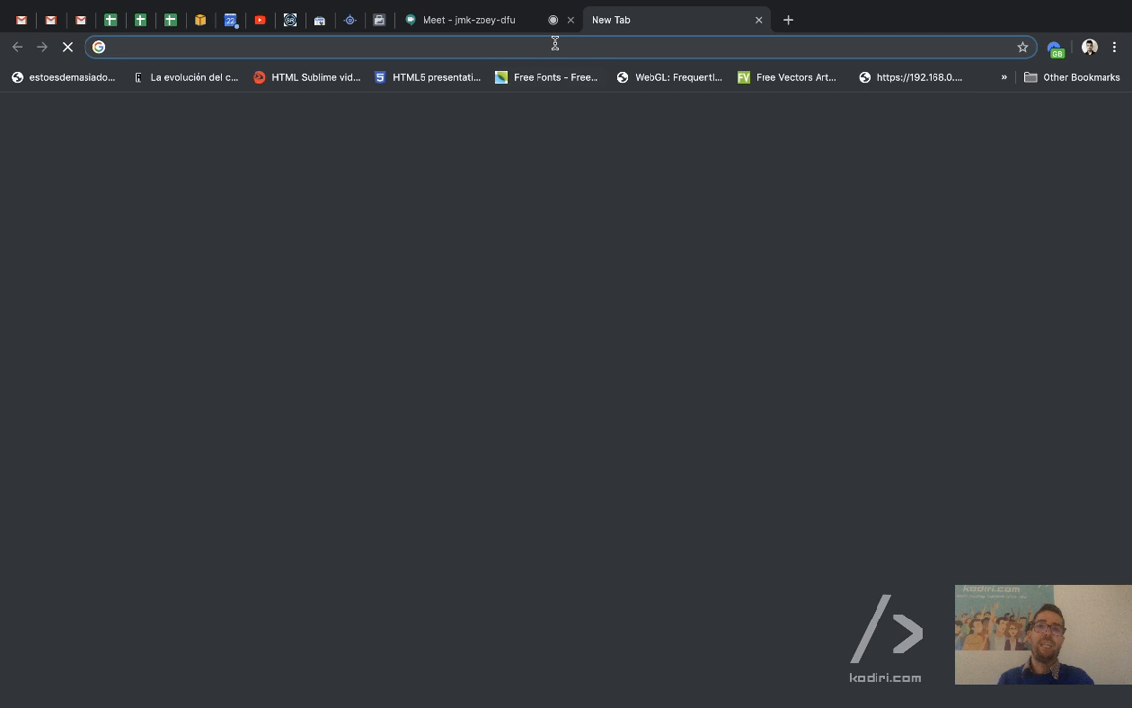
# - Search 'javascript async await map', then navigate the address bar to sinonjs.org
pyautogui.write('javascript async await map')
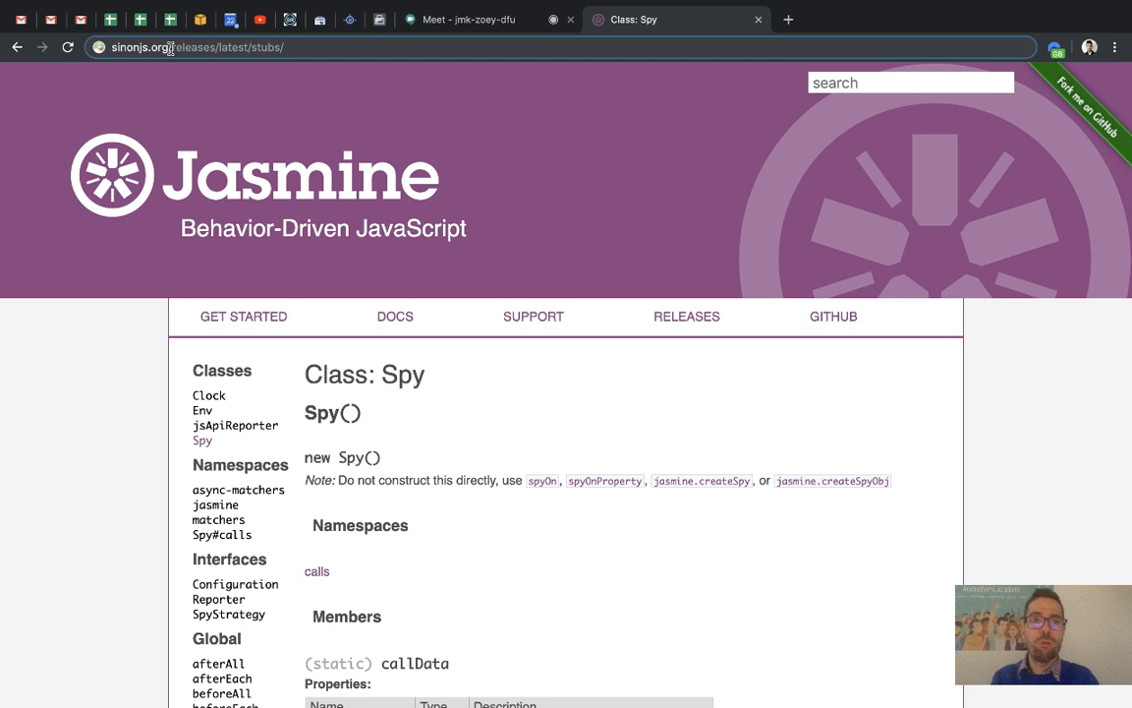
pyautogui.click(158, 46)
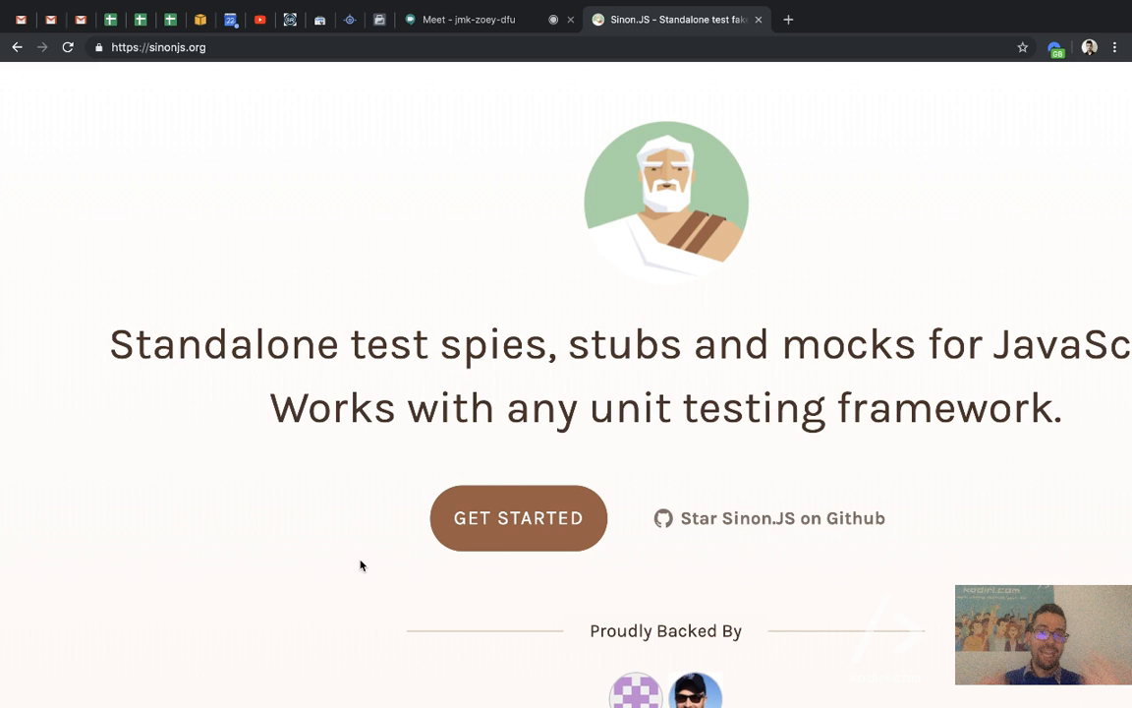
pyautogui.moveTo(759, 34)
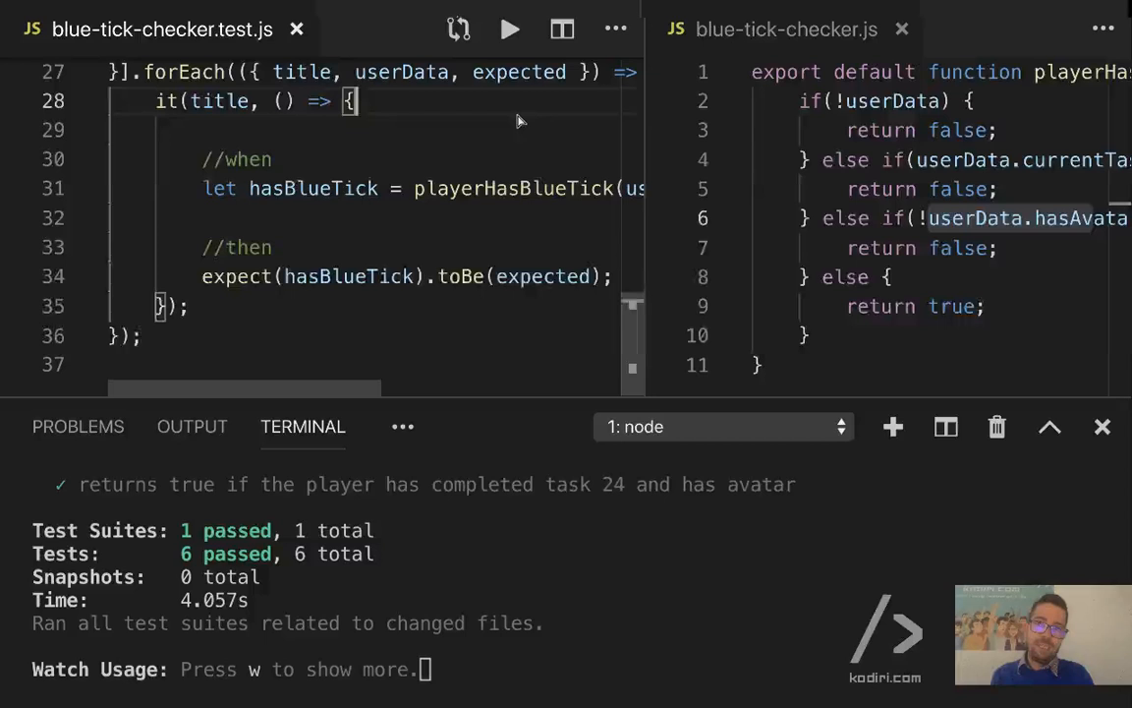
pyautogui.click(275, 247)
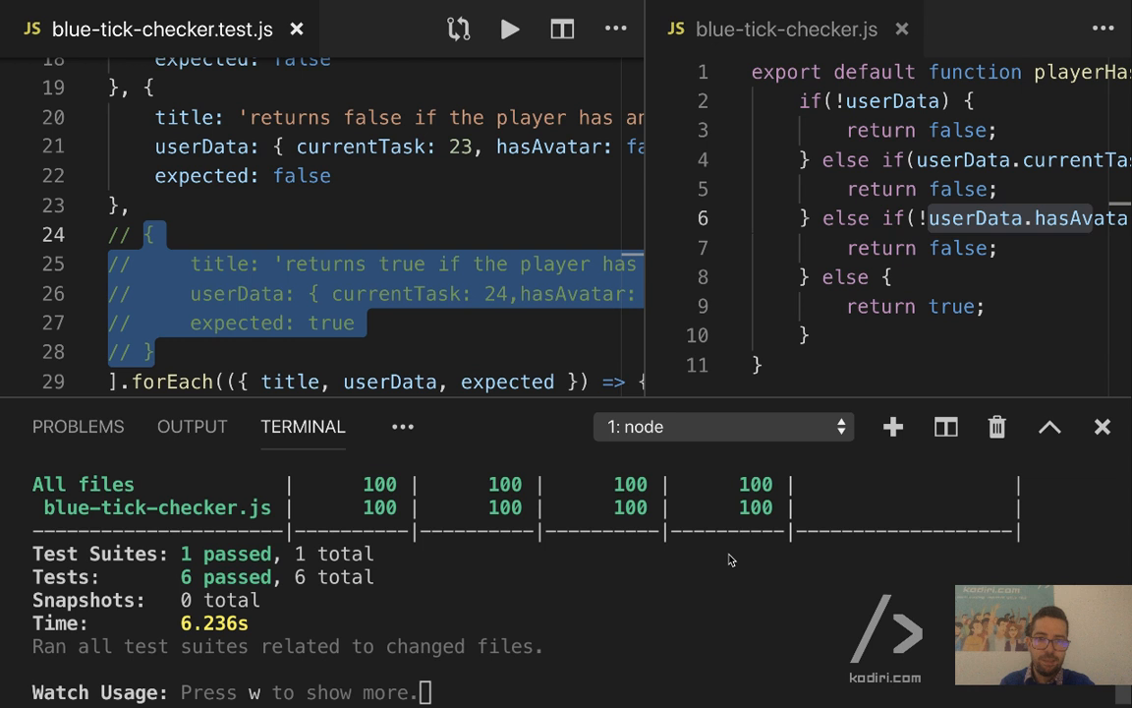
pyautogui.moveTo(623, 527)
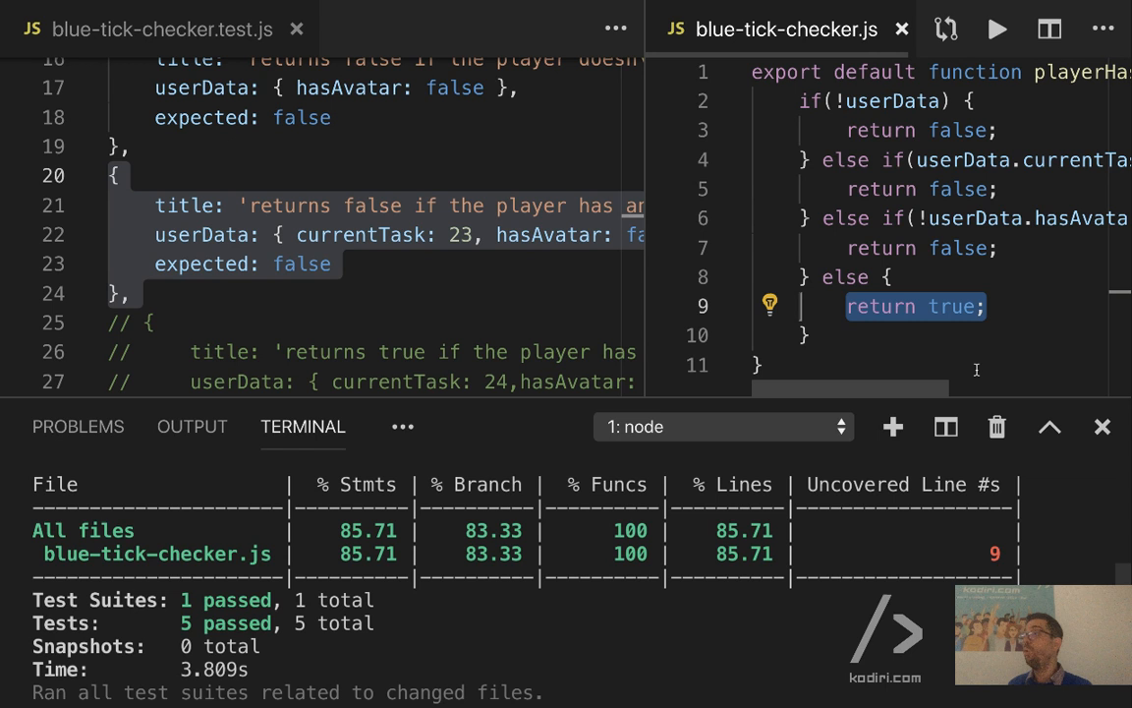
# - Change the return value on line 5 to false
pyautogui.click(949, 189)
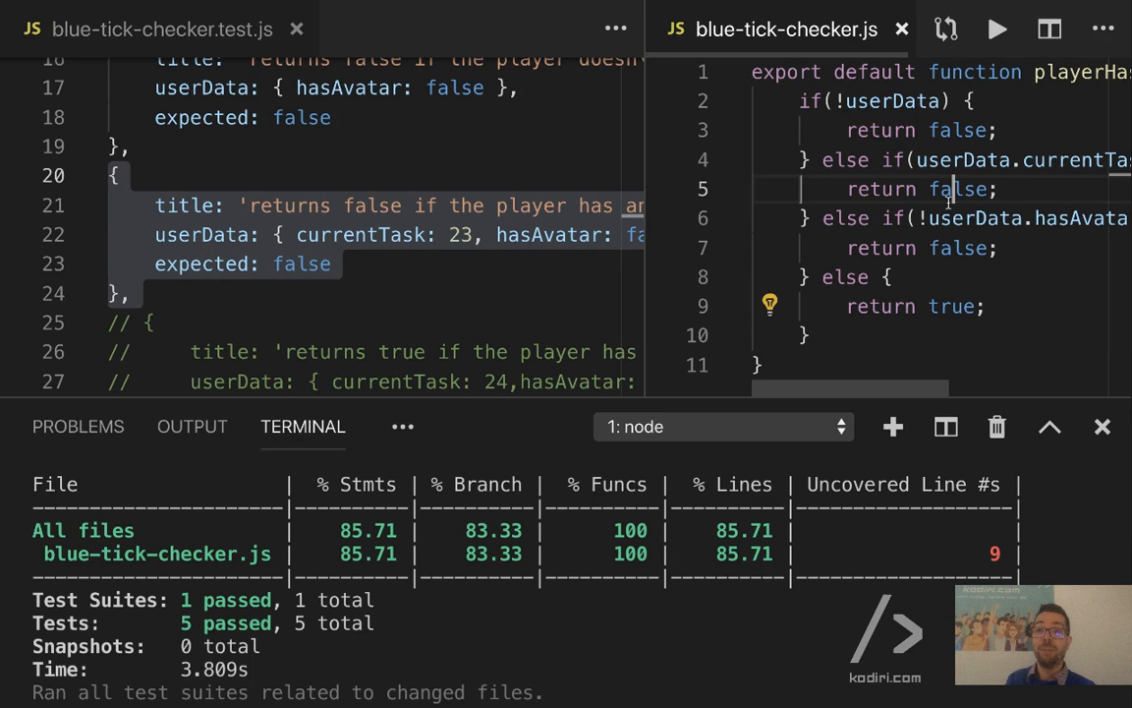
pyautogui.write('false')
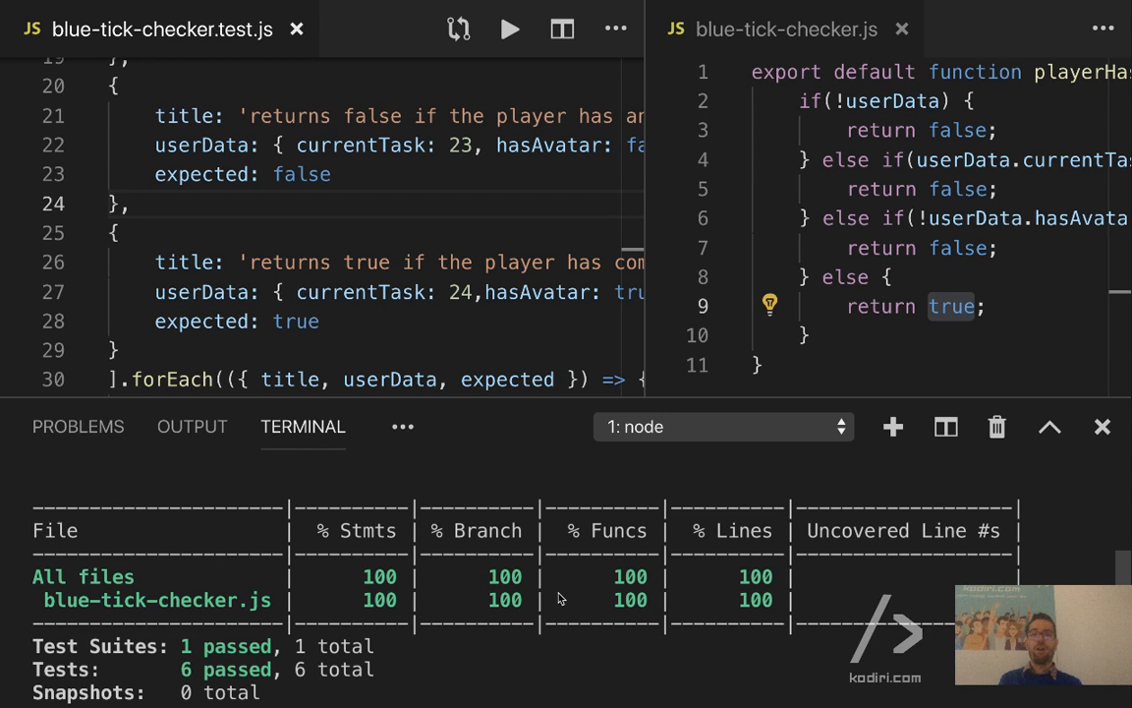
pyautogui.moveTo(636, 602)
pyautogui.write('map')
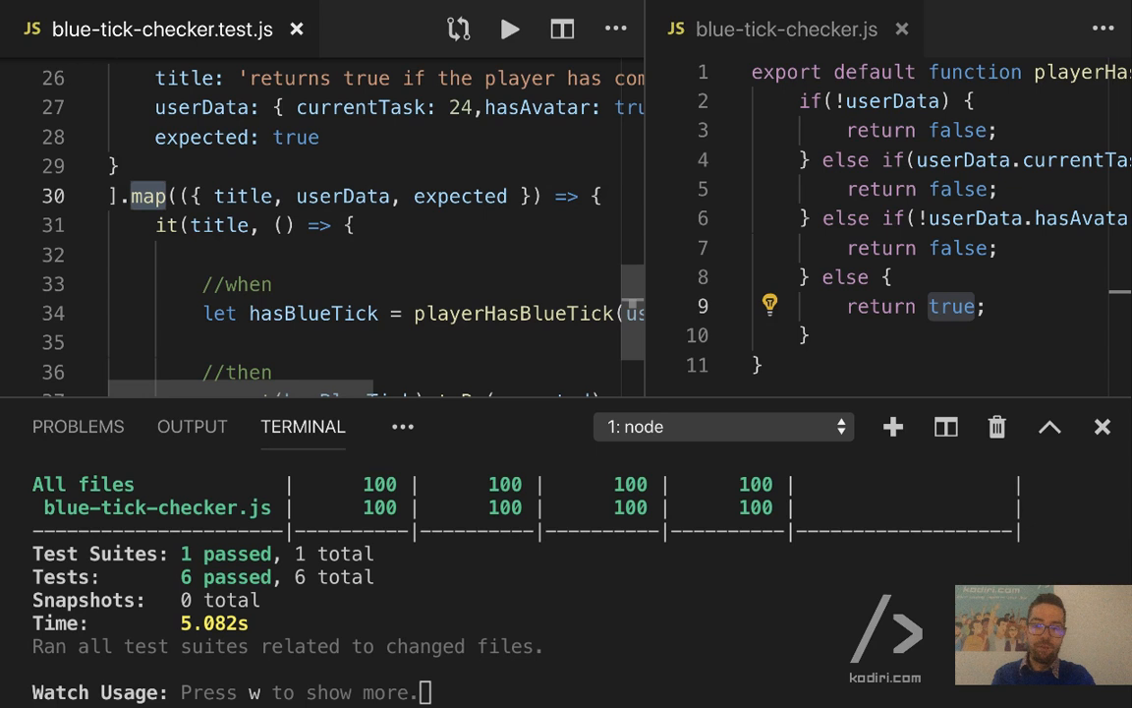
pyautogui.write('forEach')
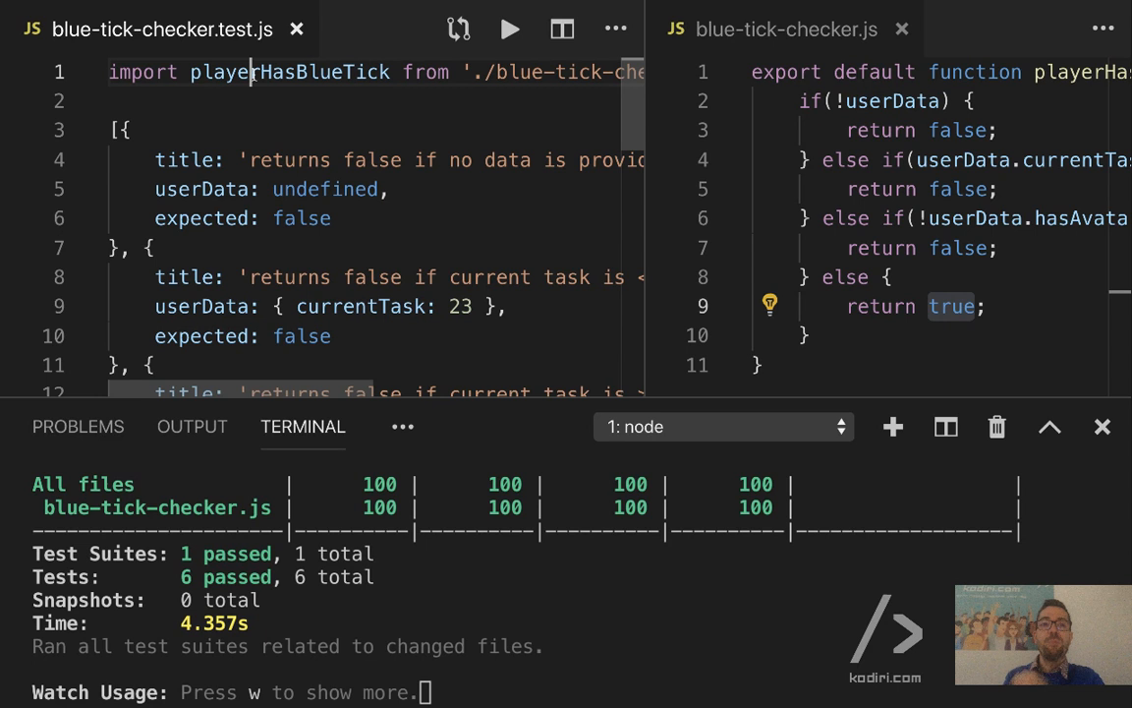
pyautogui.doubleClick(289, 71)
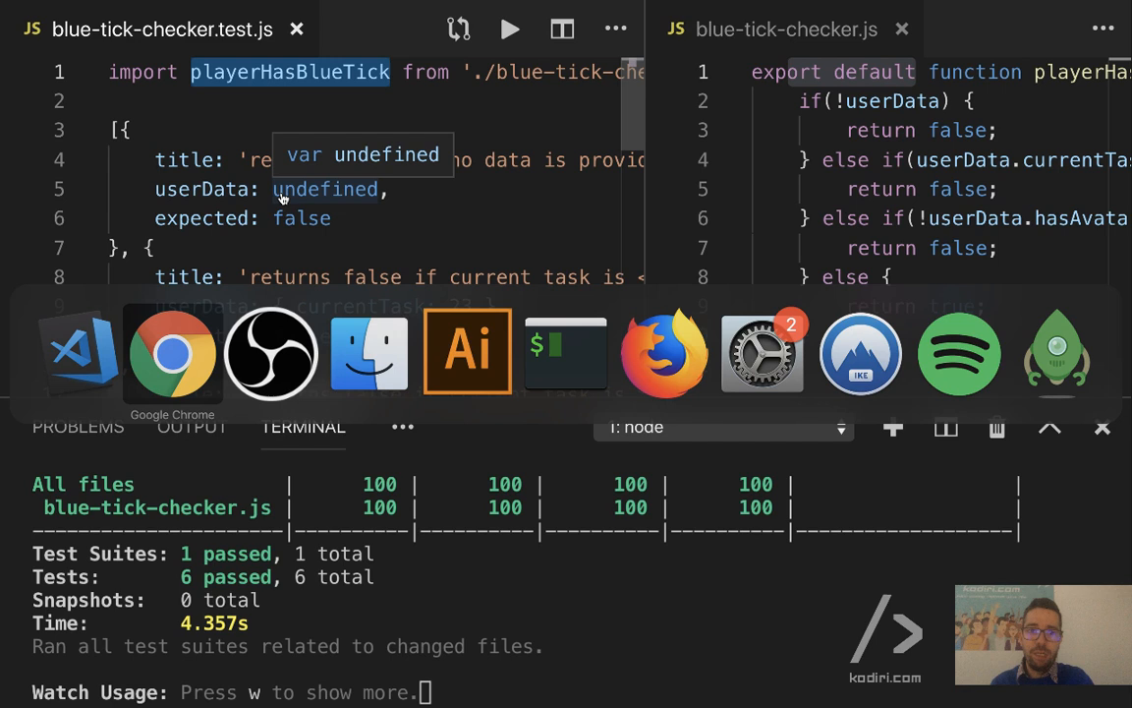
# - Switch from Visual Studio Code to Google Chrome via the Dock
pyautogui.click(171, 351)
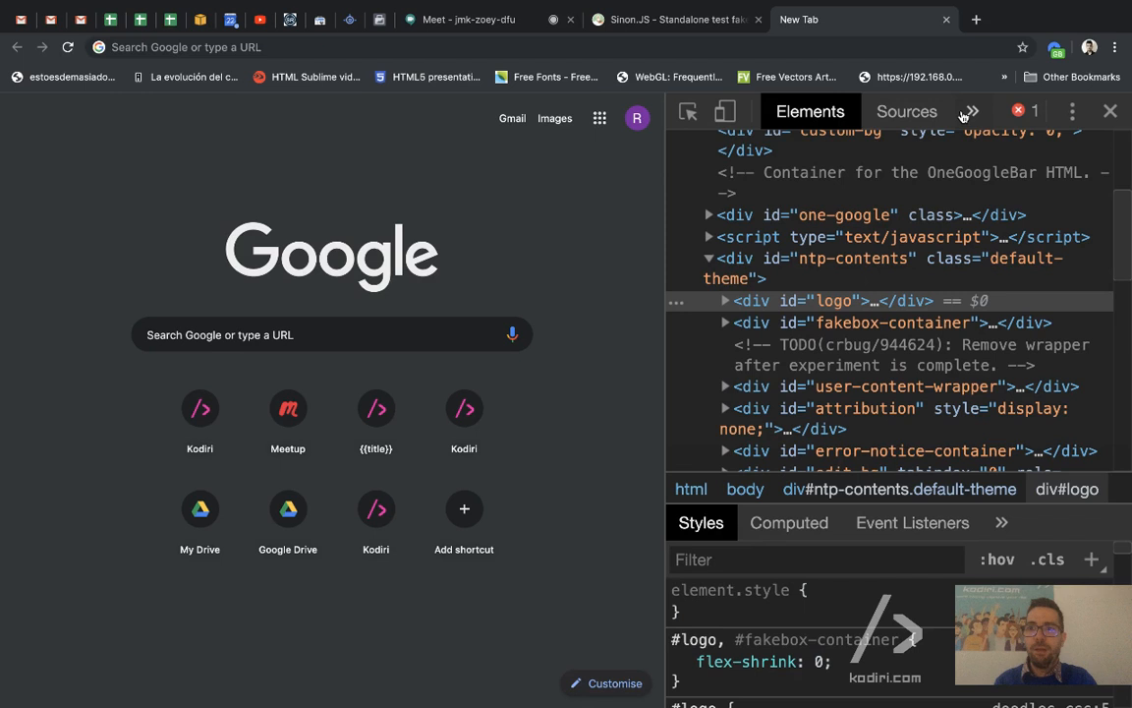
# - Open the script snippet and add the '//UNIT TESTING' base comment line
pyautogui.click(906, 111)
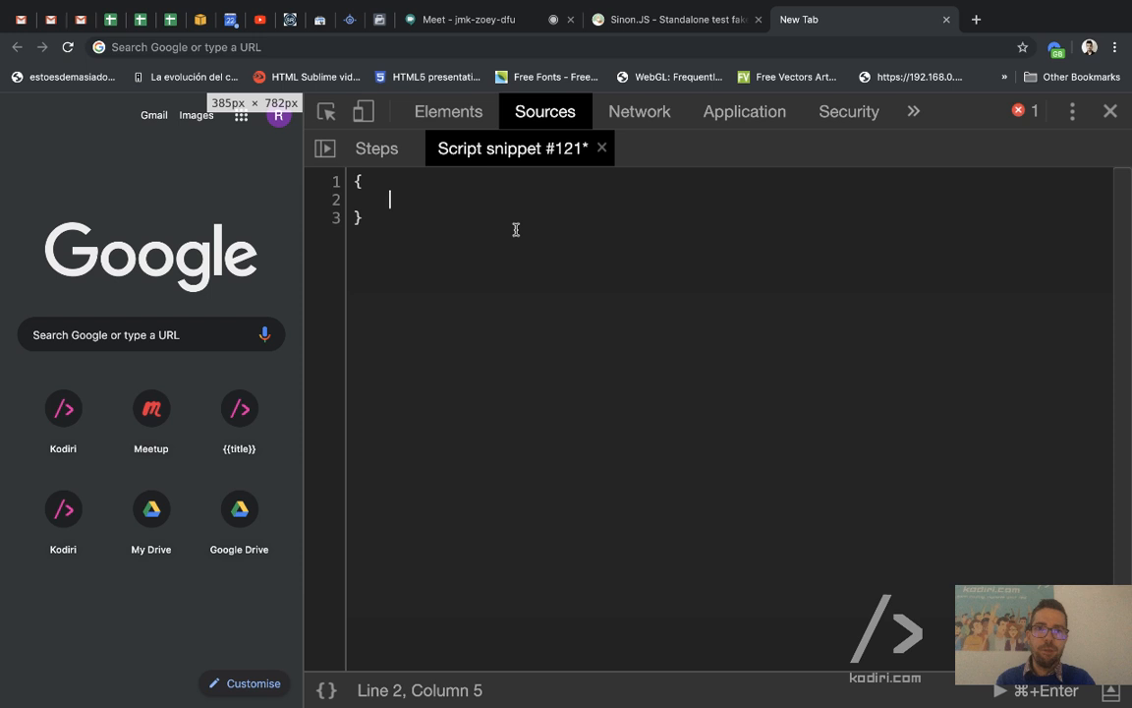
pyautogui.write('//UNIT TESTING')
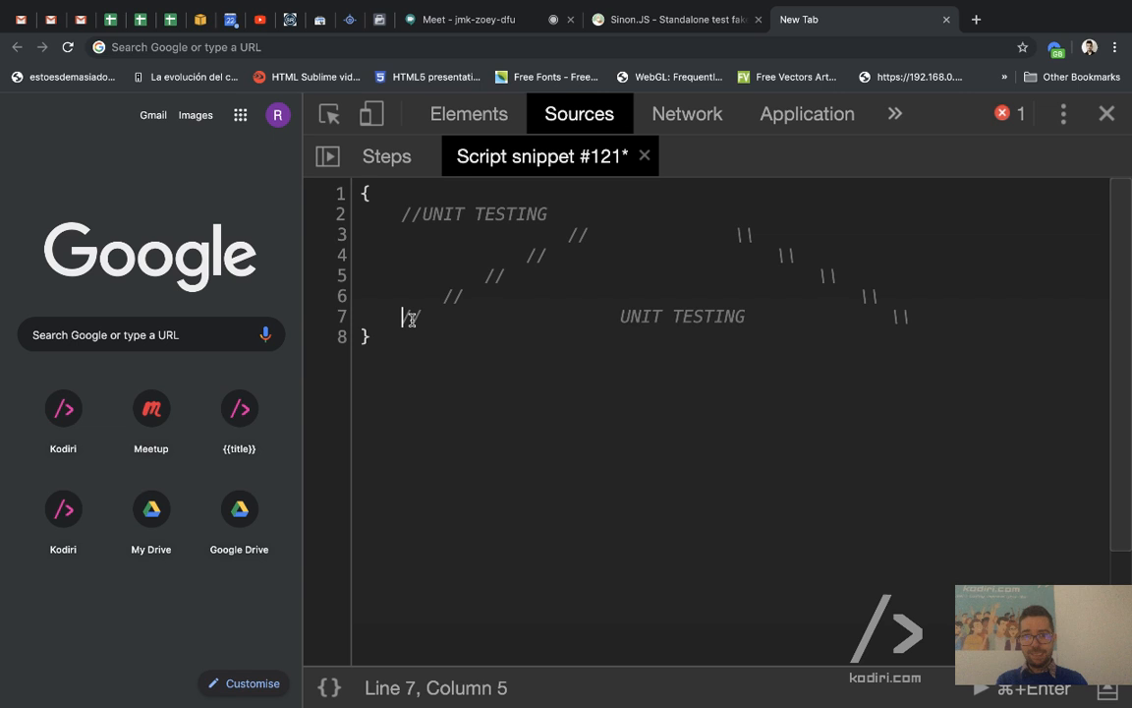
# - Highlight the UNIT TESTING base line and type 'COMPONENT TES' on the layer above
pyautogui.moveTo(401, 316); pyautogui.dragTo(909, 315)
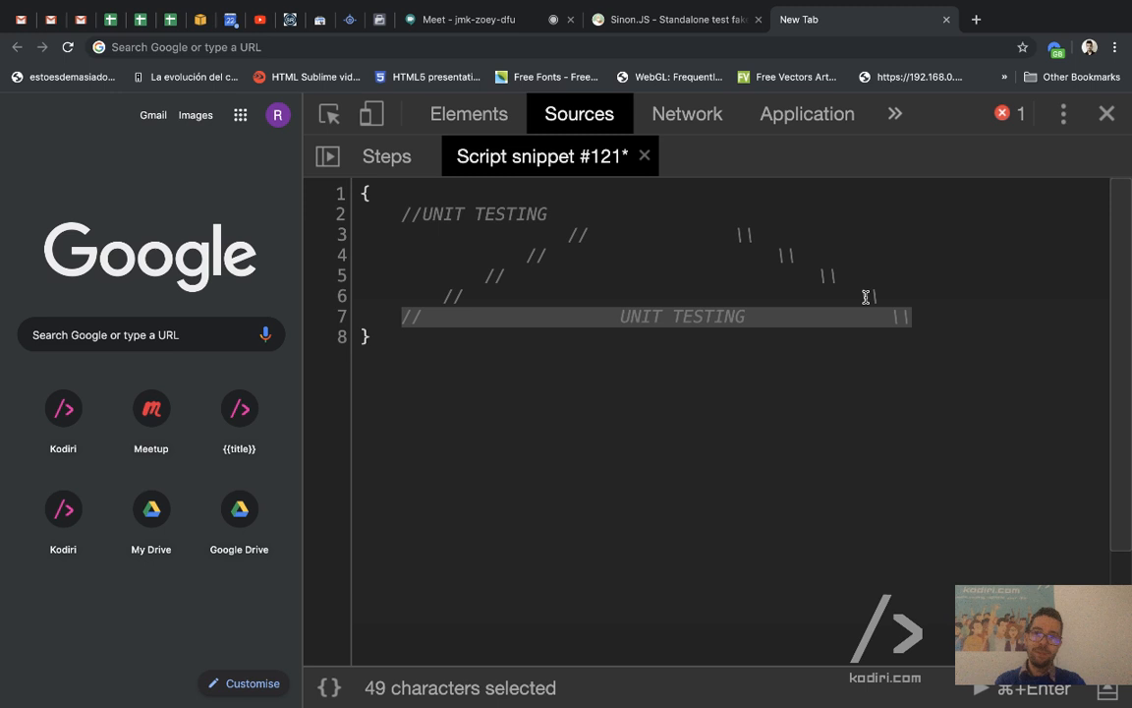
pyautogui.click(588, 295)
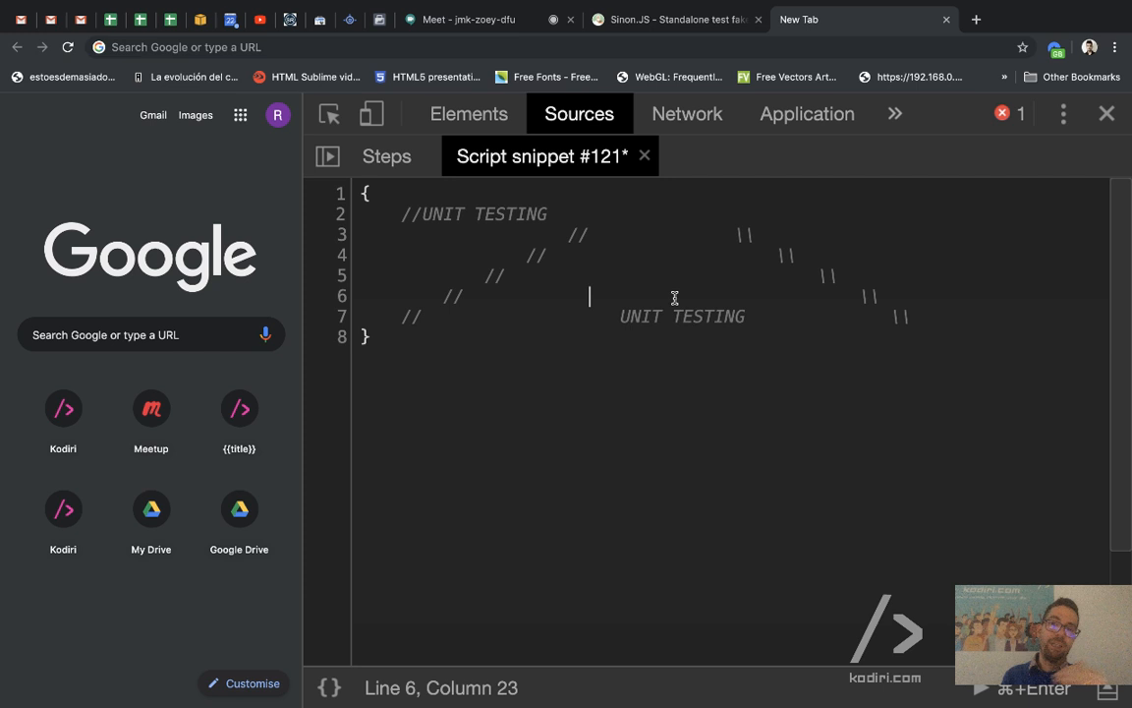
pyautogui.write('COMPONENT TESTING')
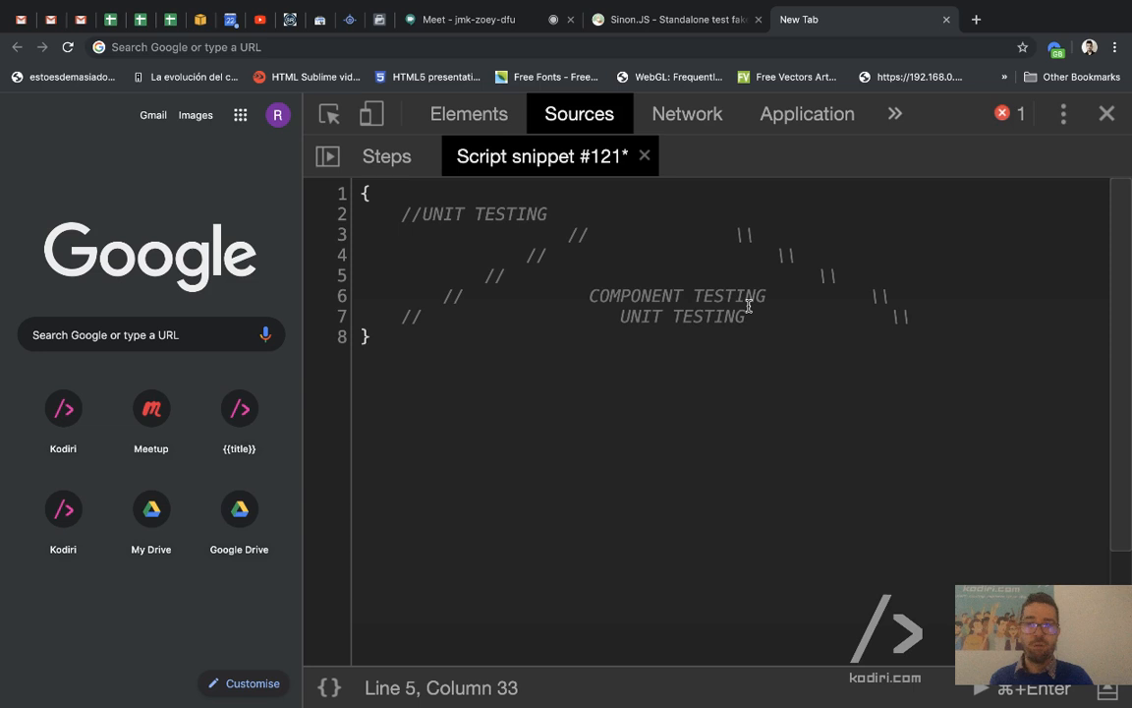
# - Begin the third pyramid layer label by typing 'FUNCTOI' on line 5
pyautogui.click(602, 275)
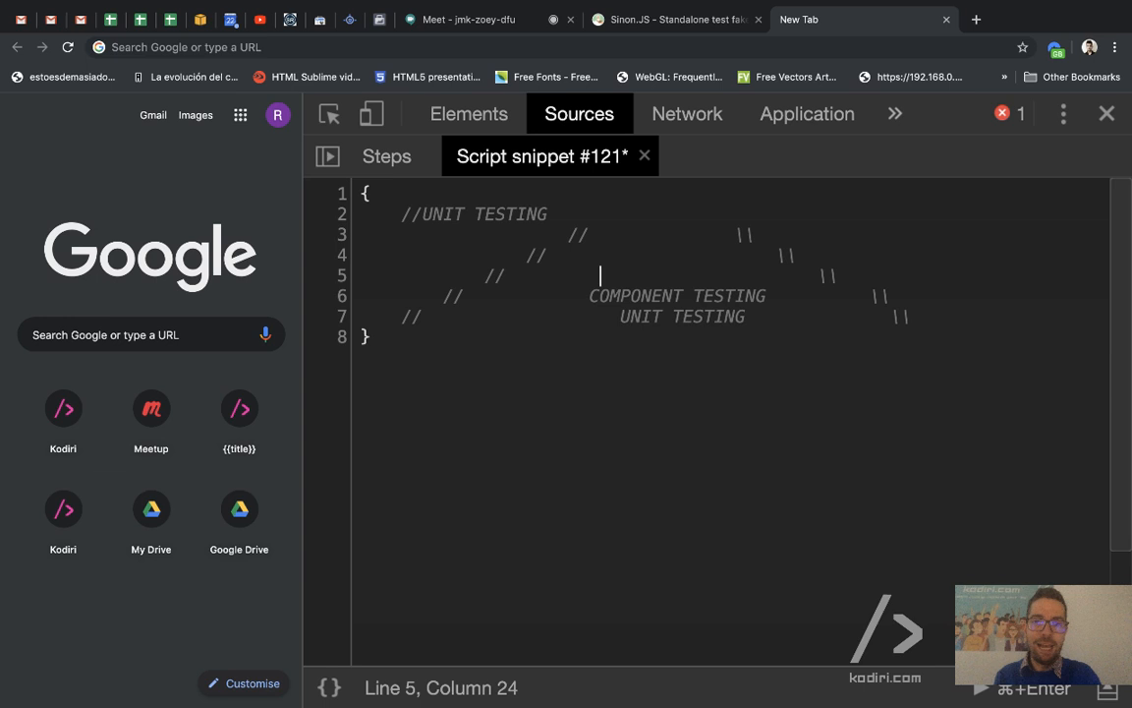
pyautogui.write('FUNCTOI')
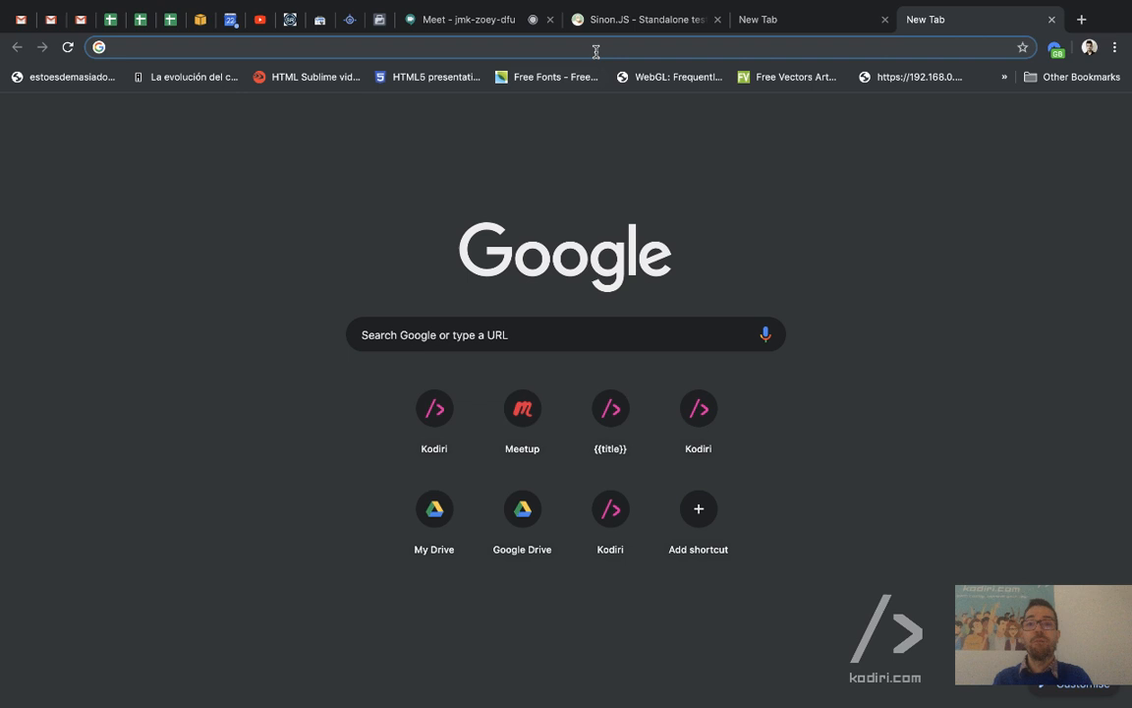
# - Type 'cy' in the address bar to reach cypress.io
pyautogui.write('cypress.io')
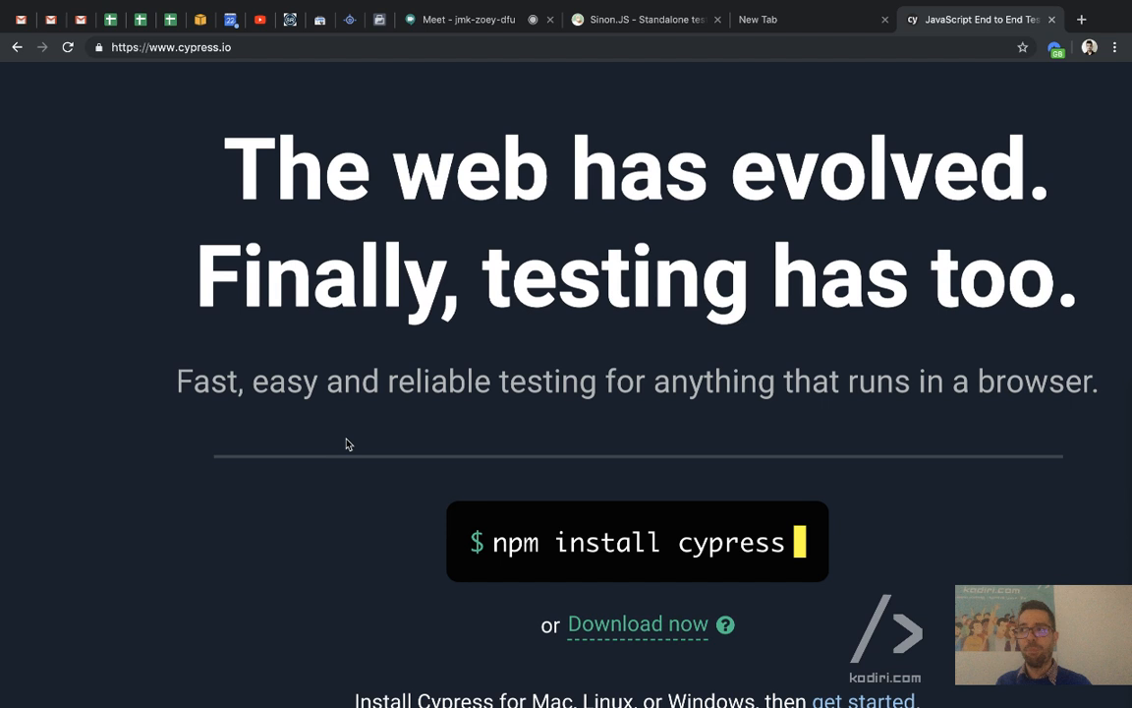
pyautogui.moveTo(302, 527)
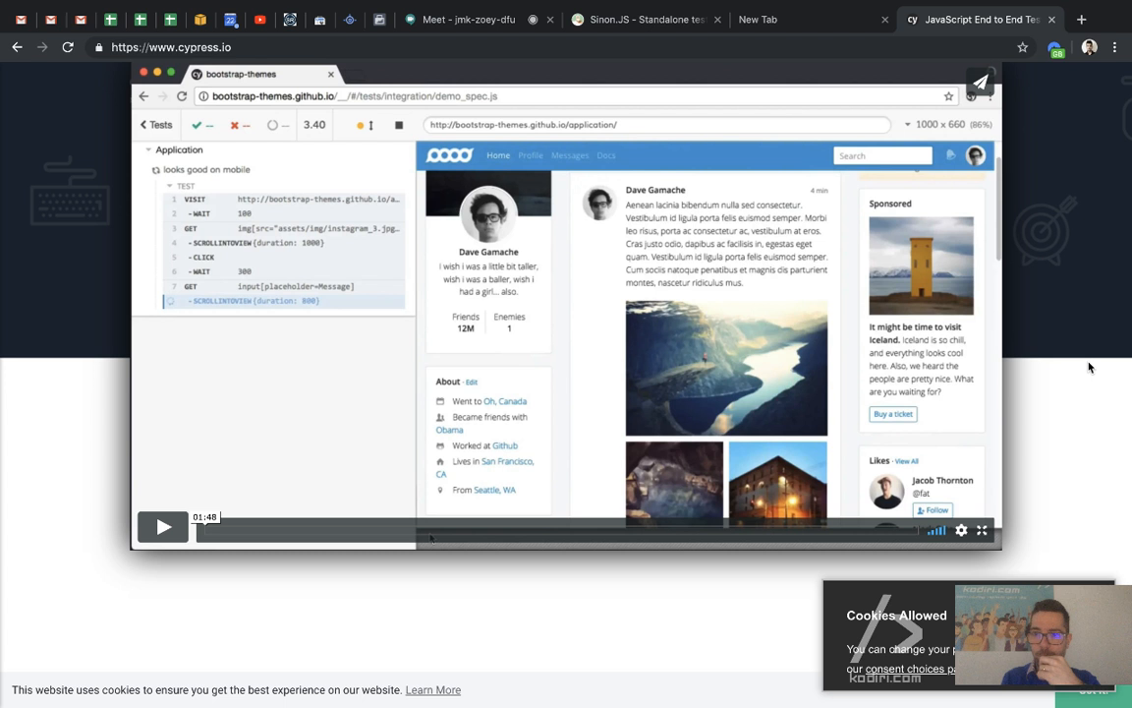
# - Start a new web search for testcafe from the current tab
pyautogui.click(980, 533)
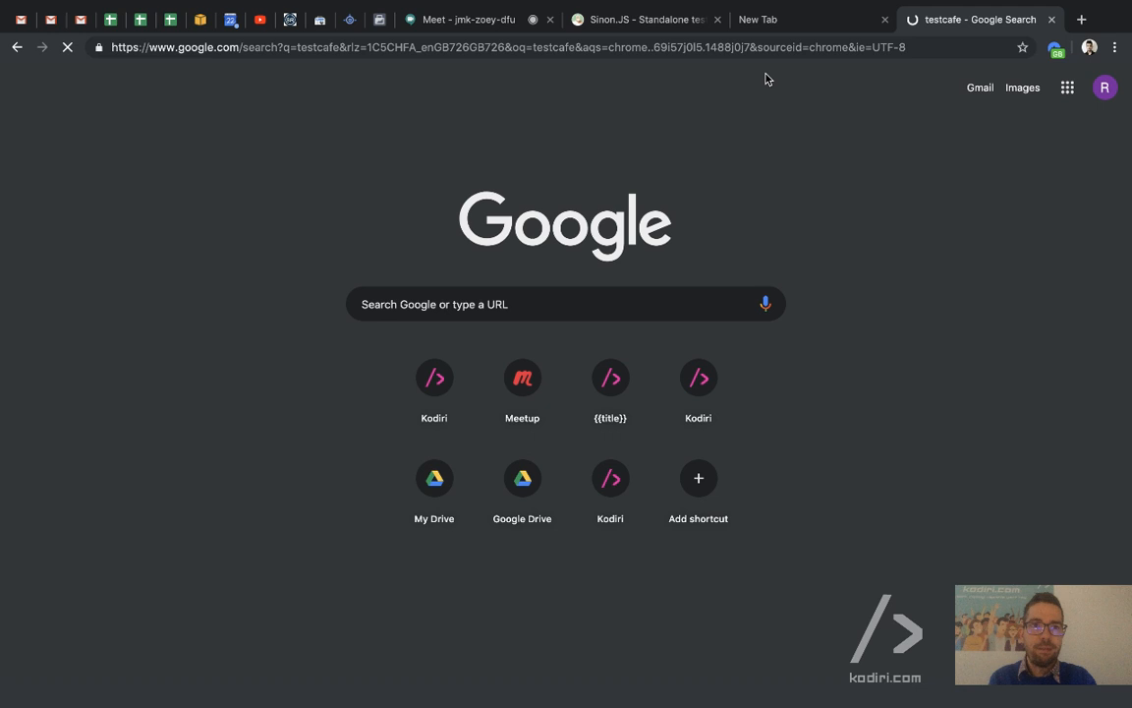
# - Open the DevExpress testcafe GitHub repository, scroll it, then return to the fourth pyramid line
pyautogui.click(355, 205)
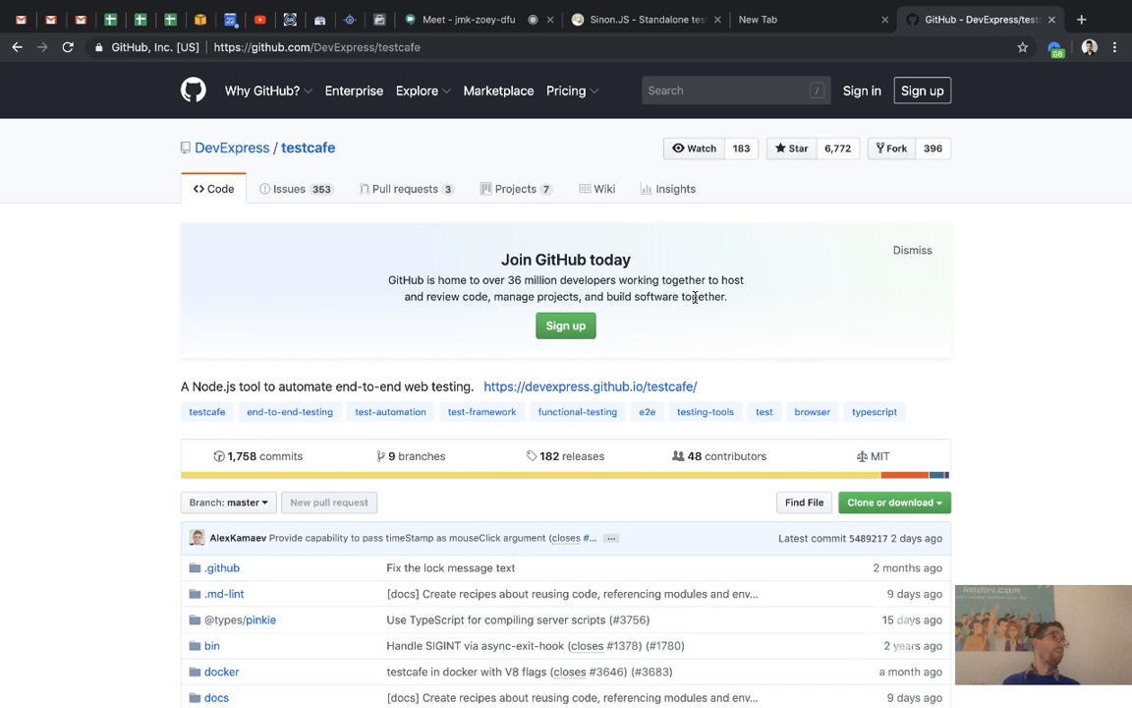
pyautogui.moveTo(593, 412)
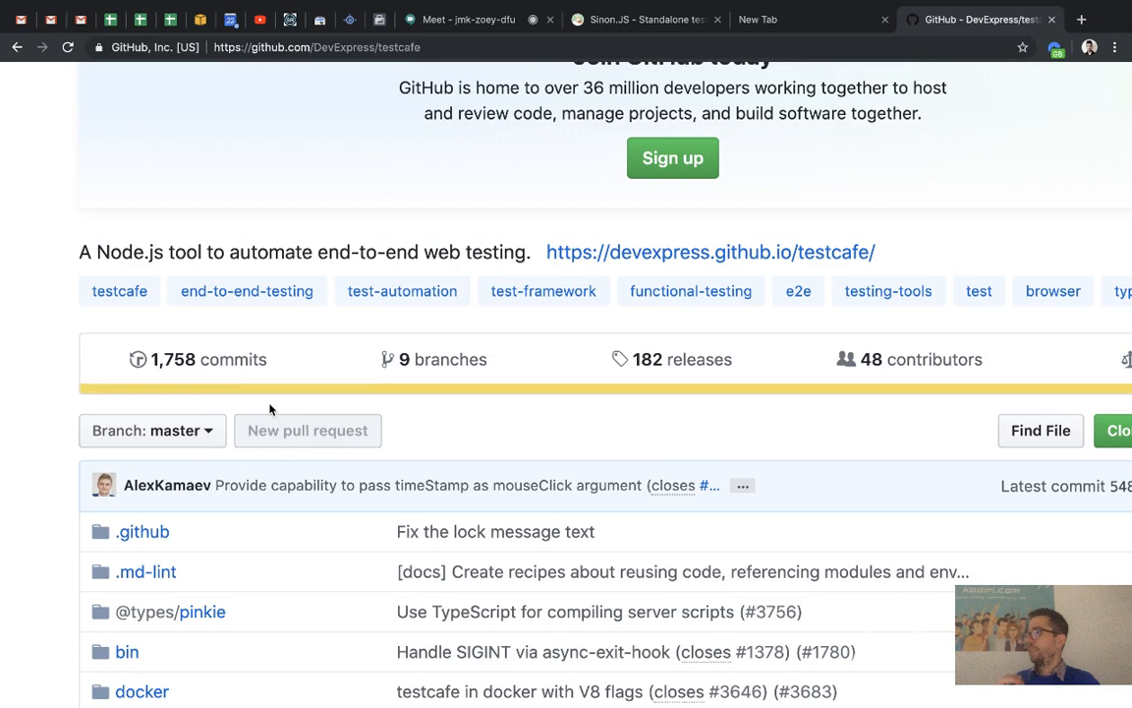
pyautogui.scroll(-3)
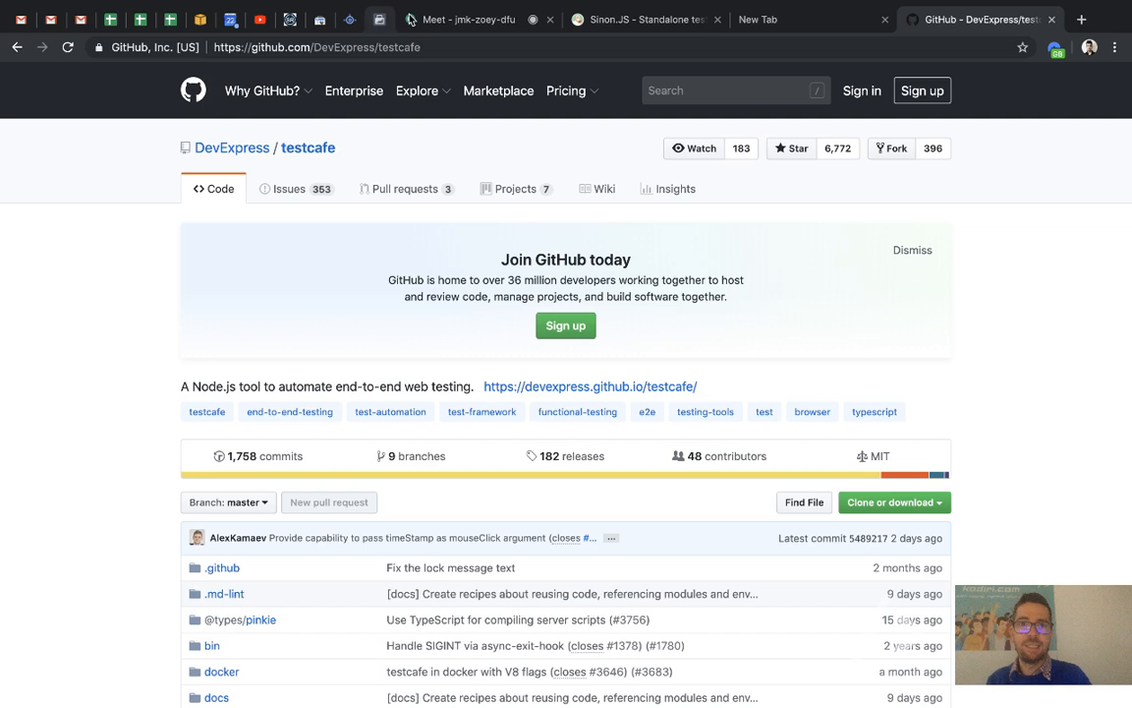
pyautogui.click(764, 19)
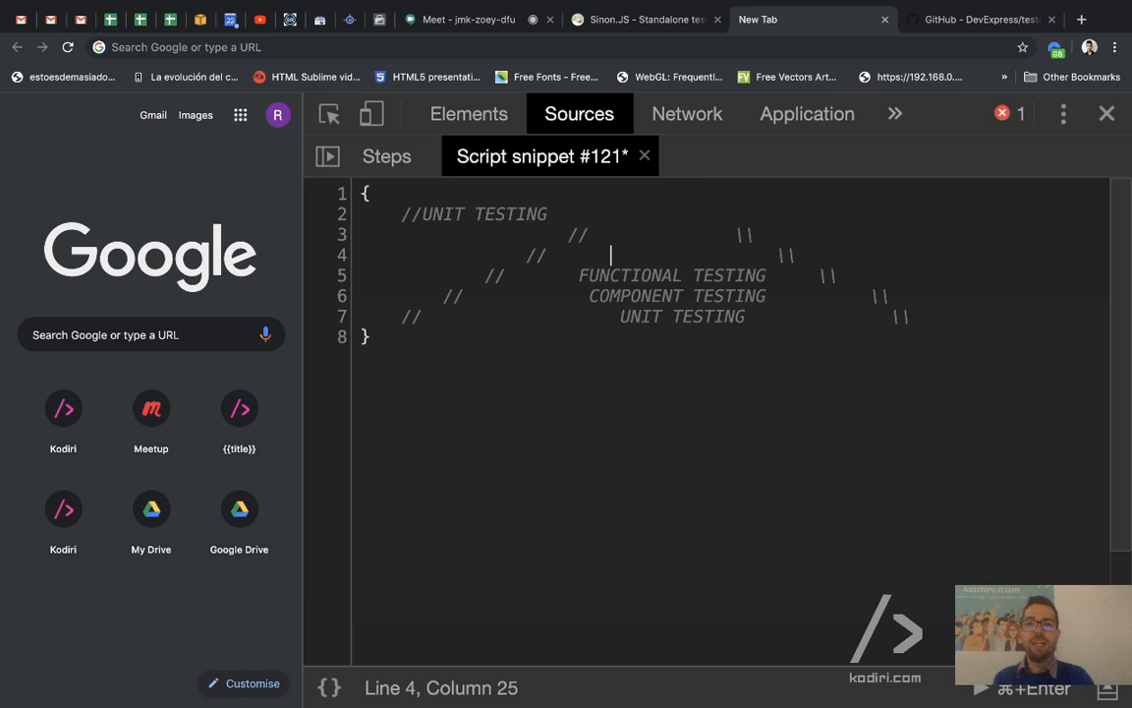
# - Type 'E2E OR INTEGRATION TESTING' on the fourth pyramid line
pyautogui.write('E2E OR')
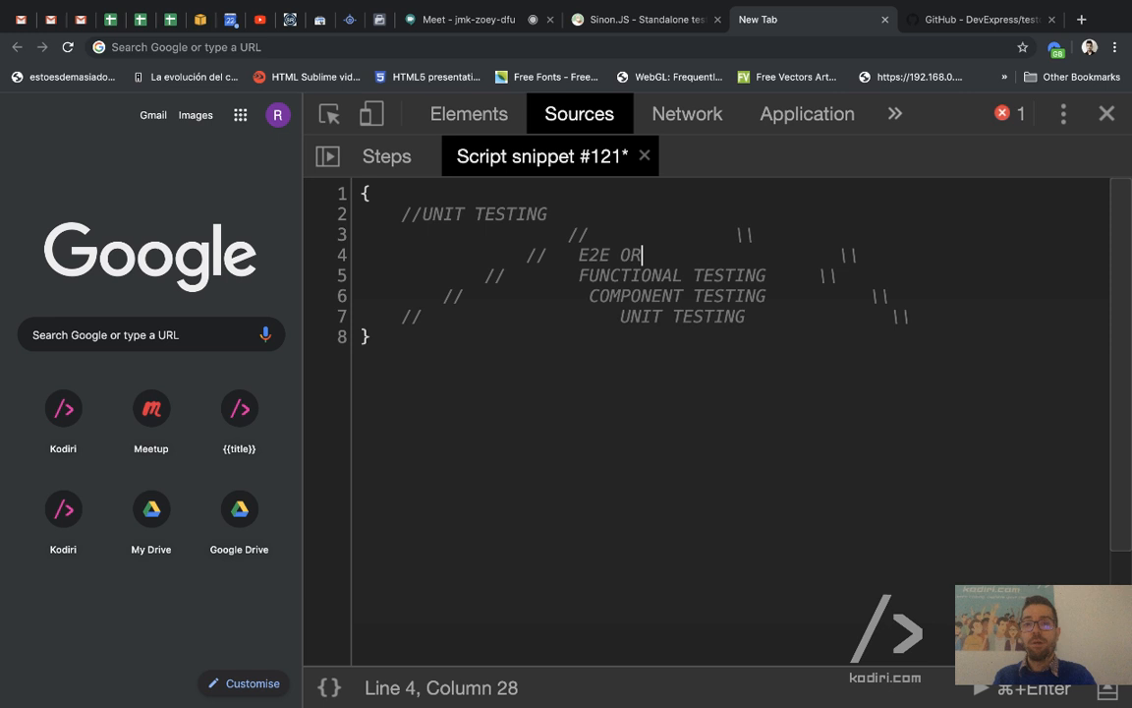
pyautogui.write('INTEGRATION TESTING \\')
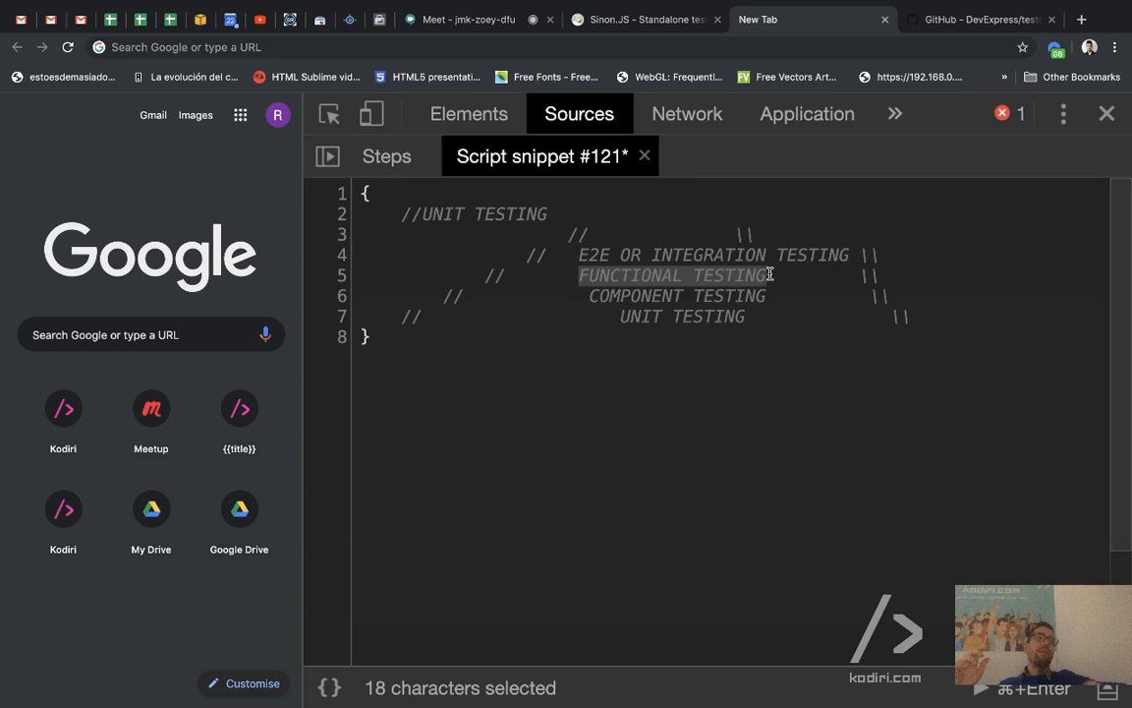
pyautogui.moveTo(699, 302)
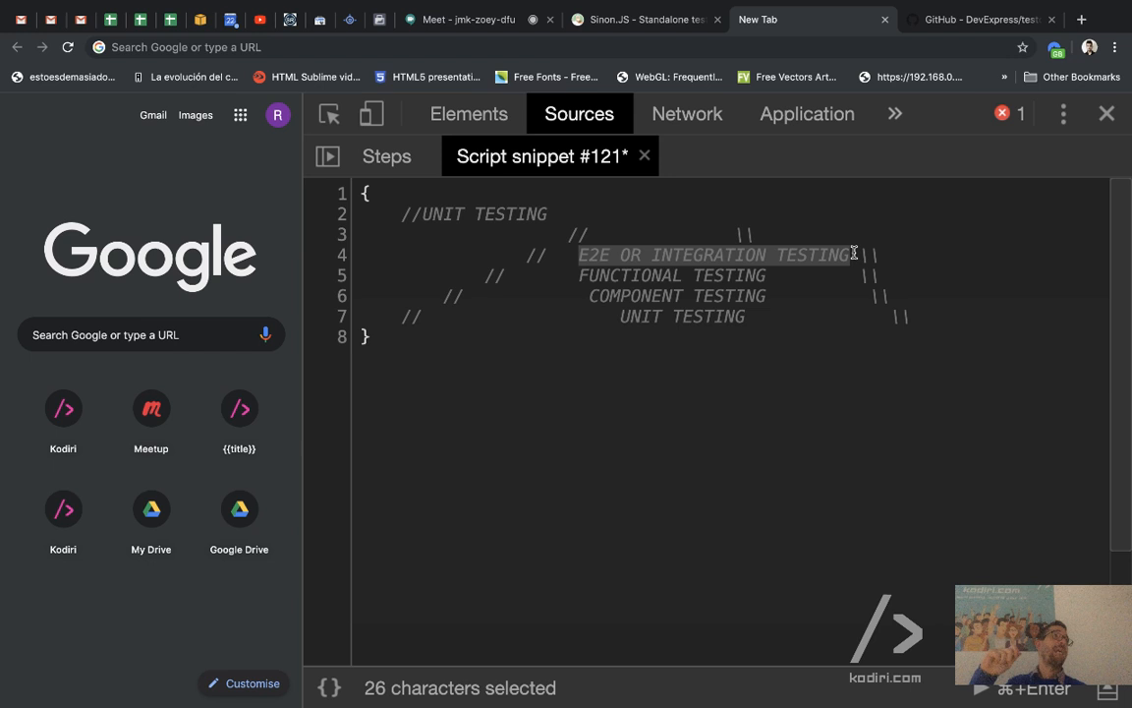
pyautogui.moveTo(850, 255)
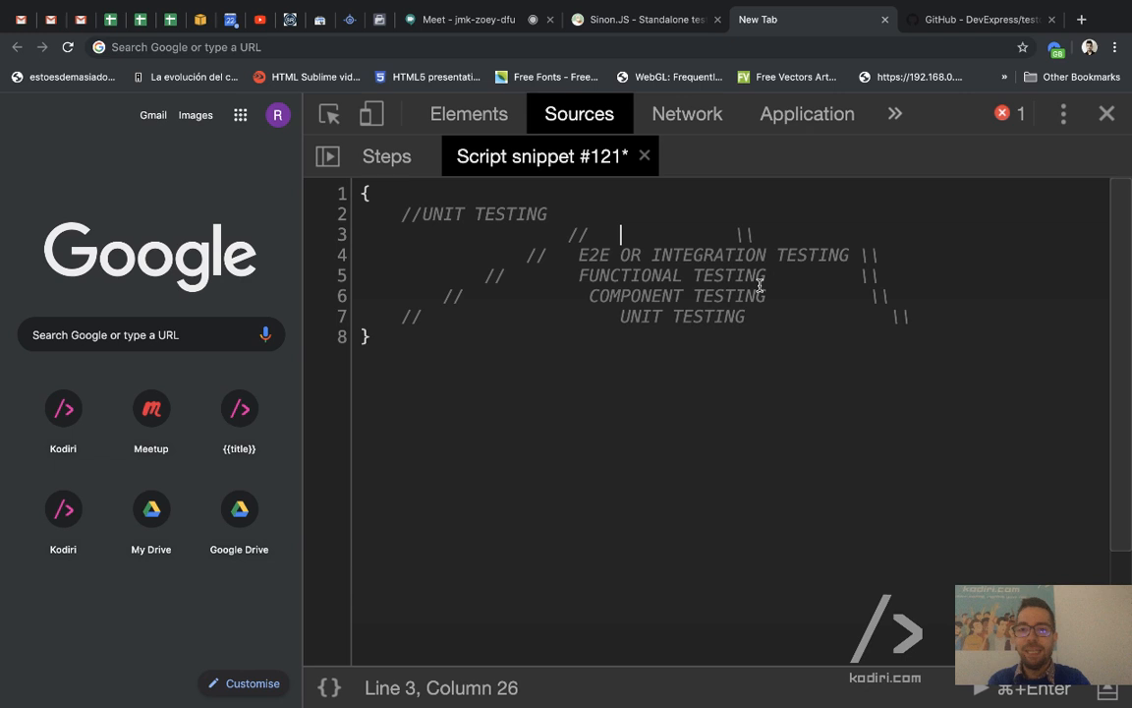
# - Label the top layer 'CSS OR VISUAL' testing and type 'backstop' in a new tab
pyautogui.write('CSS OR VISUAL REGRESSION')
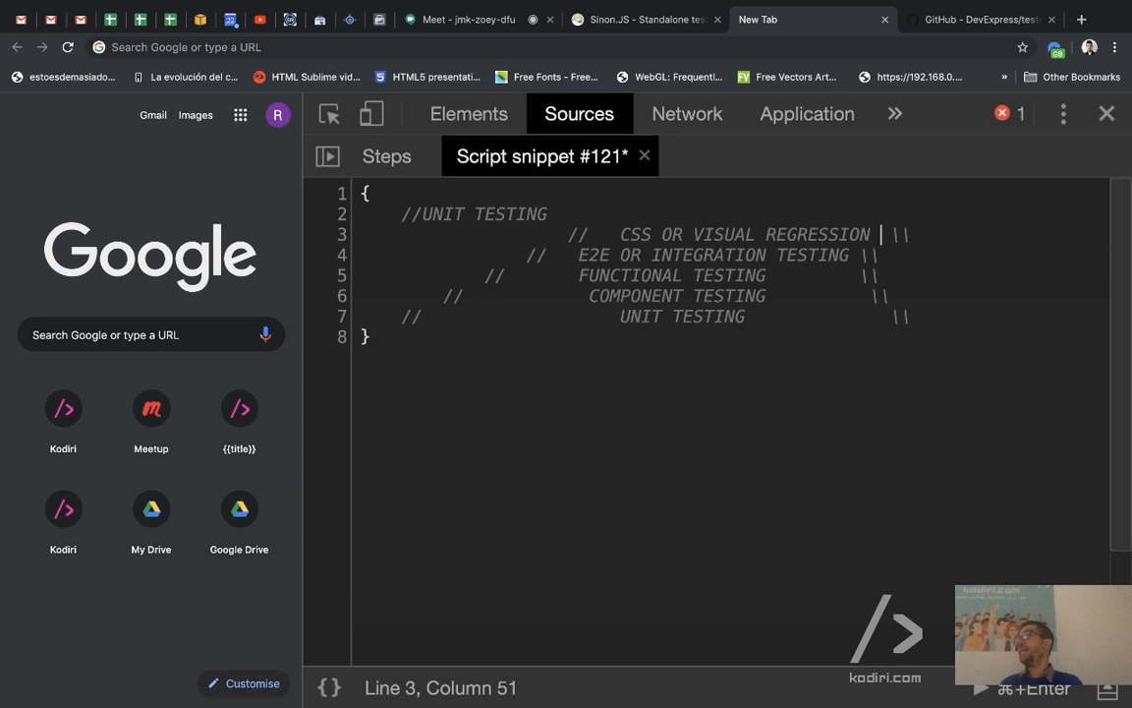
pyautogui.moveTo(614, 234); pyautogui.dragTo(866, 234)
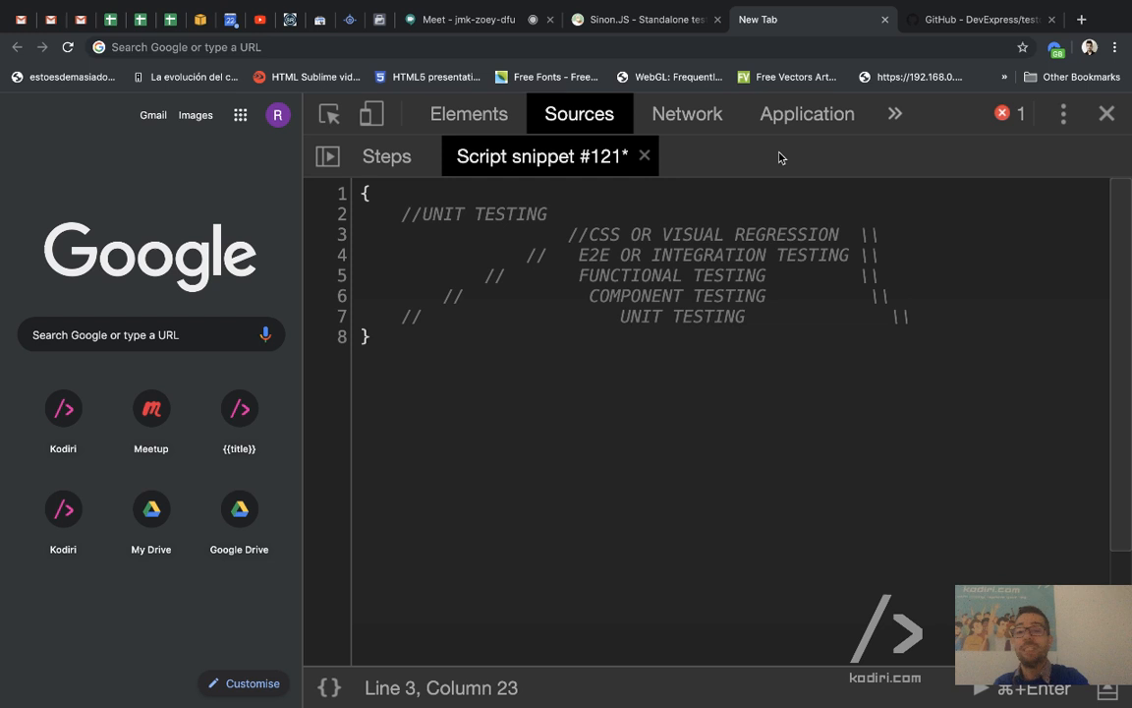
pyautogui.moveTo(756, 322)
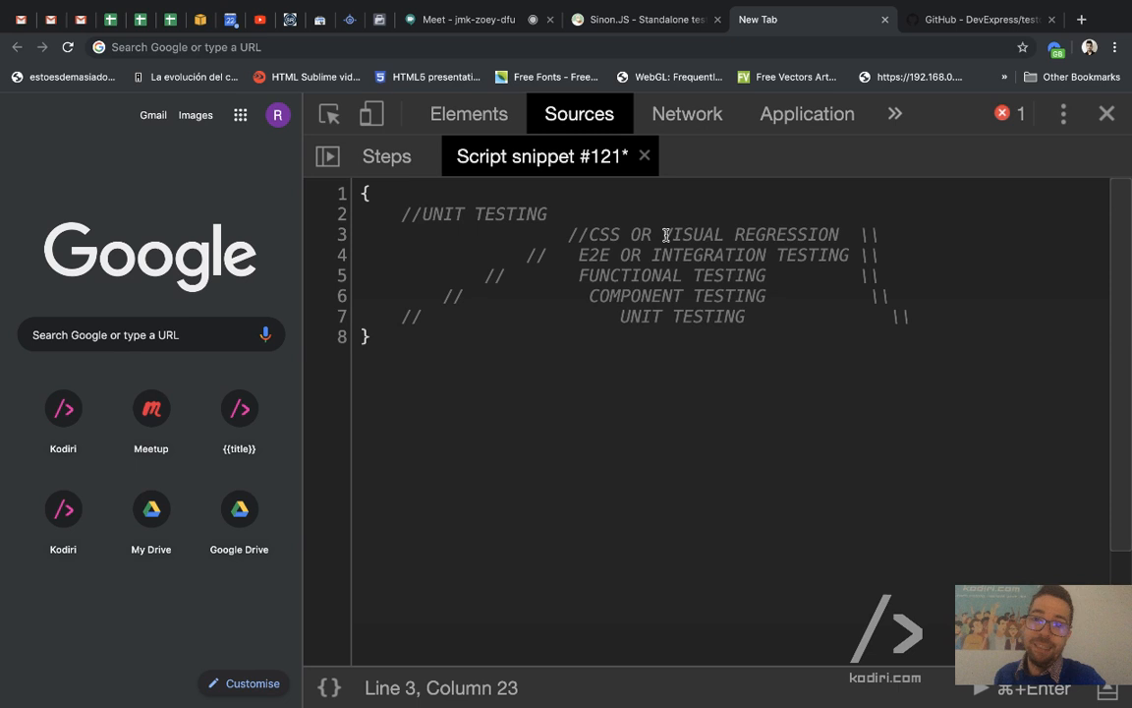
pyautogui.write('TEST')
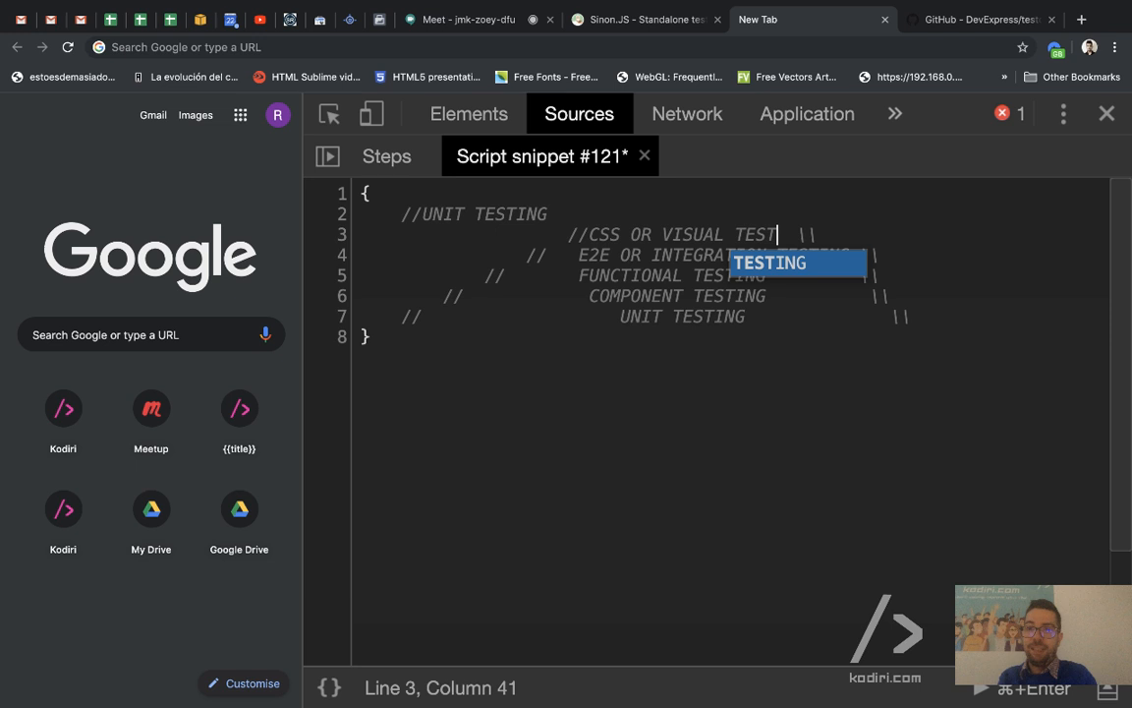
pyautogui.write('backstop')
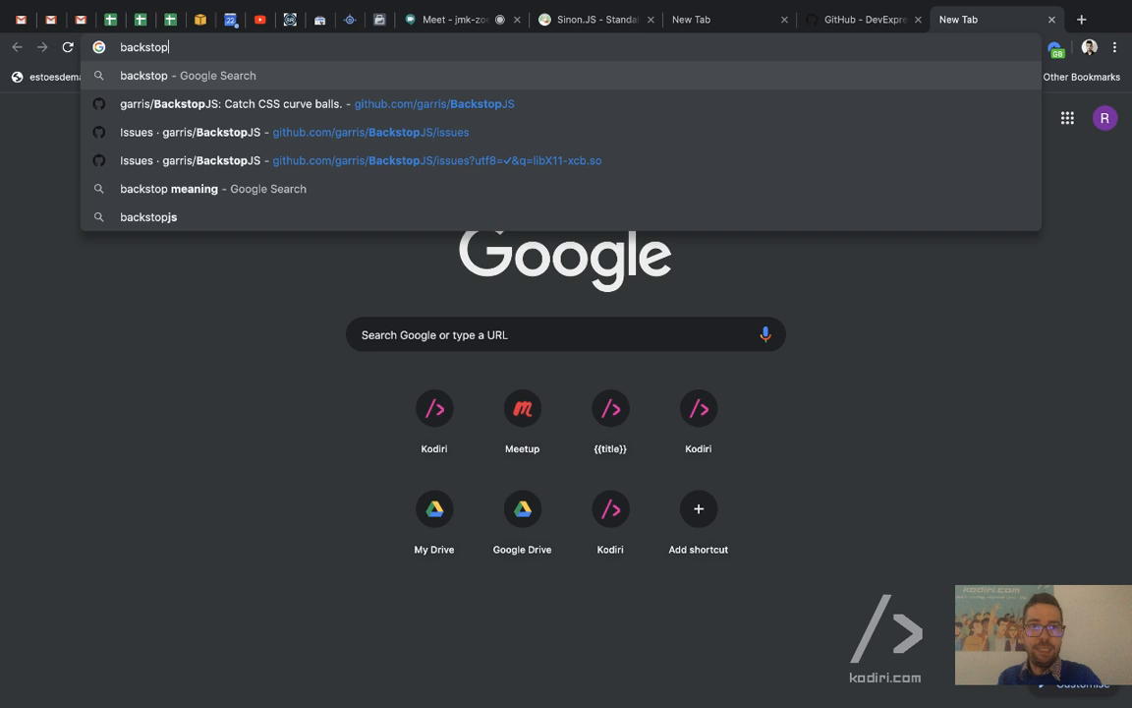
# - Open the BackstopJS GitHub repository from the backstop search and scroll its README
pyautogui.click(295, 205)
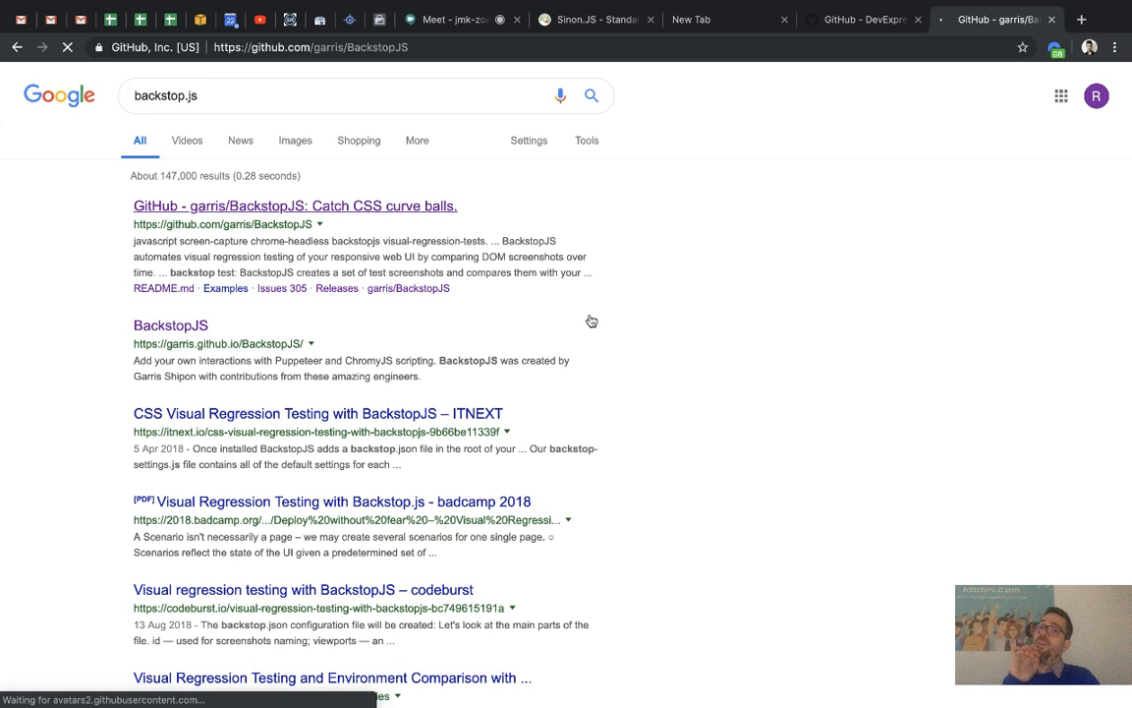
pyautogui.click(290, 205)
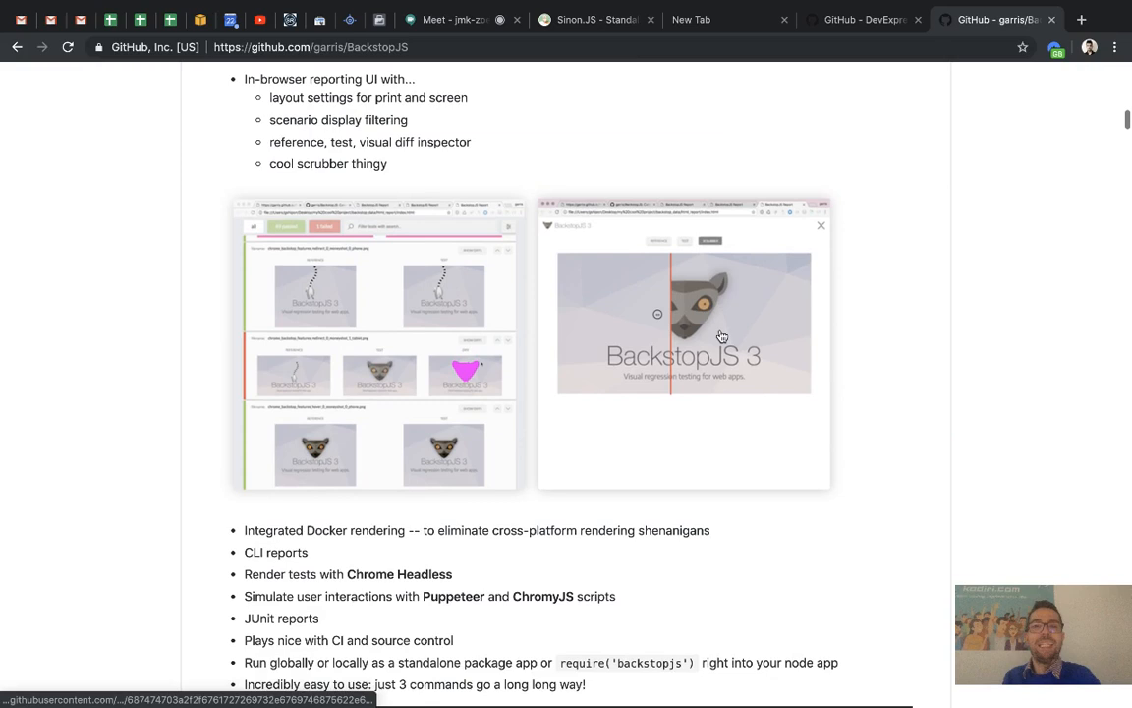
pyautogui.scroll(-3)
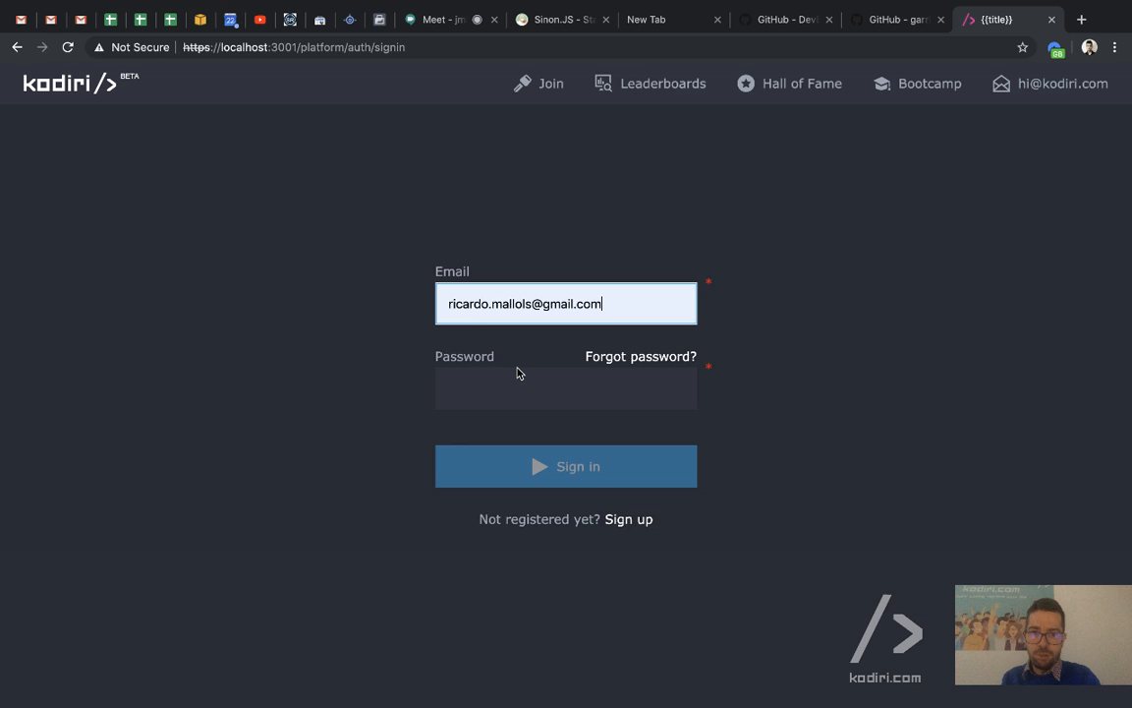
# - Sign in to Kodiri and open the Training 'Text color' CSS exercise
pyautogui.click(566, 466)
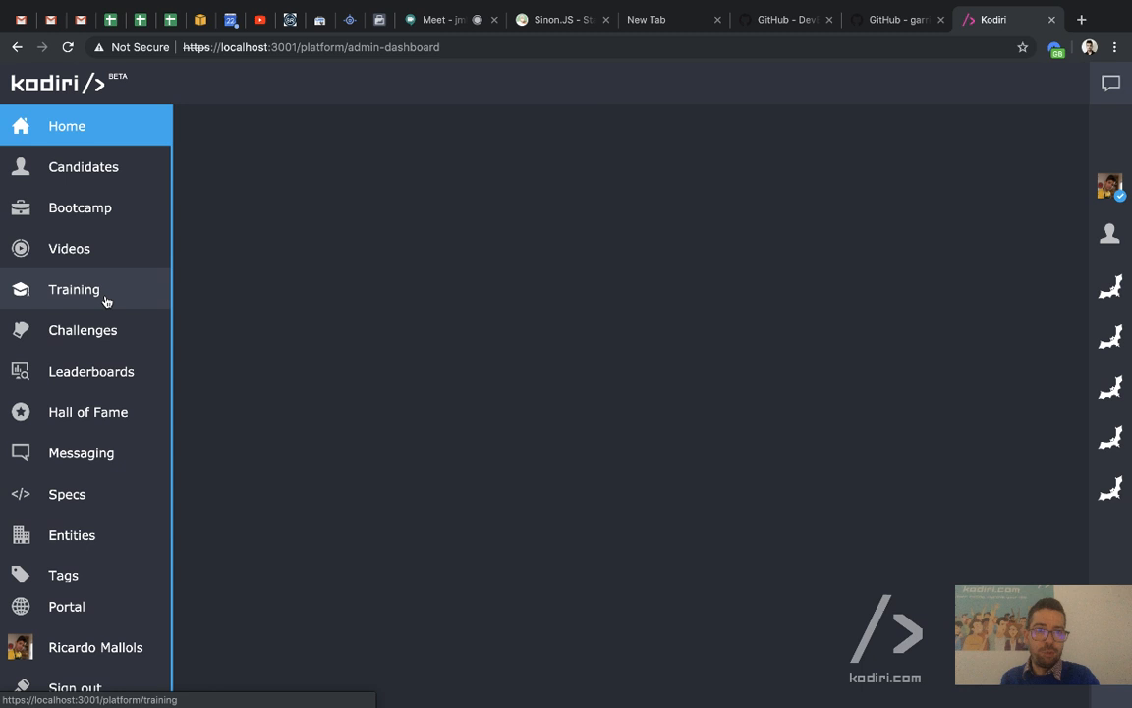
pyautogui.click(71, 289)
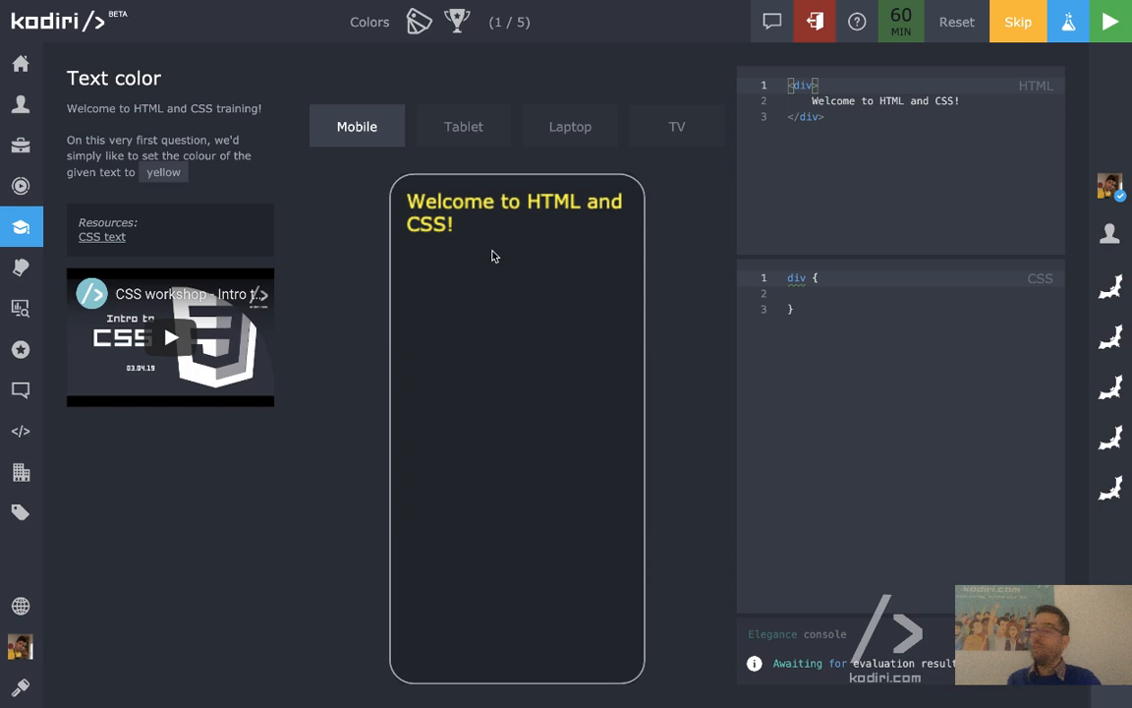
pyautogui.moveTo(546, 358)
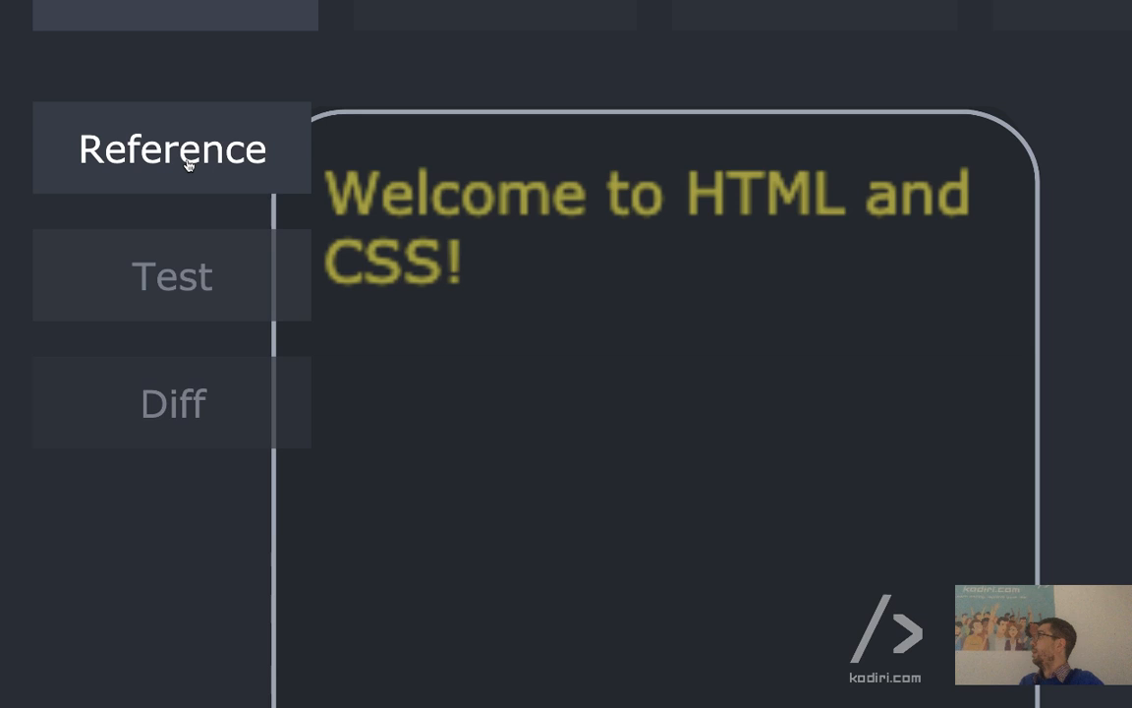
# - View the Reference version of the Kodiri welcome page
pyautogui.click(186, 403)
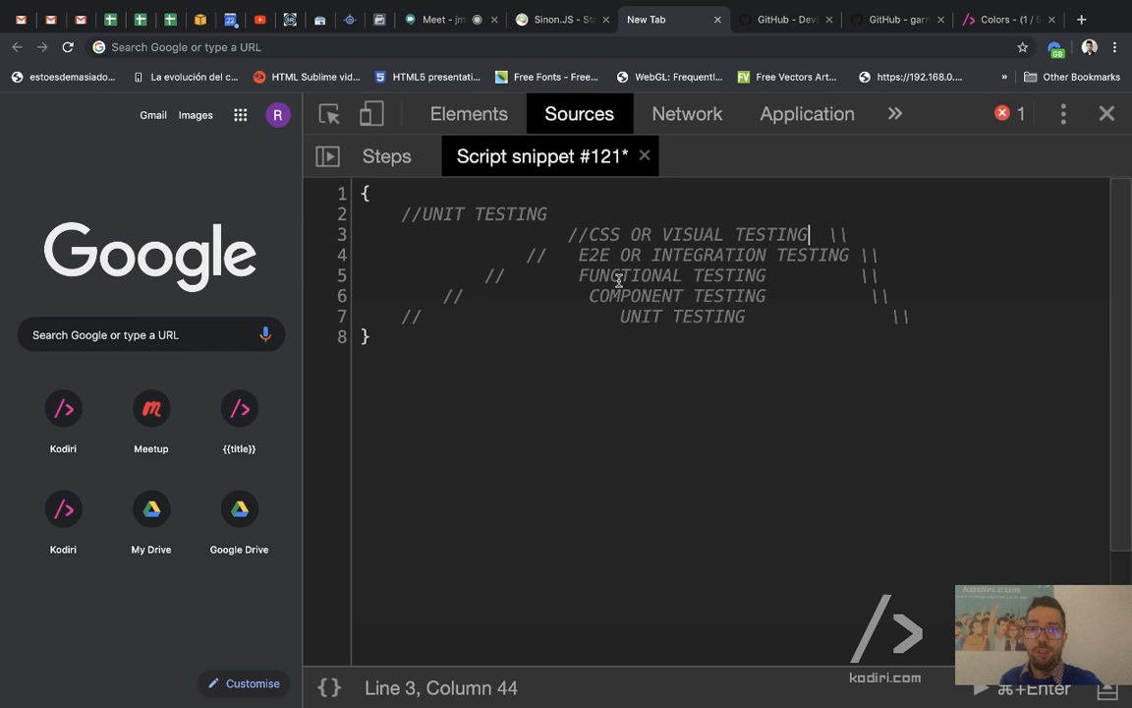
# - Insert a new comment line 8 beneath the UNIT TESTING row
pyautogui.moveTo(579, 234); pyautogui.dragTo(808, 234)
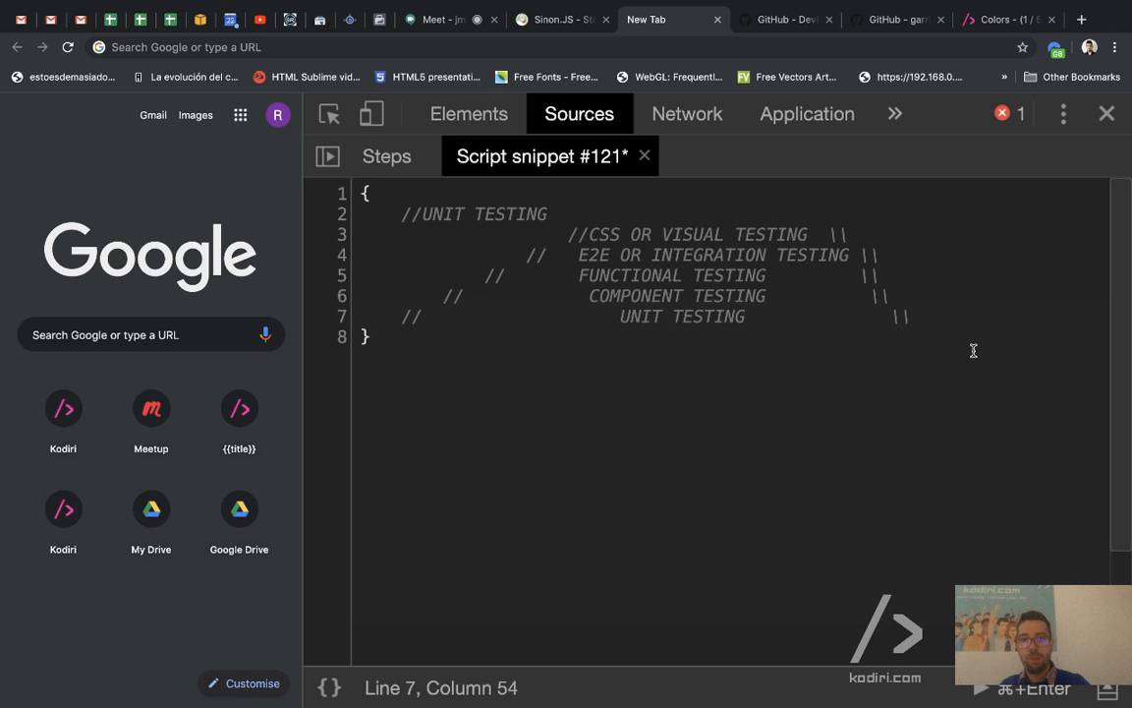
pyautogui.press('Enter')
pyautogui.write('//')
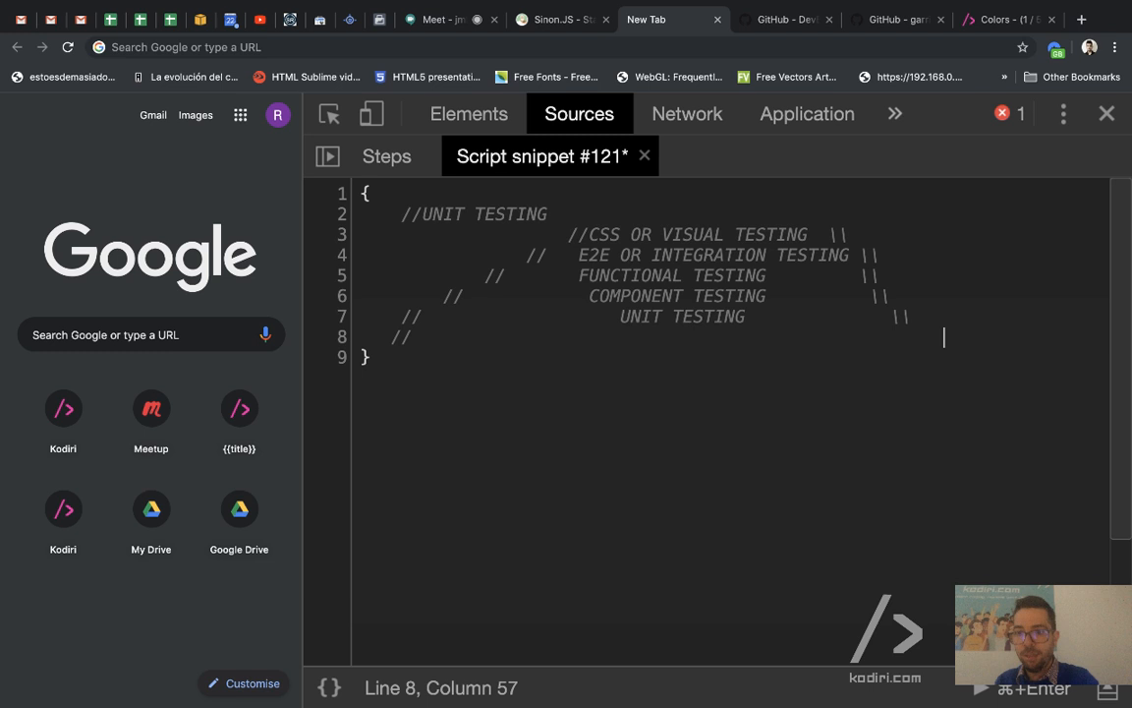
# - Label the new bottom pyramid row LINTING and clear the selection
pyautogui.write('LINTING                     \\\\')
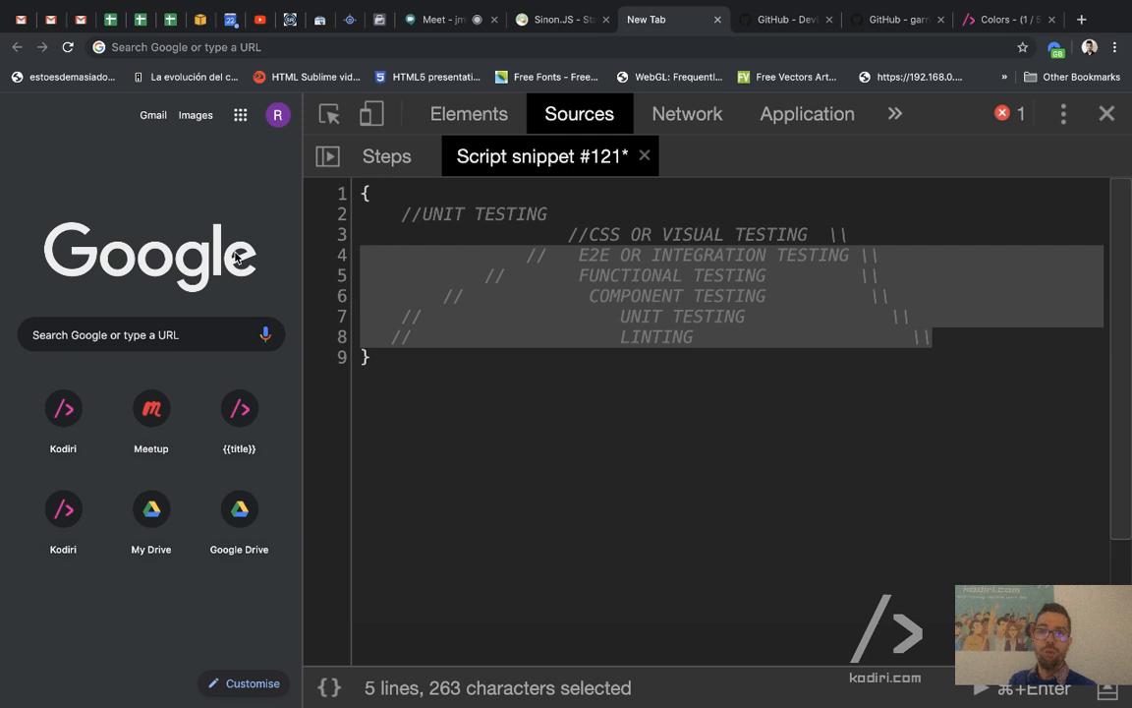
pyautogui.click(970, 336)
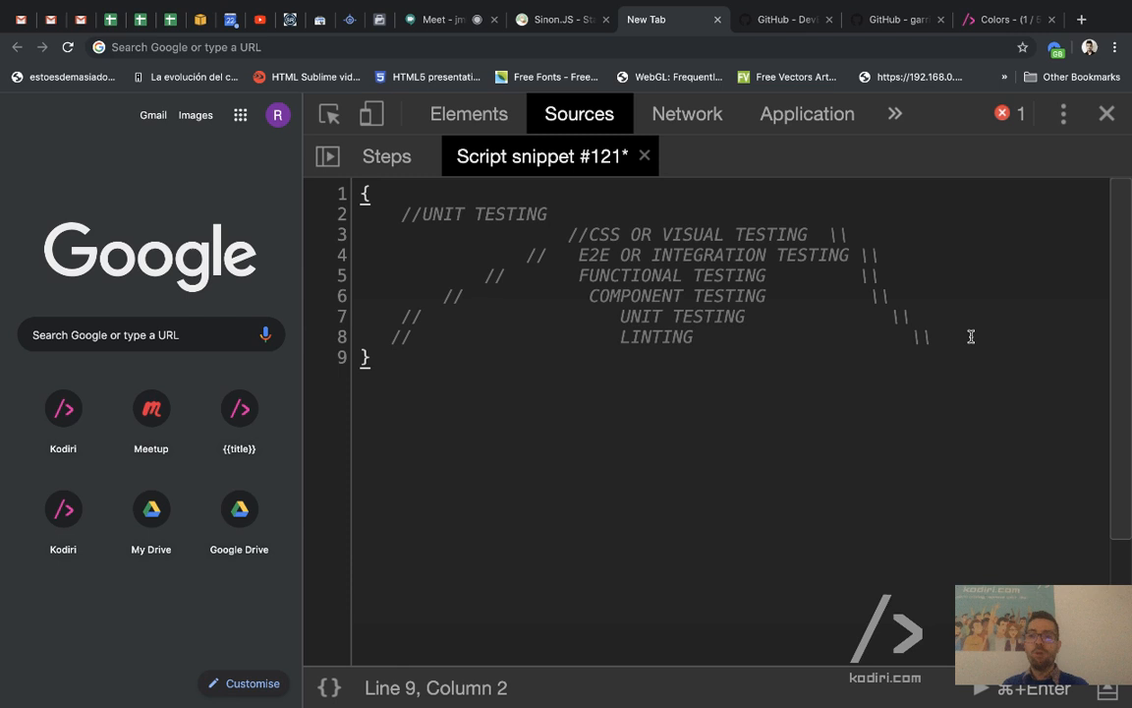
pyautogui.click(929, 336)
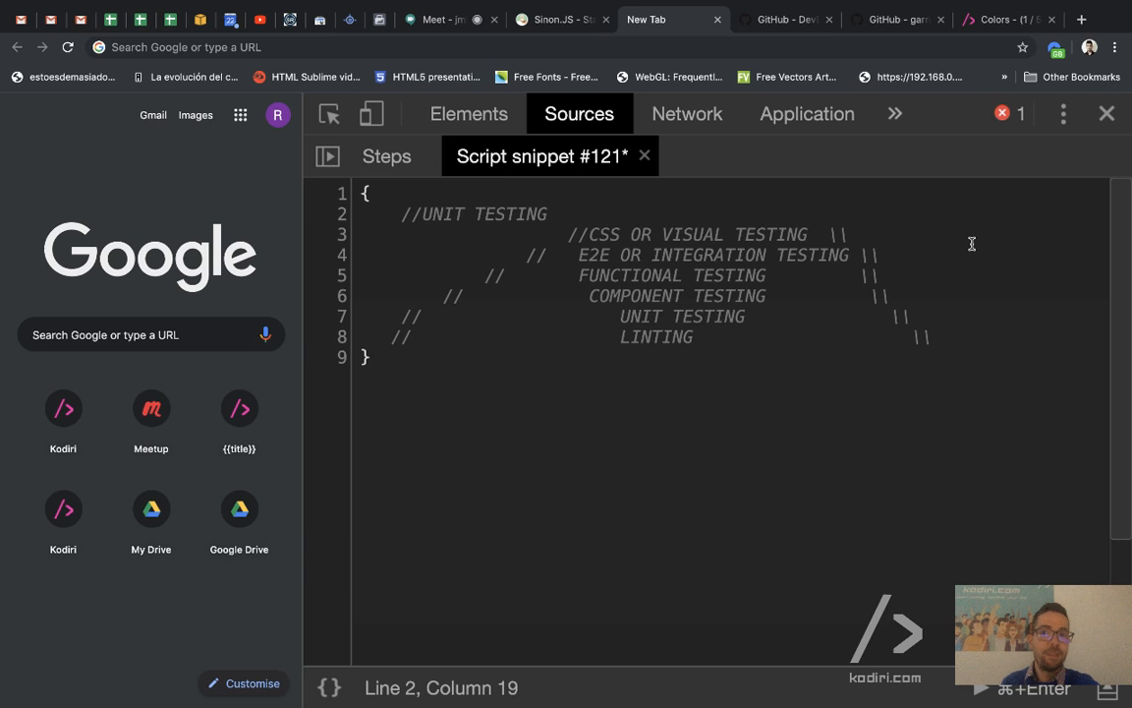
# - Annotate the pyramid with //0.1s beside LINTING and //10s beside the top row
pyautogui.write('/')
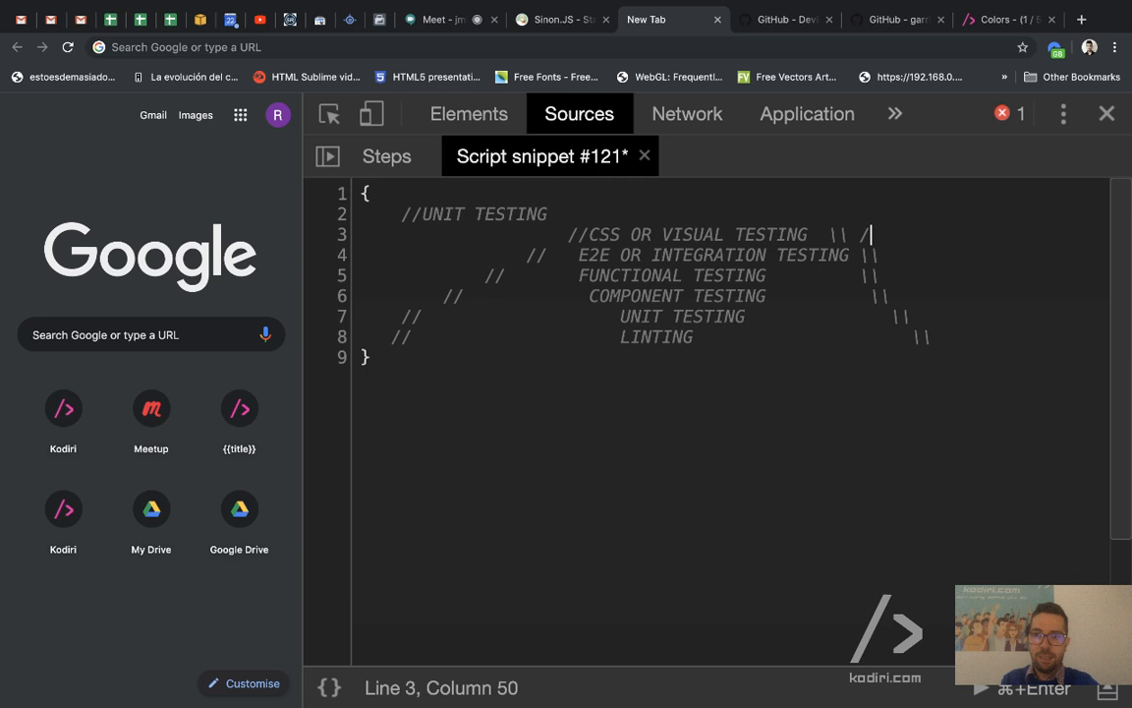
pyautogui.write('//0.1s')
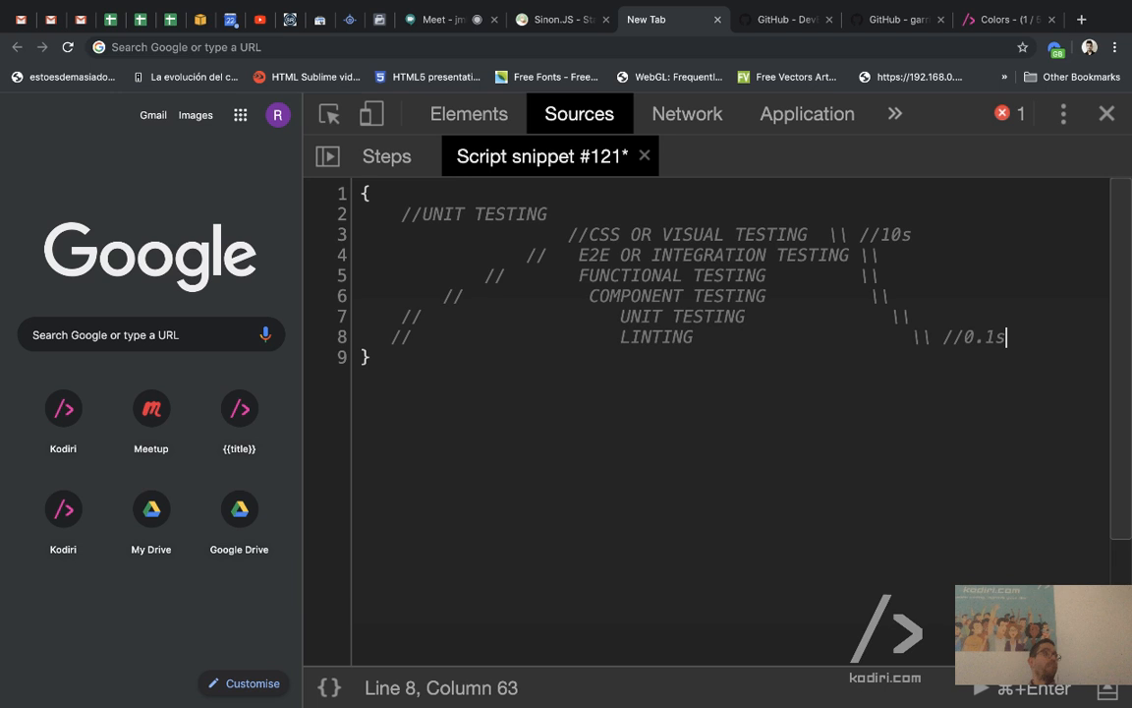
pyautogui.doubleClick(655, 336)
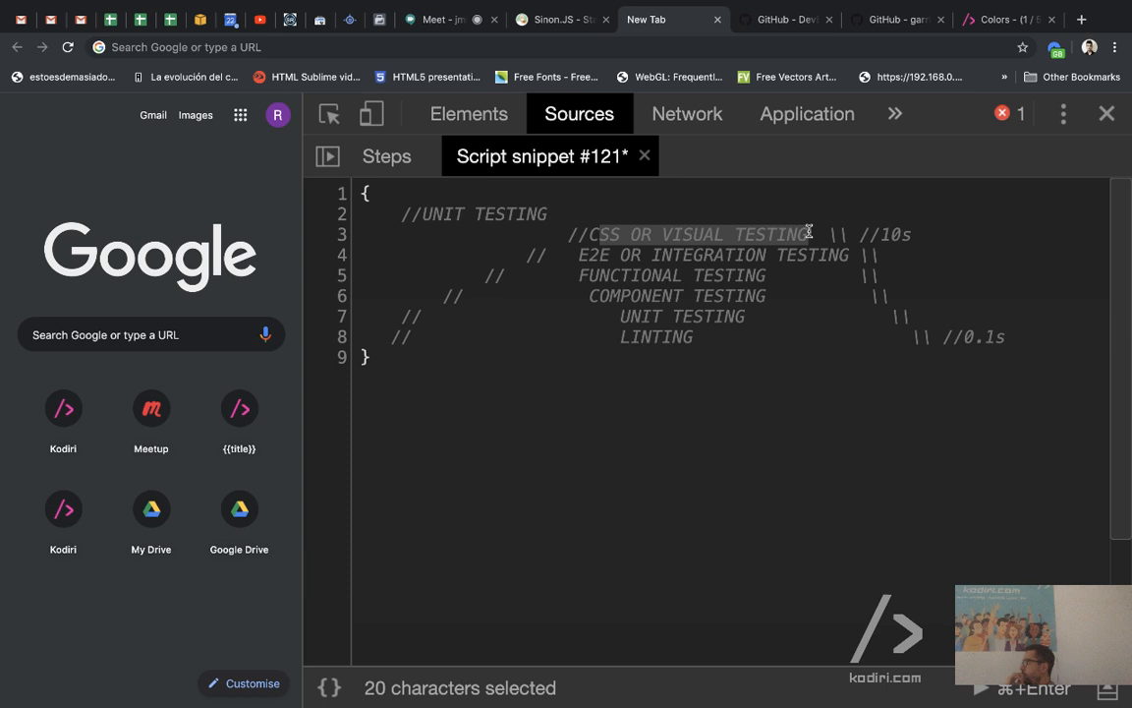
pyautogui.doubleClick(676, 295)
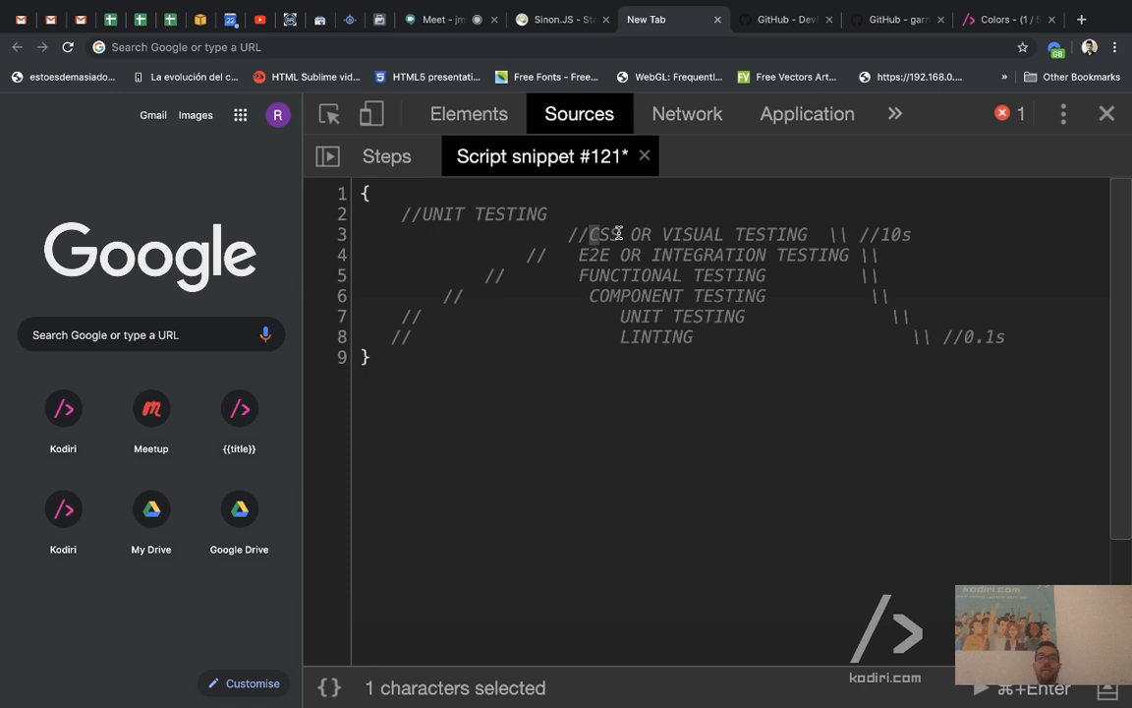
pyautogui.moveTo(616, 234); pyautogui.dragTo(535, 276)
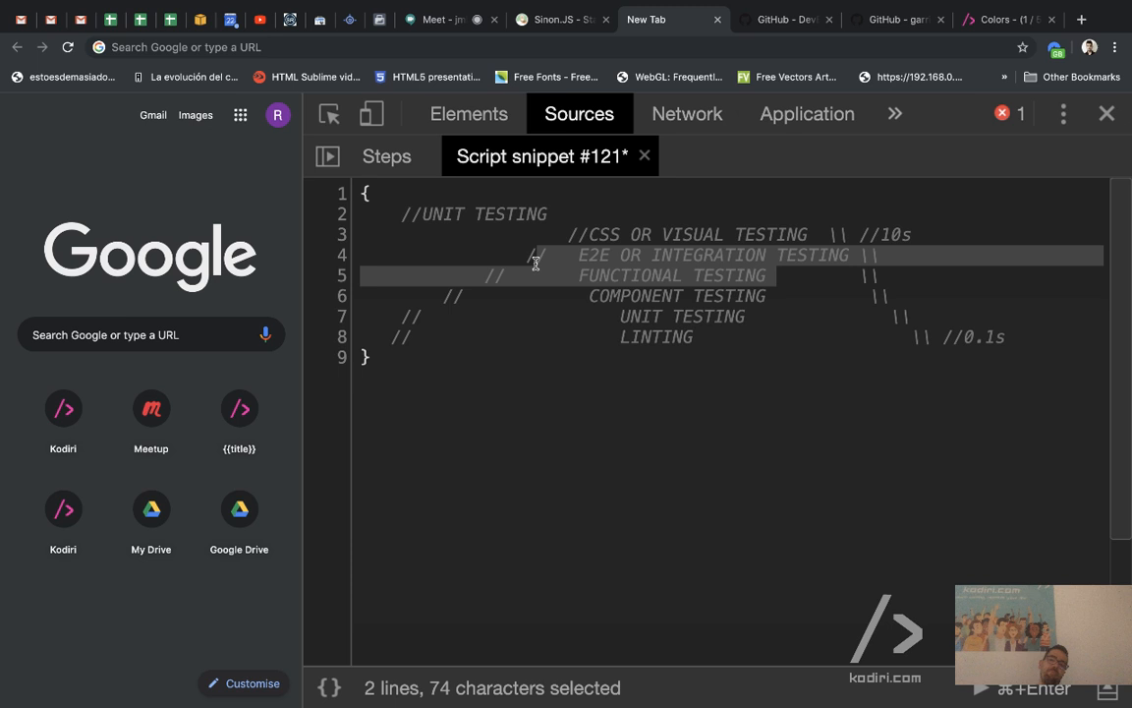